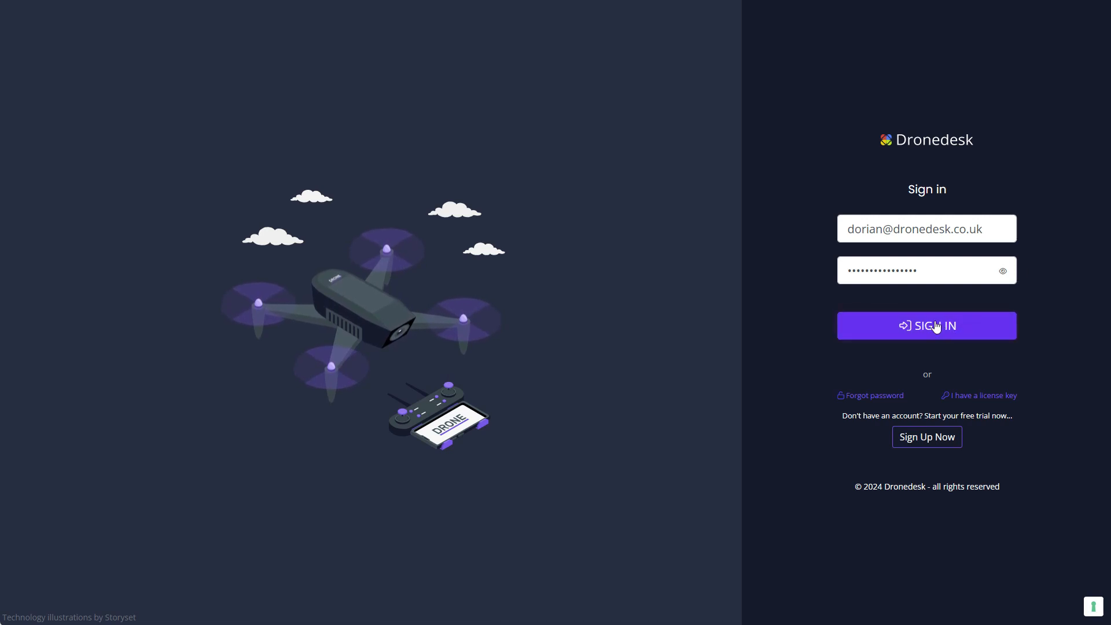
Step: Sign in to the Dronedesk account with the saved email and password
click(926, 325)
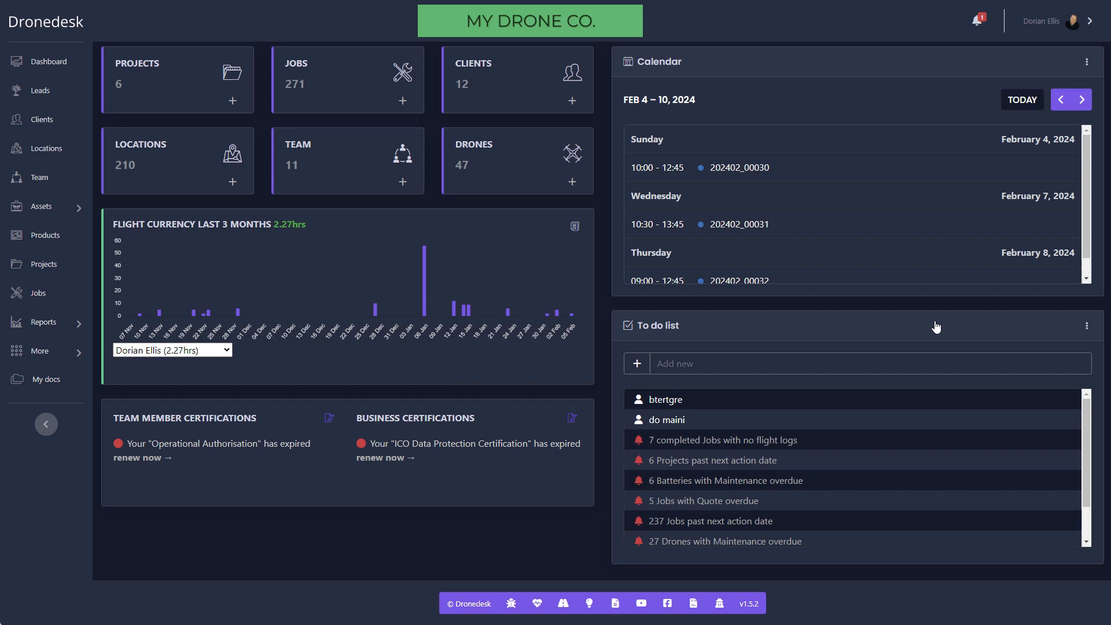
mouse_move(616, 160)
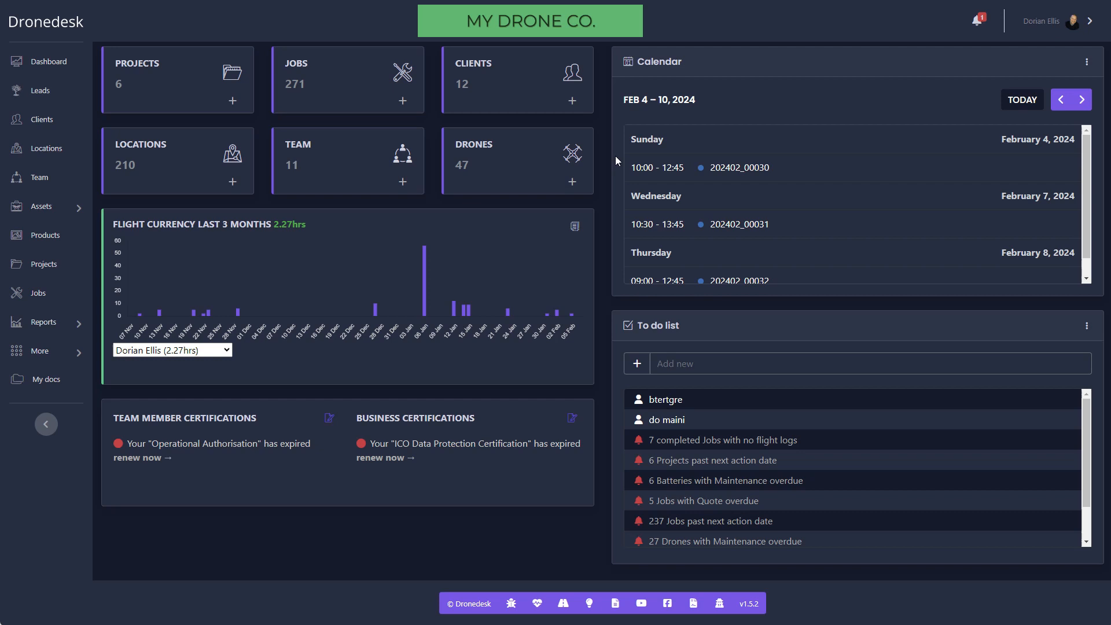
mouse_move(361, 191)
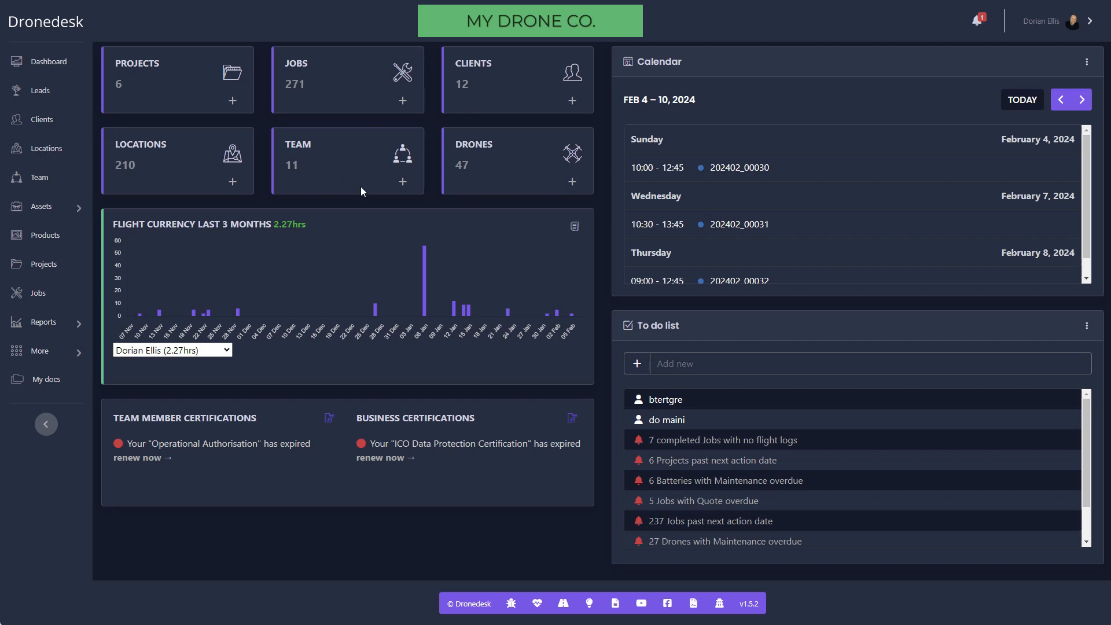
mouse_move(428, 454)
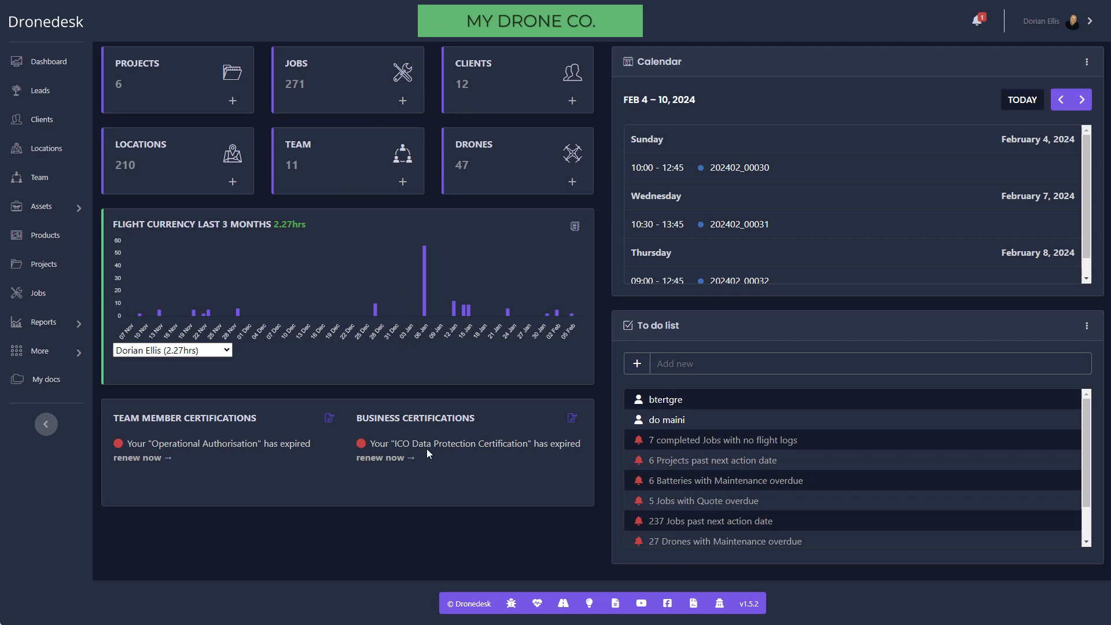
mouse_move(401, 549)
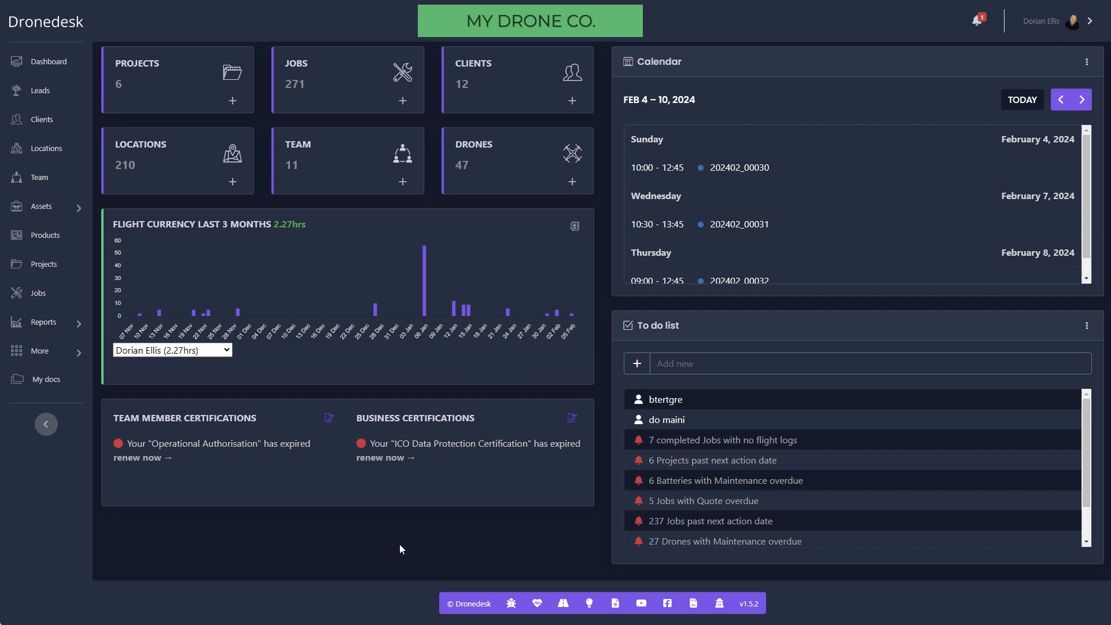
mouse_move(216, 598)
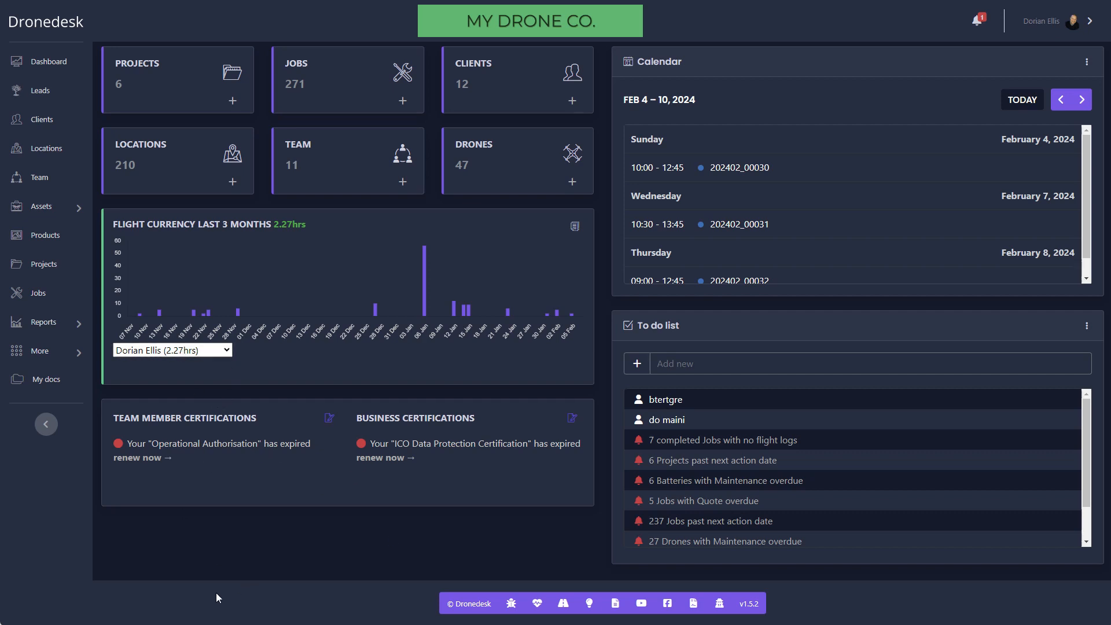
mouse_move(312, 509)
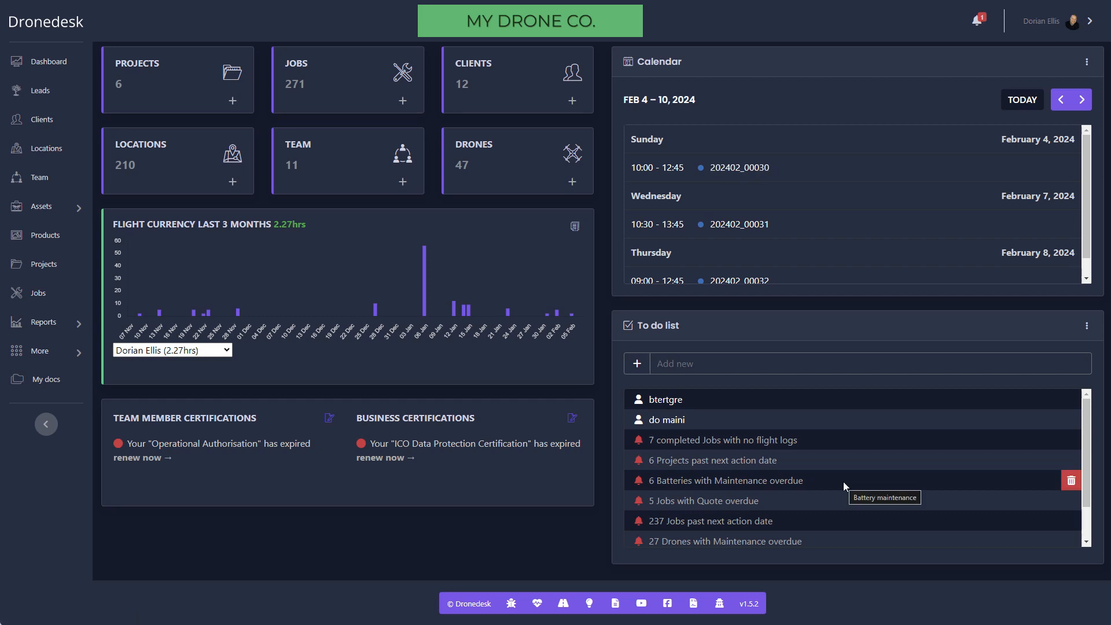
mouse_move(710, 521)
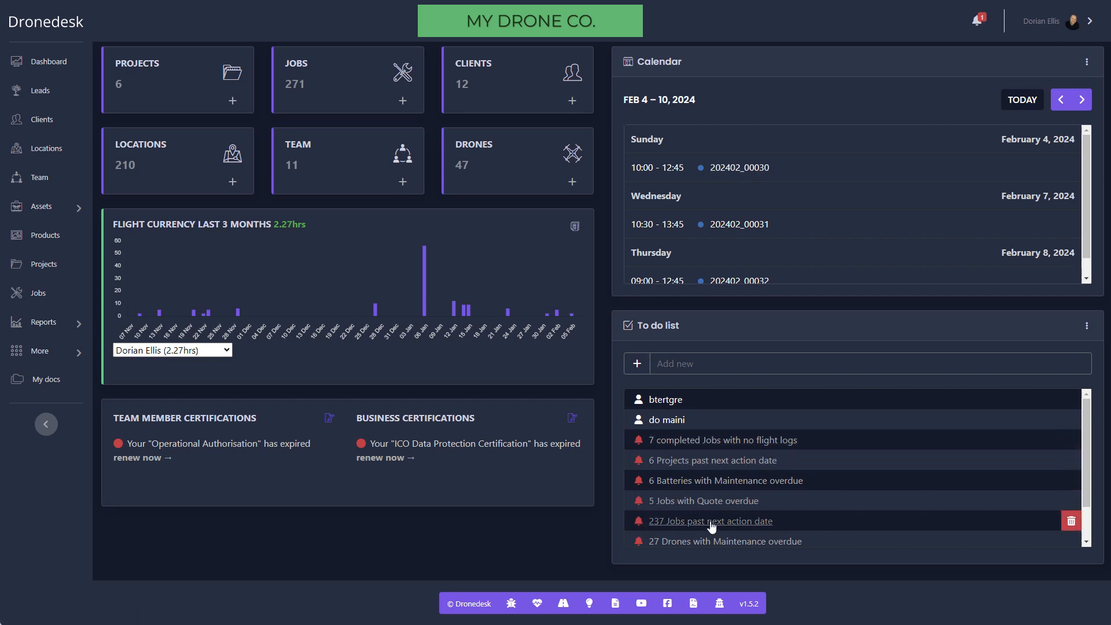
mouse_move(821, 530)
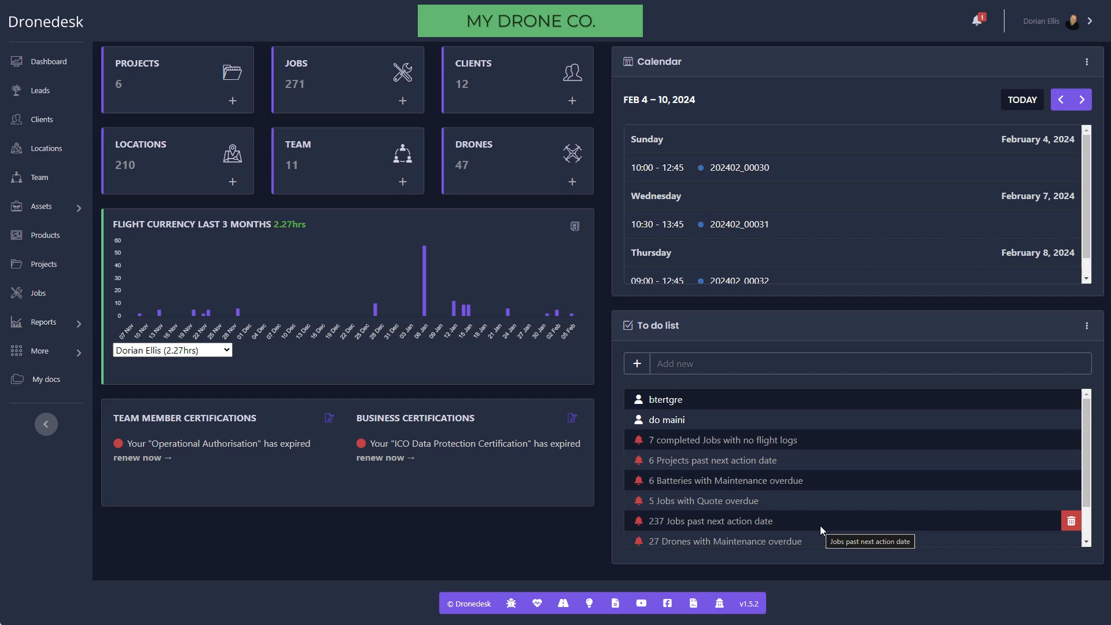
mouse_move(826, 509)
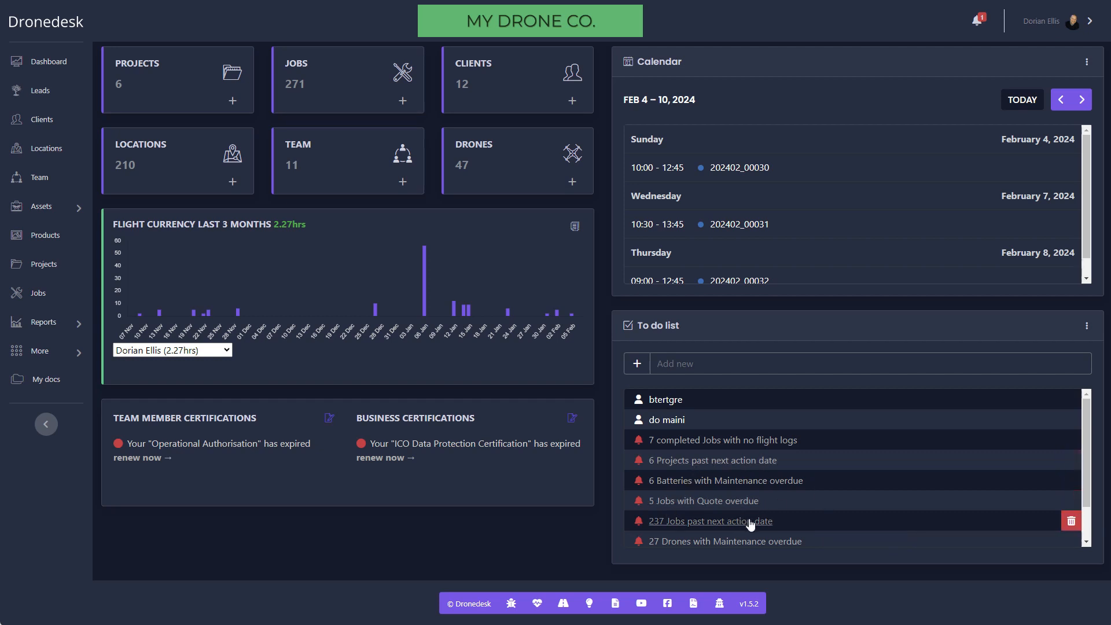
mouse_move(742, 530)
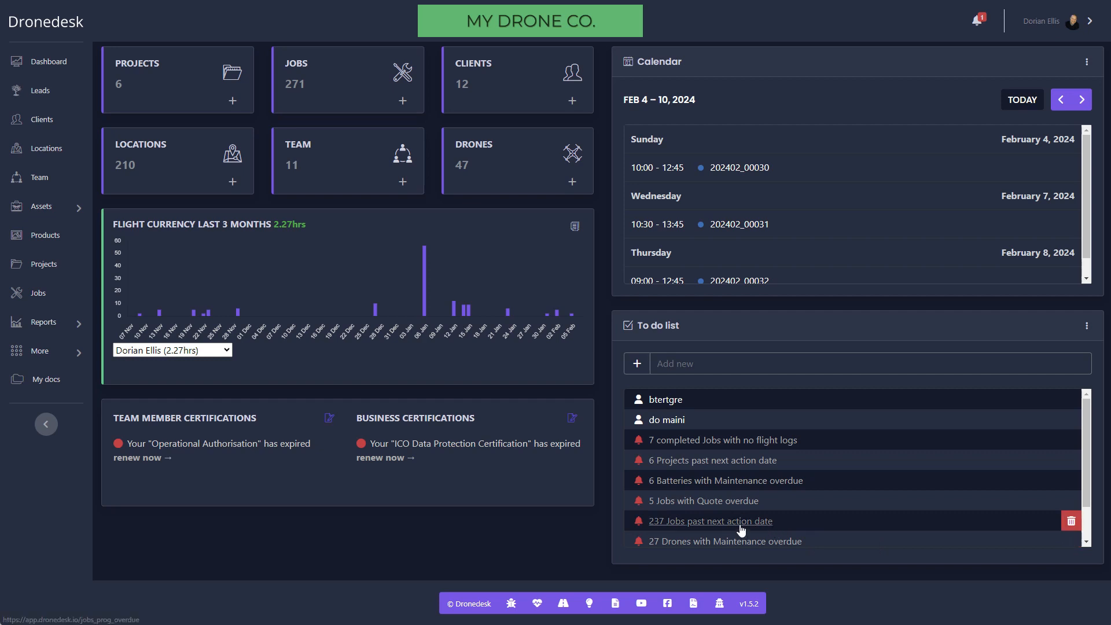
mouse_move(1058, 27)
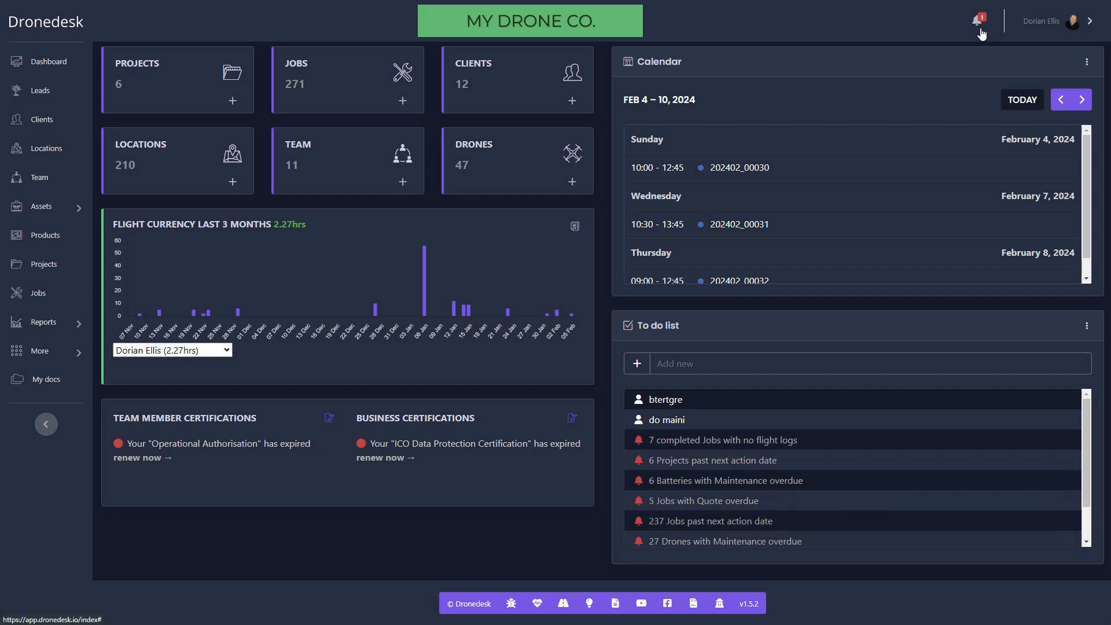
Step: View the Application Form Submission Service notification and dismiss the panel
click(979, 20)
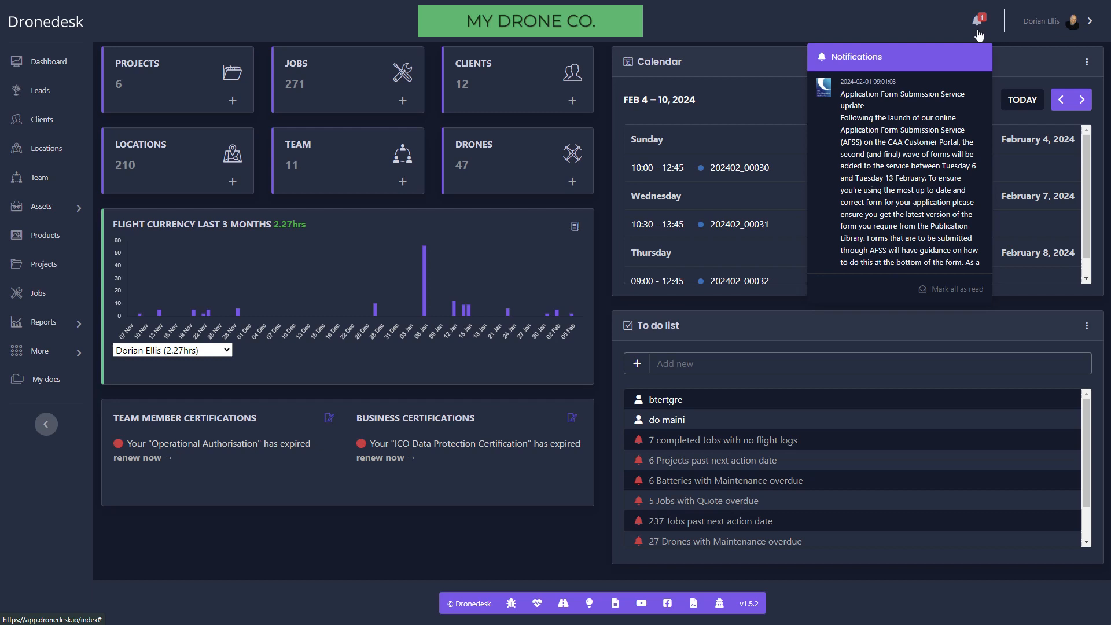
mouse_move(984, 37)
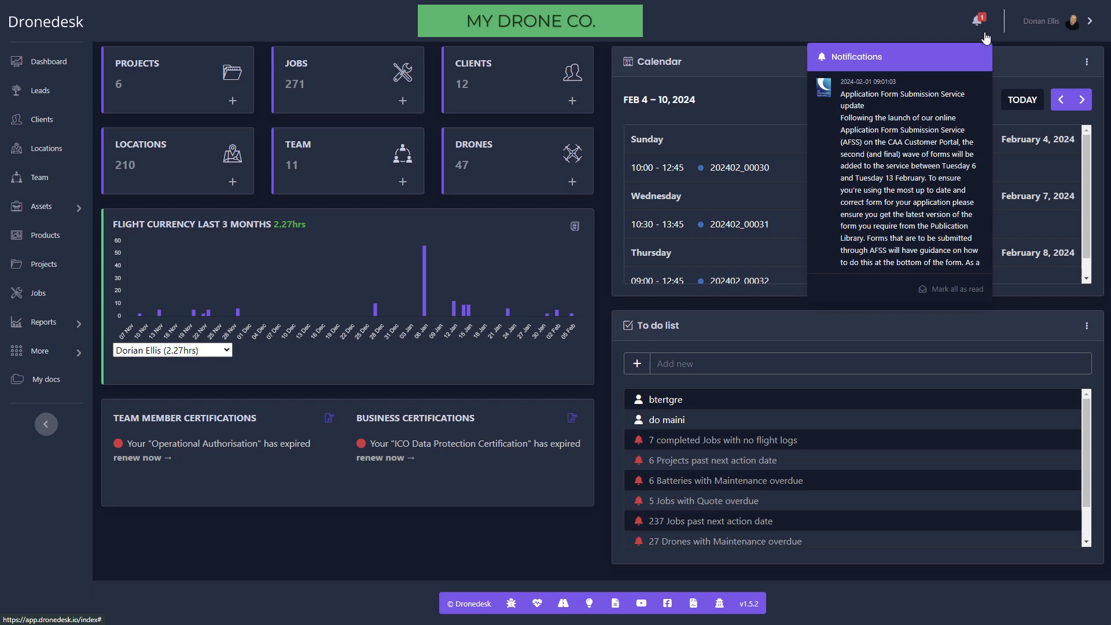
mouse_move(1047, 28)
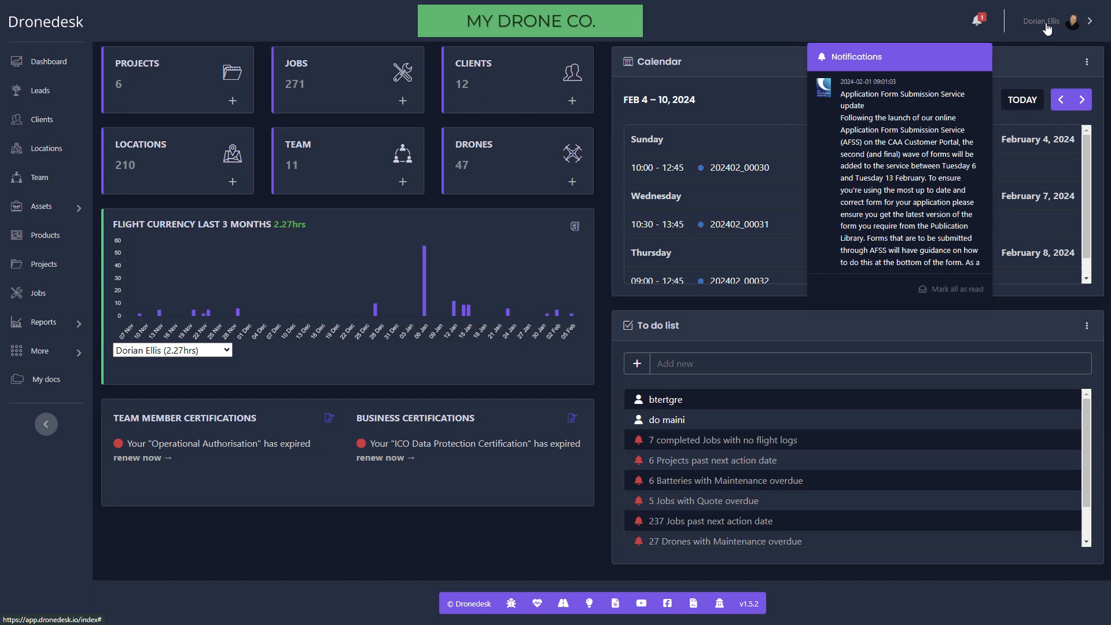
mouse_move(879, 39)
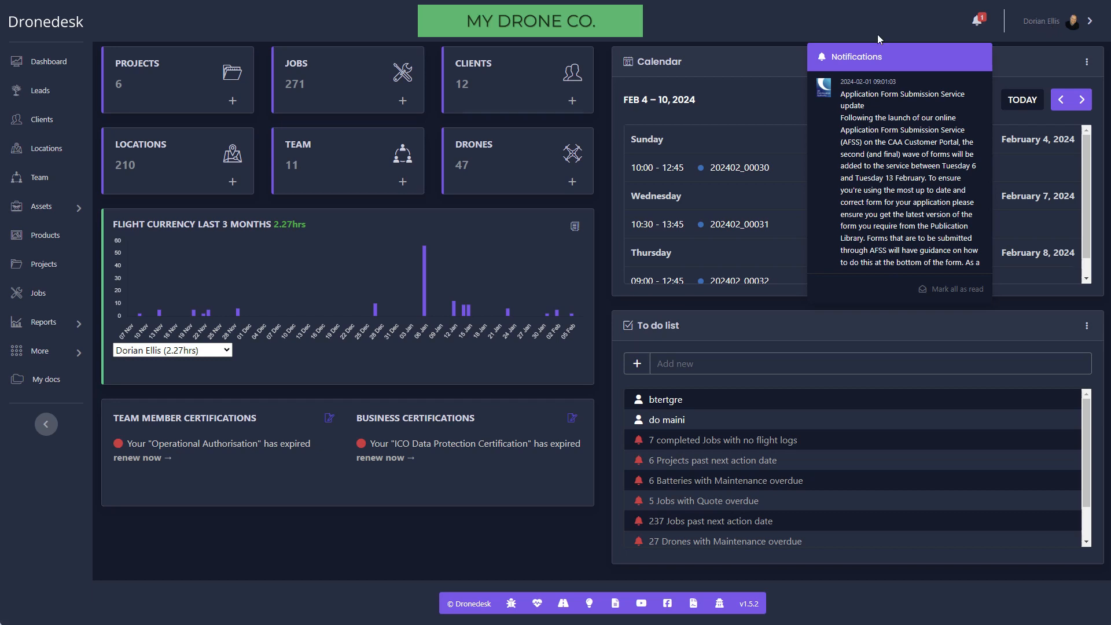
click(1042, 21)
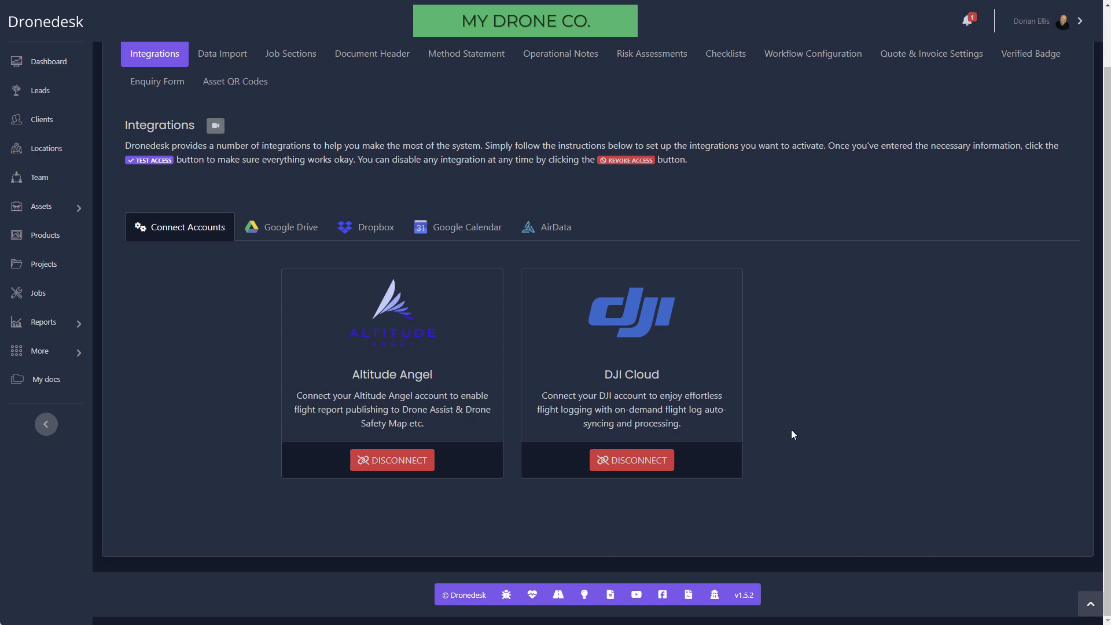
Step: Browse the Data Import settings listing record types with template download and upload steps
click(222, 53)
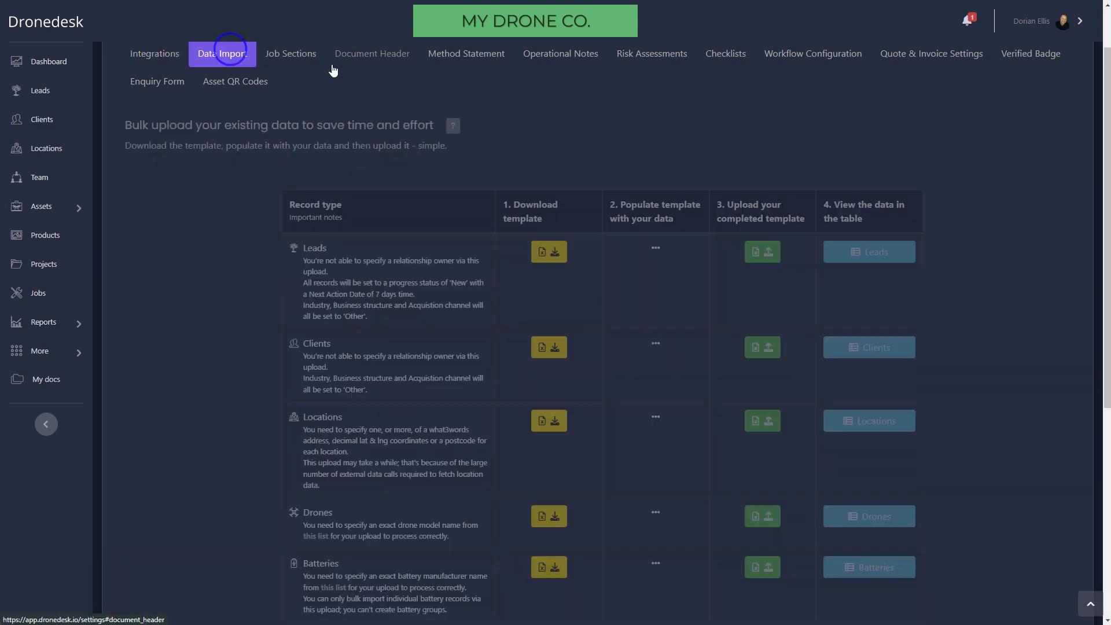
scroll(down, 3)
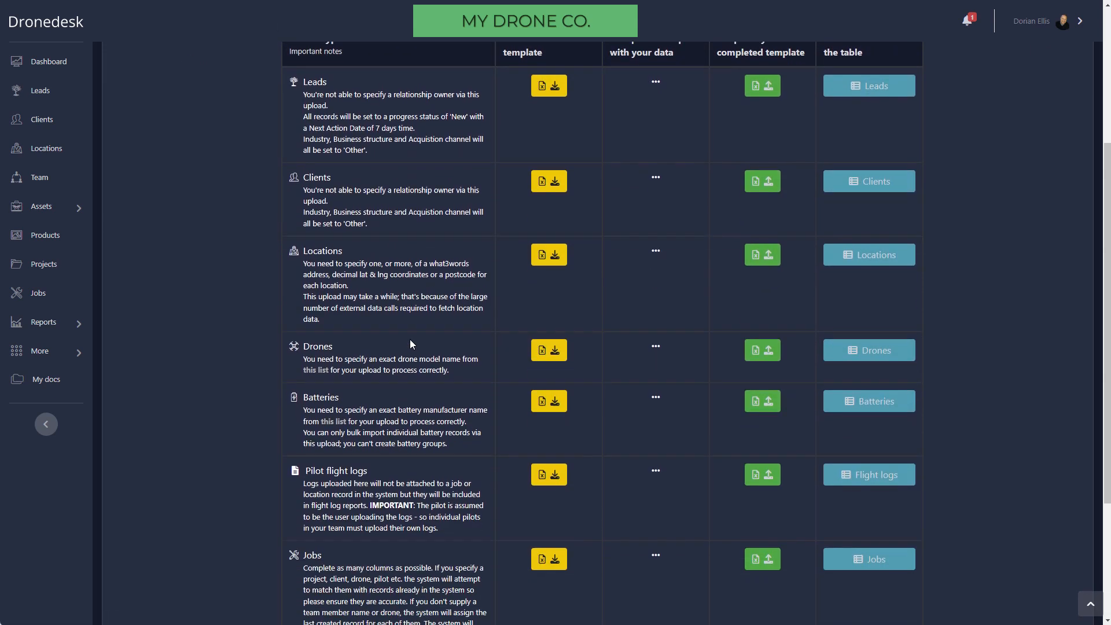
scroll(up, 3)
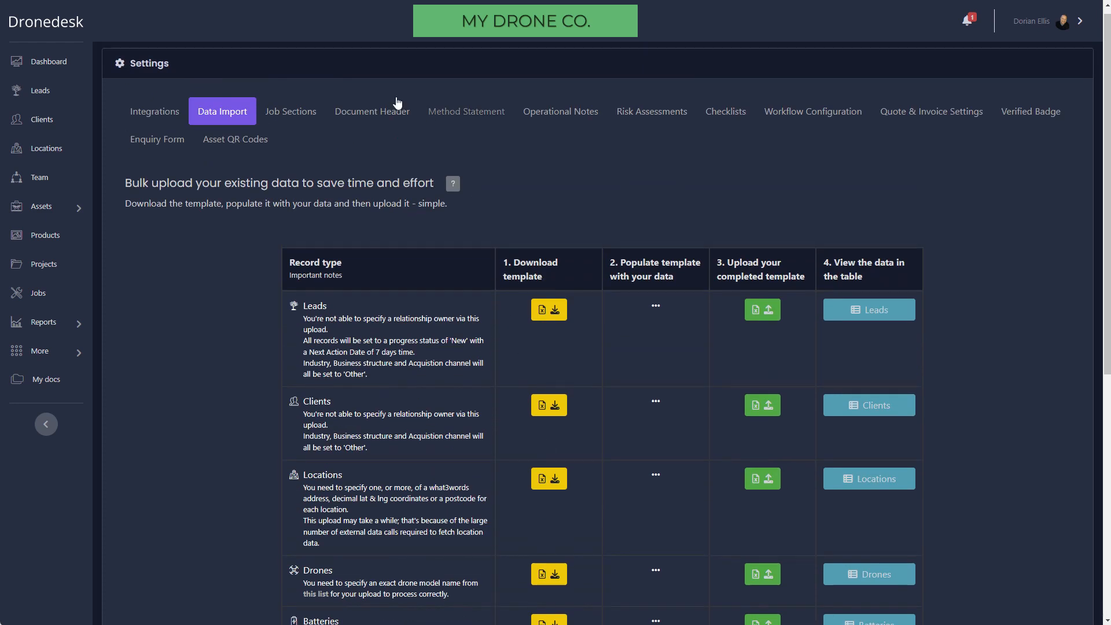
Step: Review the Job Sections visibility and printing table, ending on the Standard Jobs layout
click(290, 111)
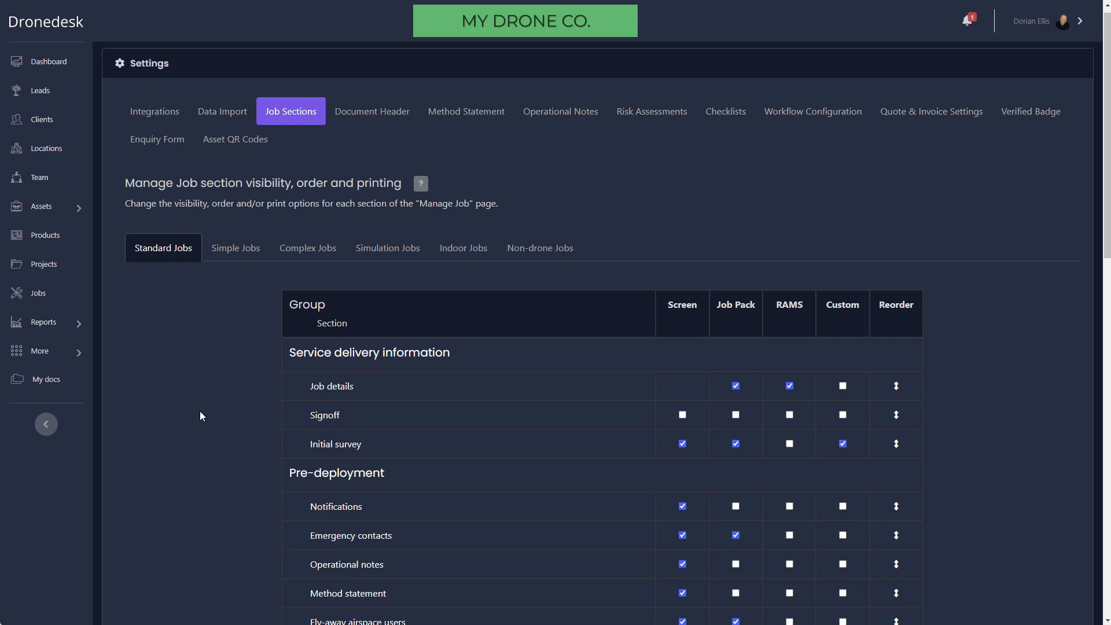
scroll(down, 3)
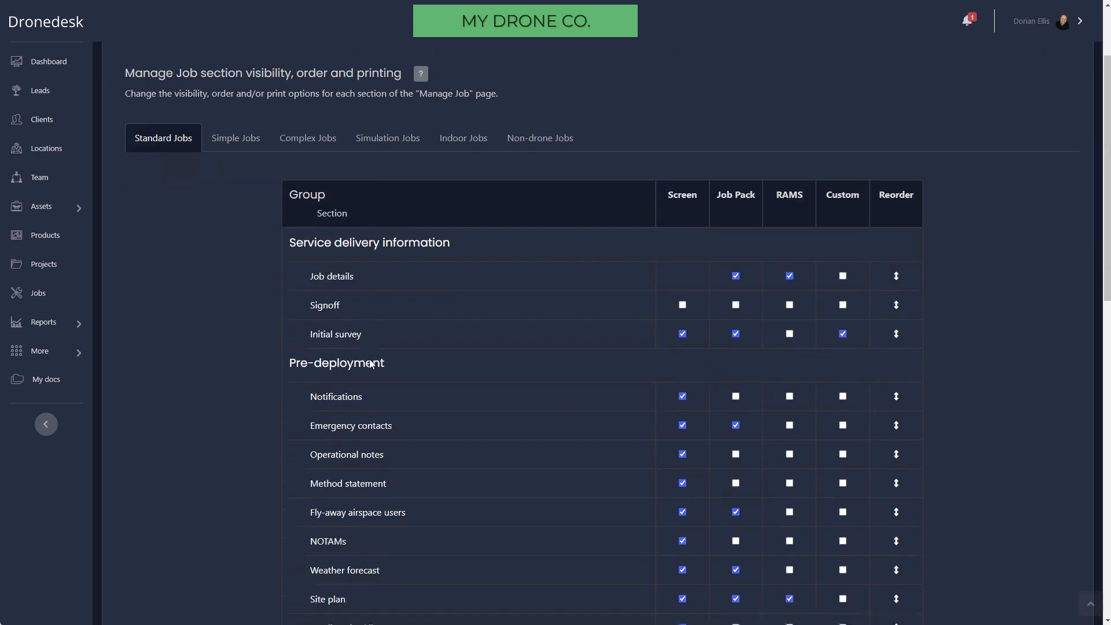
scroll(down, 3)
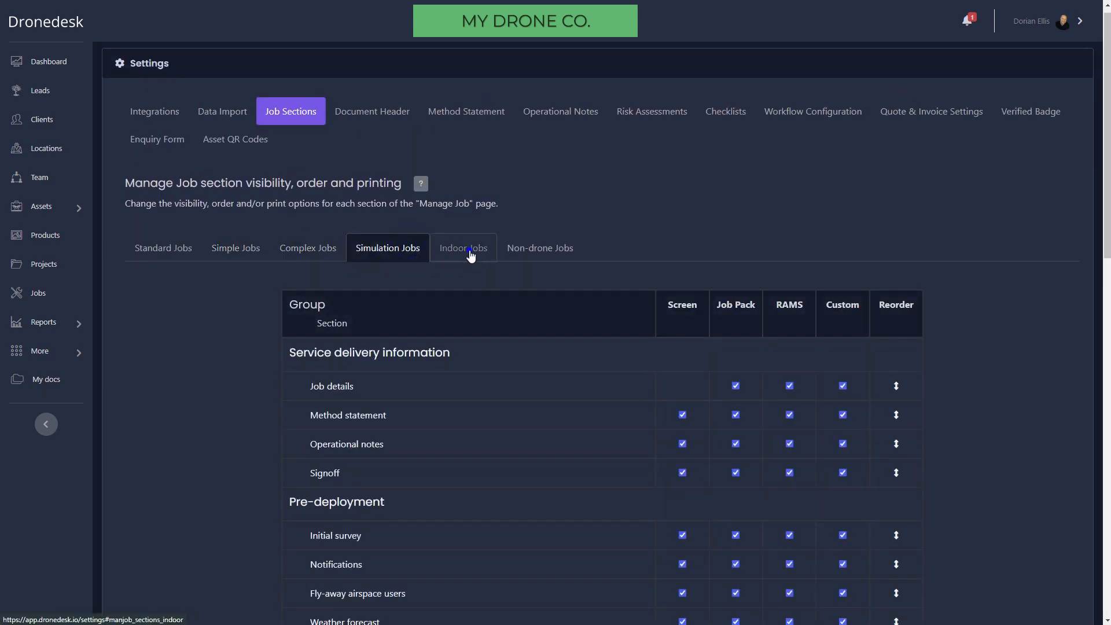
click(162, 248)
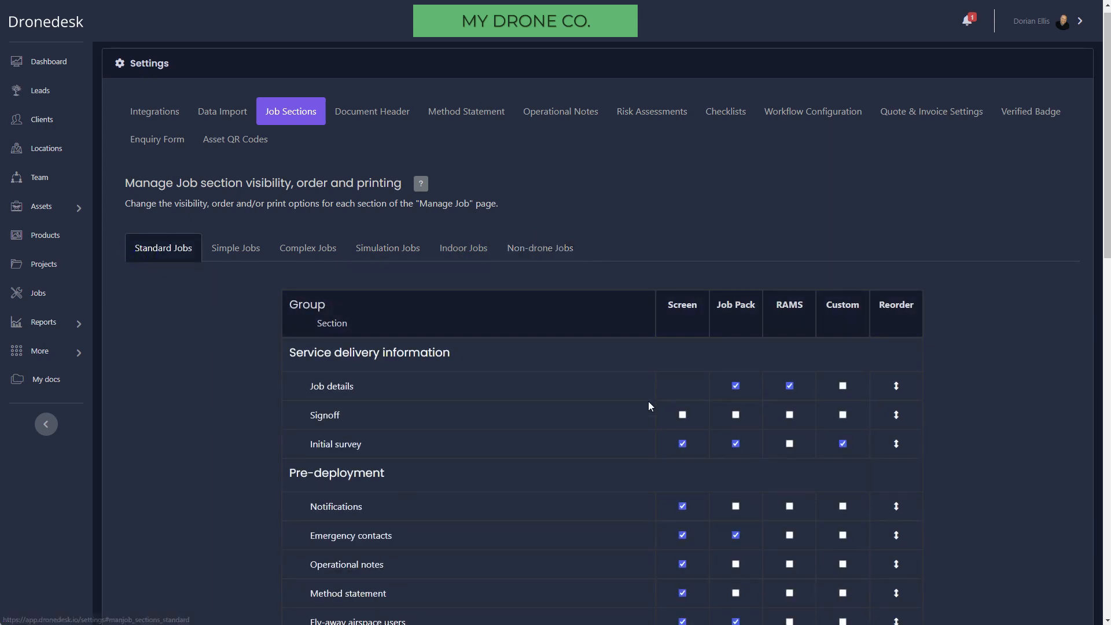
mouse_move(680, 350)
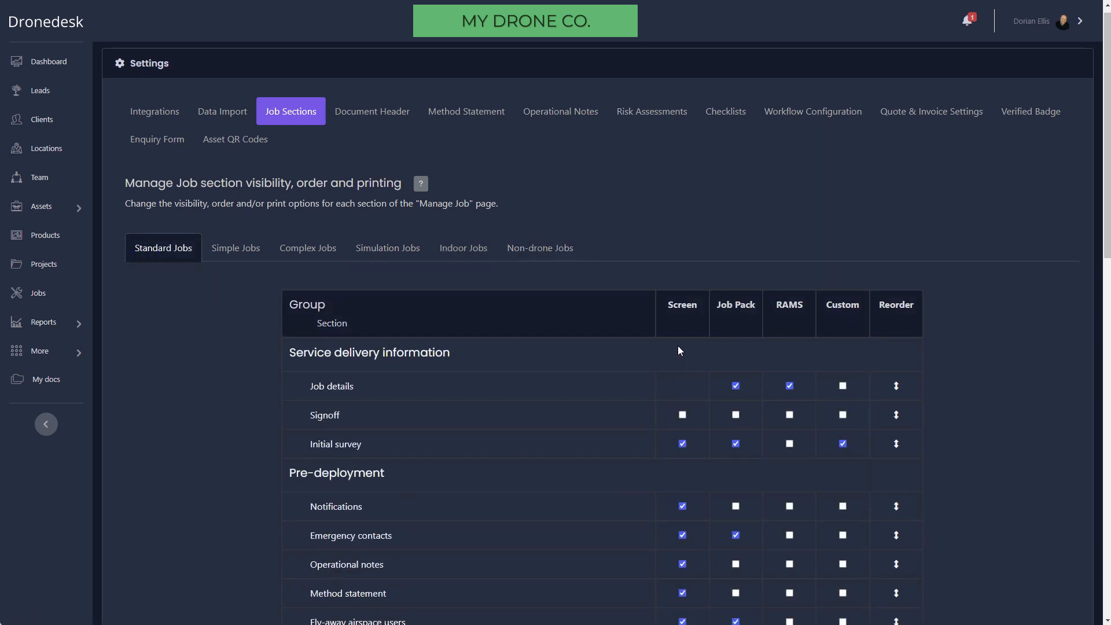
mouse_move(749, 324)
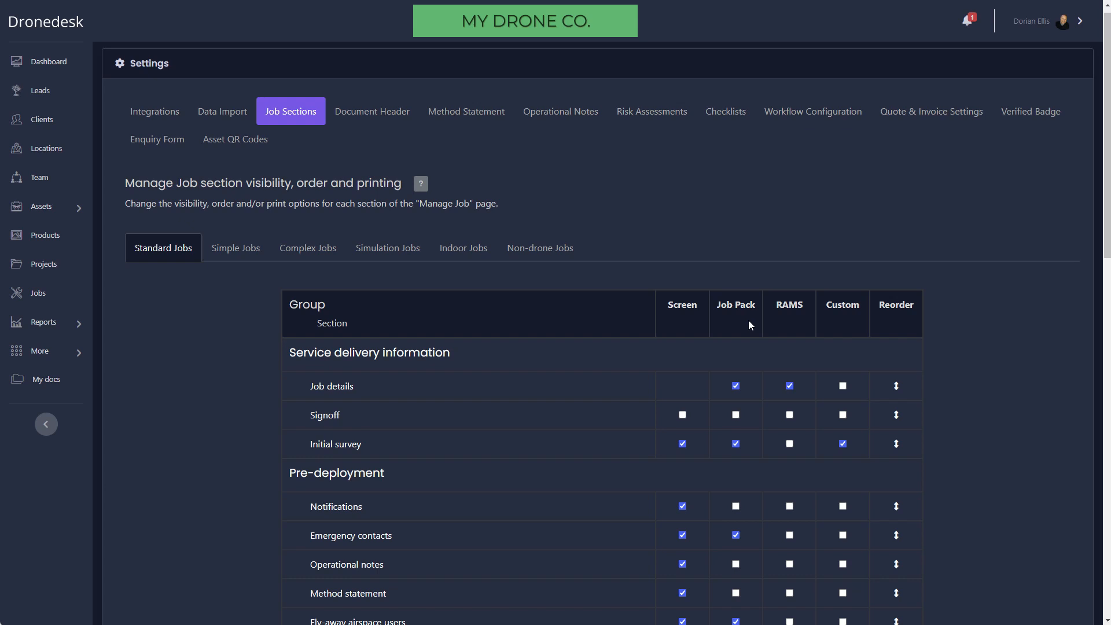
mouse_move(840, 341)
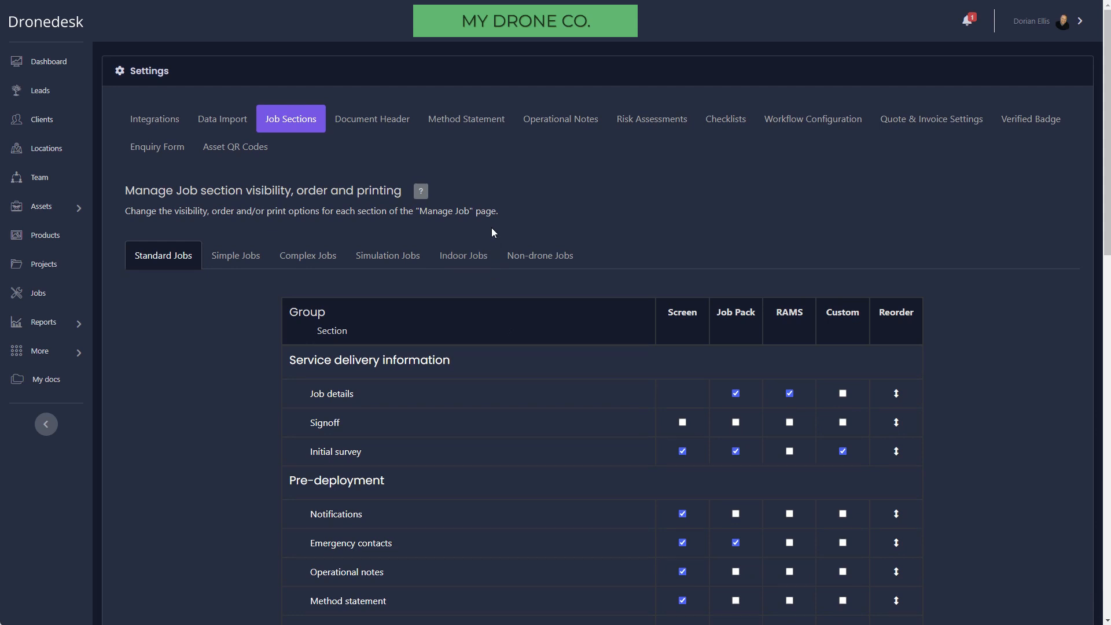
mouse_move(372, 118)
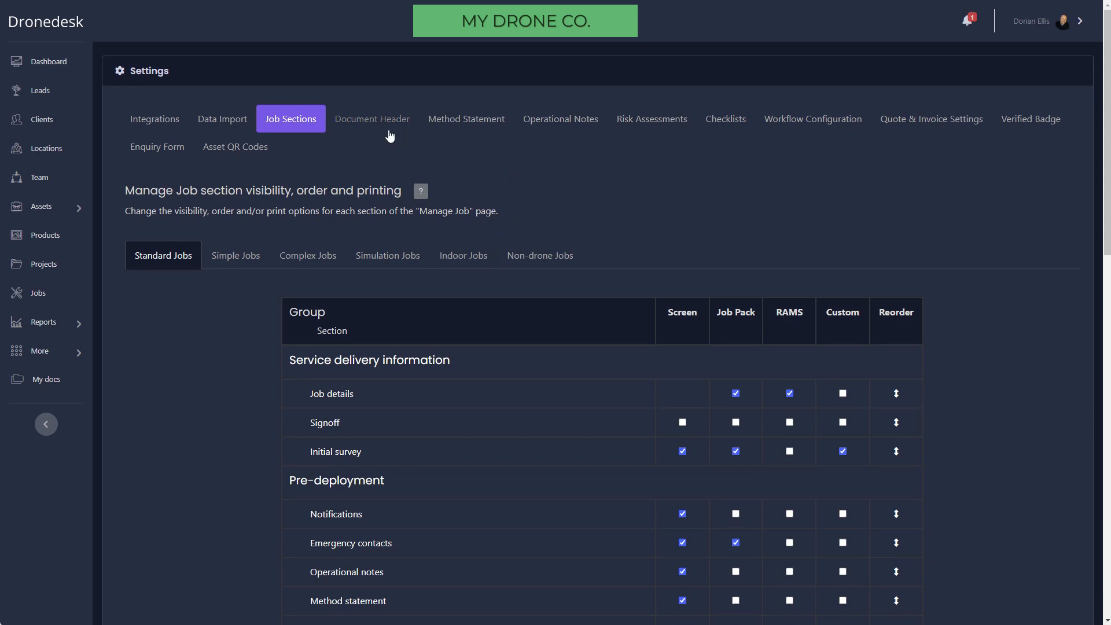
mouse_move(380, 128)
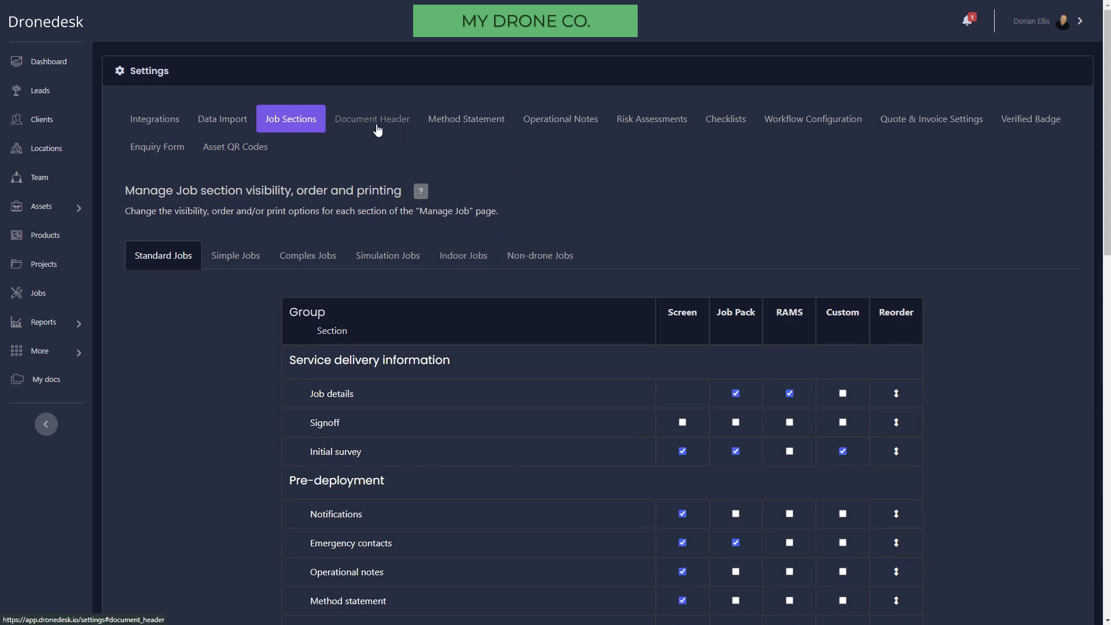
Step: View the document header design, then the default Method Statement template editor
click(372, 118)
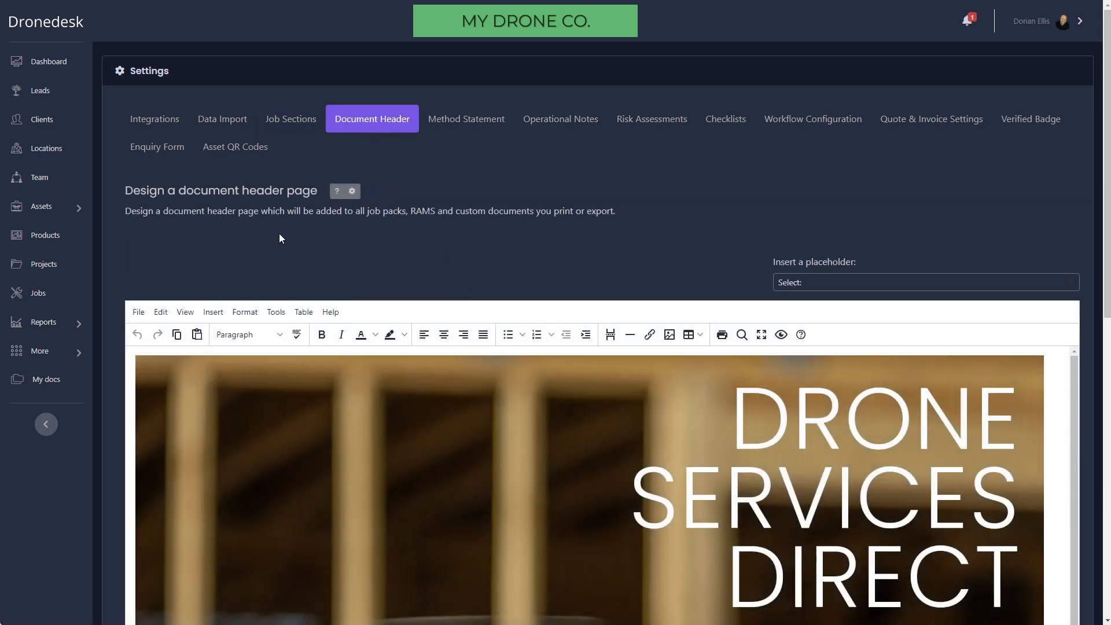
mouse_move(147, 225)
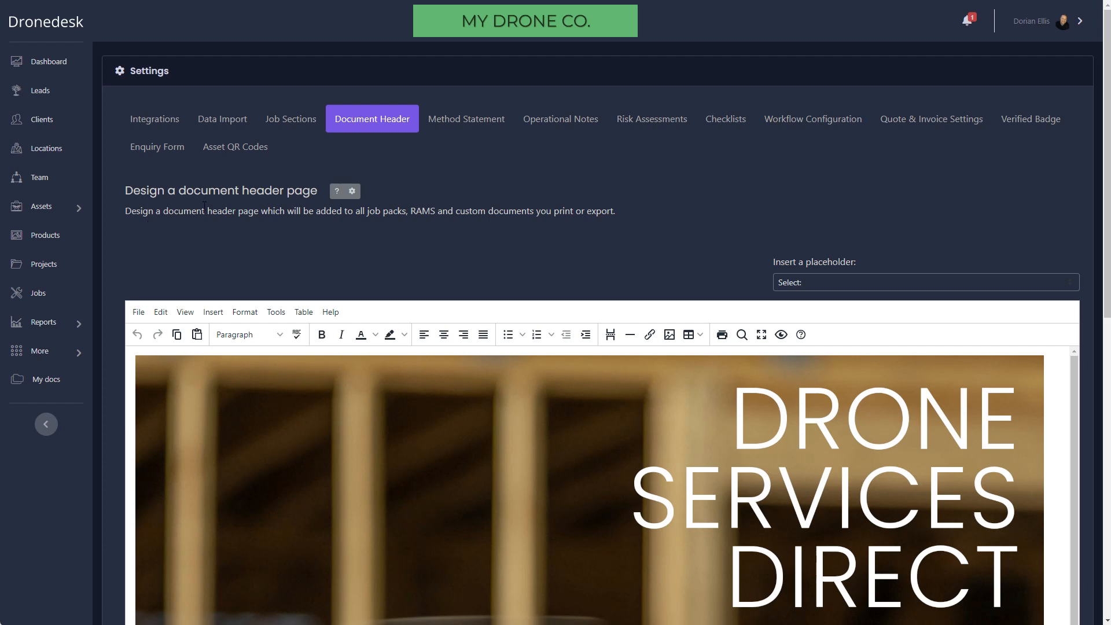
click(466, 118)
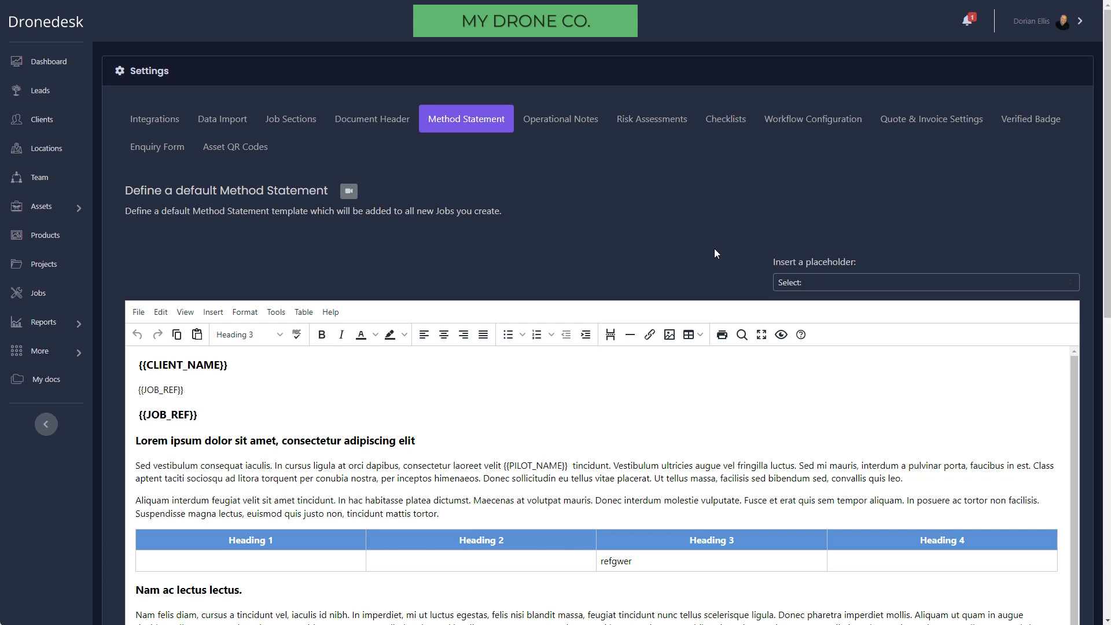
mouse_move(615, 147)
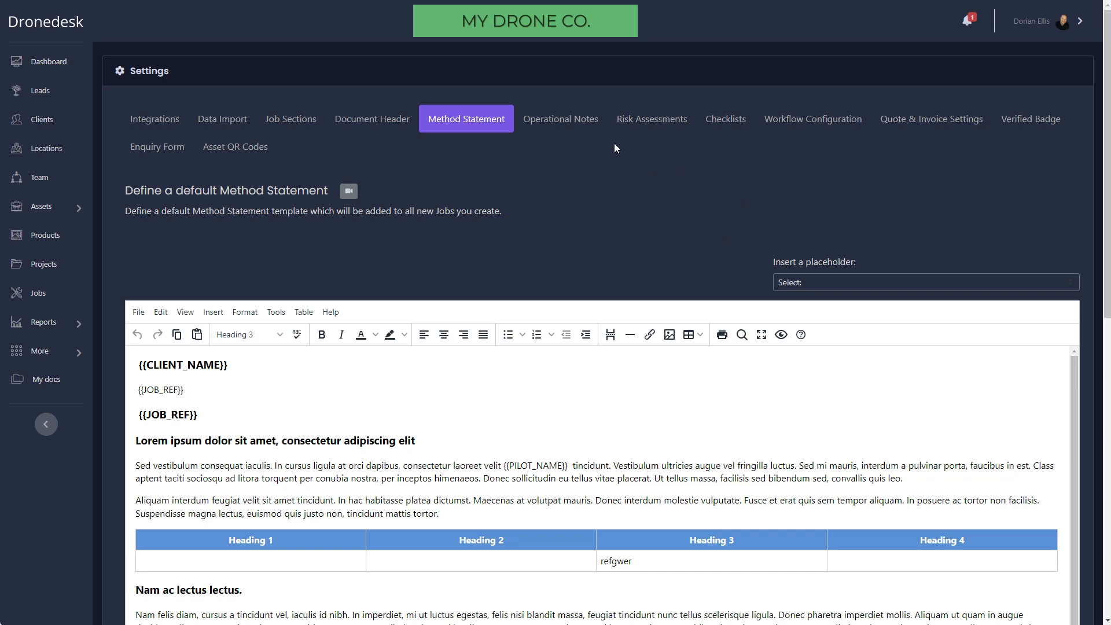
Step: Set Take-off and Landing initial risk in Standard RA -Basic to 4 (Improbable/Minor)
click(651, 118)
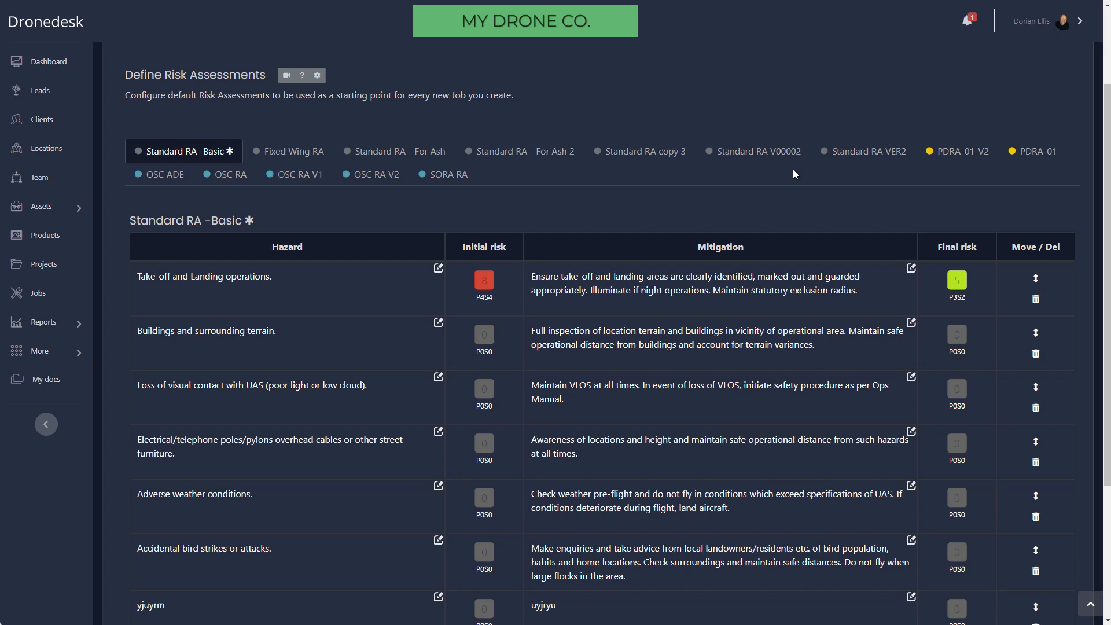
mouse_move(489, 298)
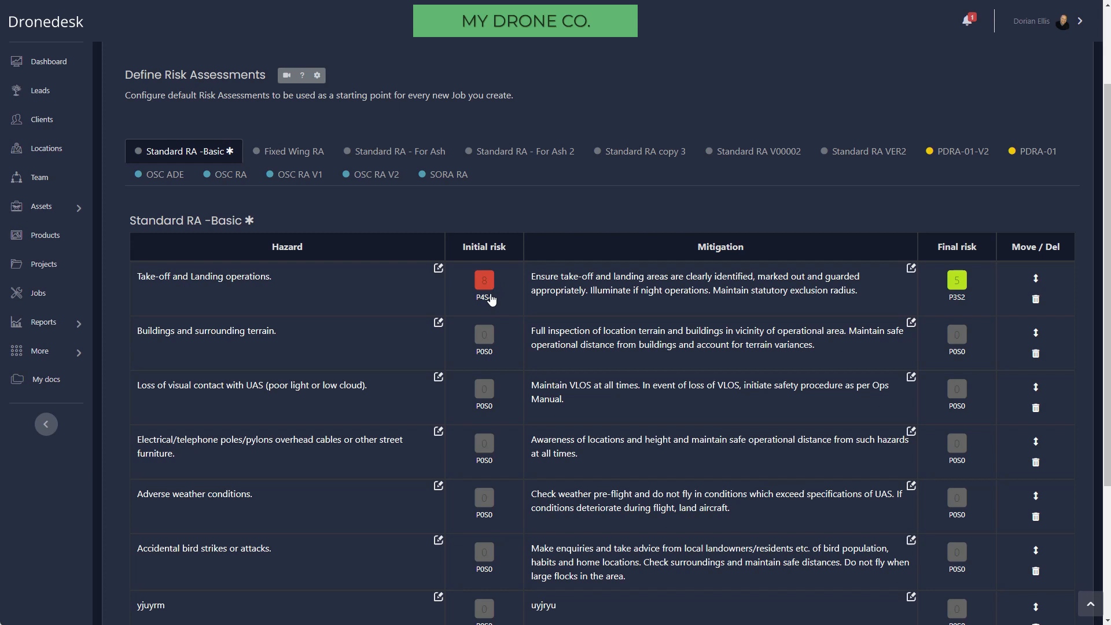
mouse_move(291, 150)
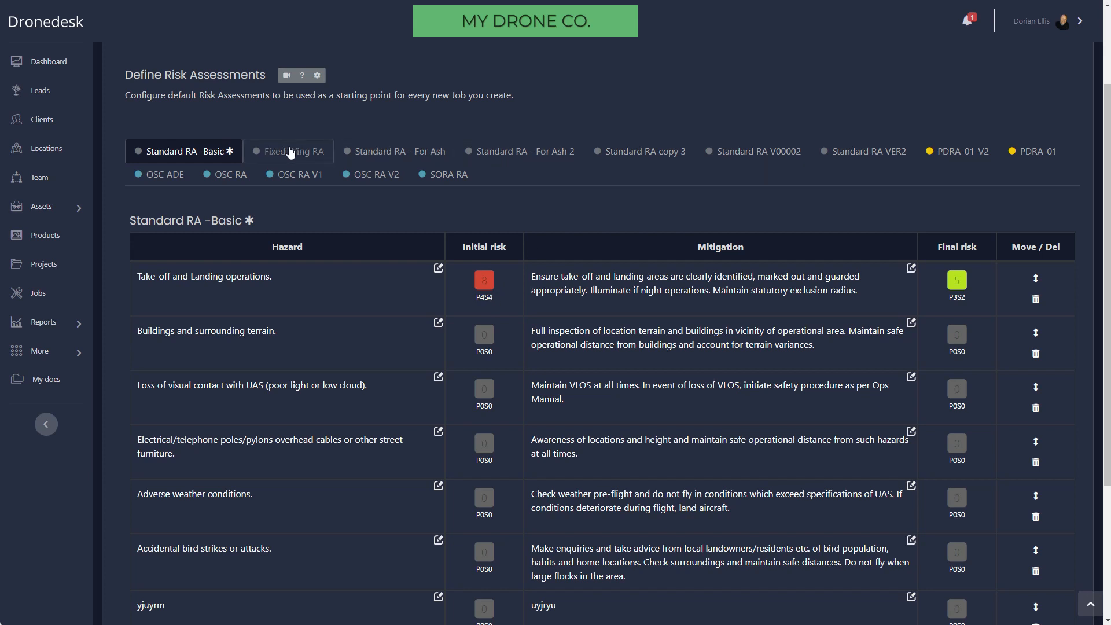
mouse_move(471, 264)
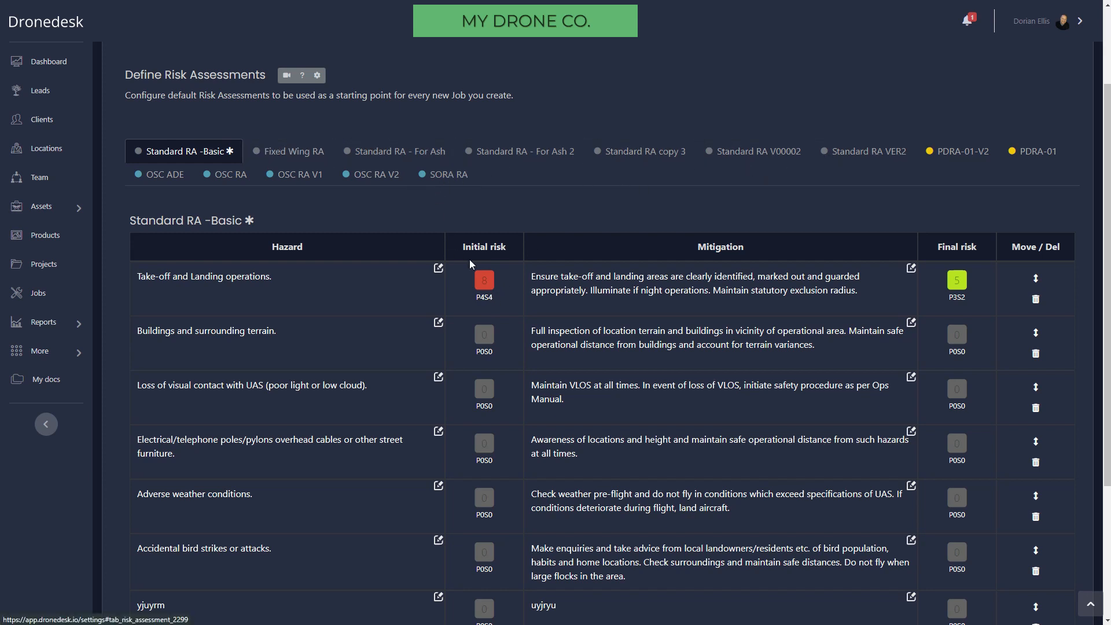
click(484, 279)
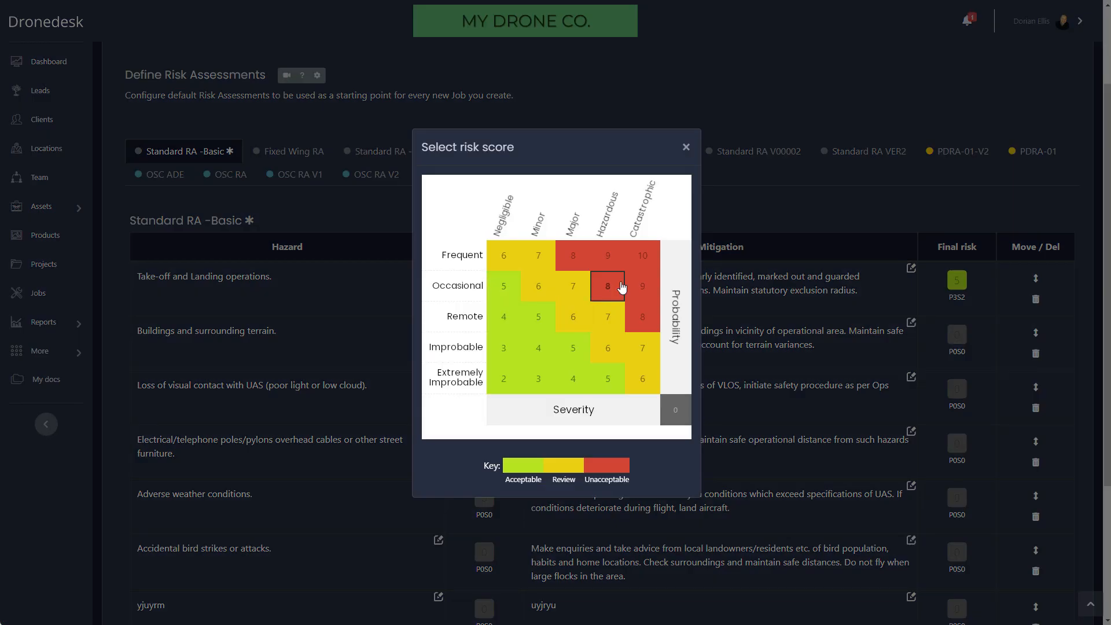
mouse_move(573, 316)
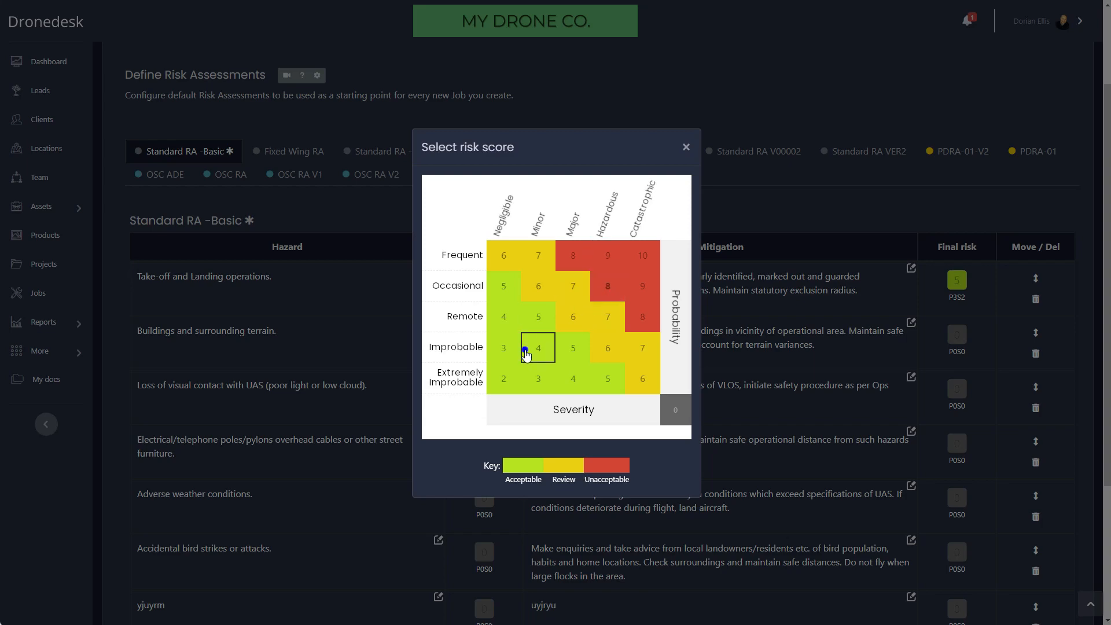
click(538, 348)
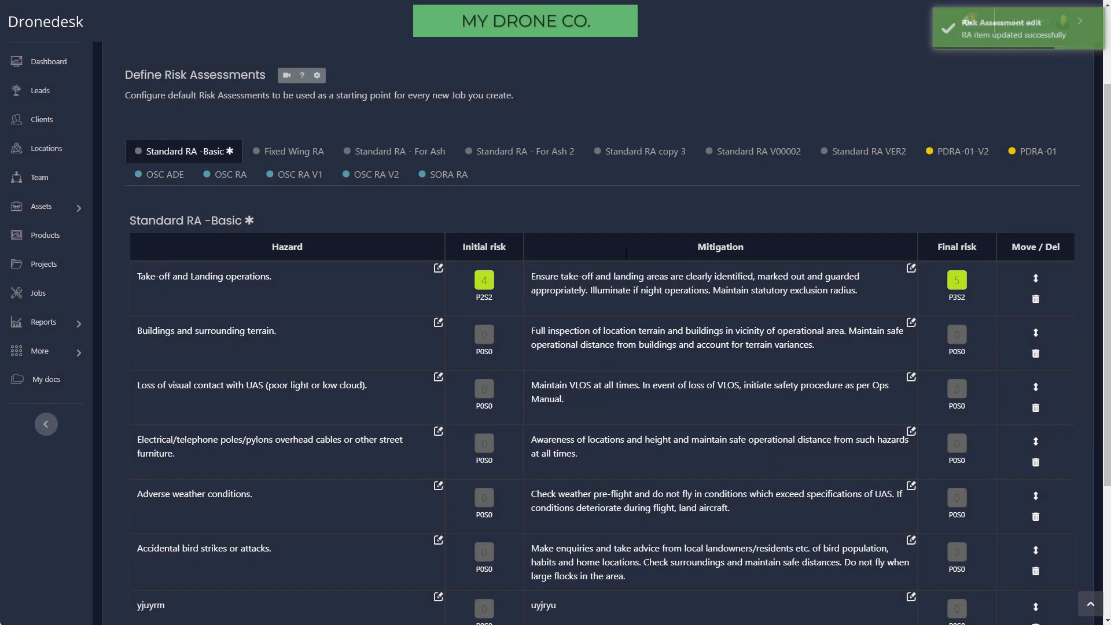
click(725, 118)
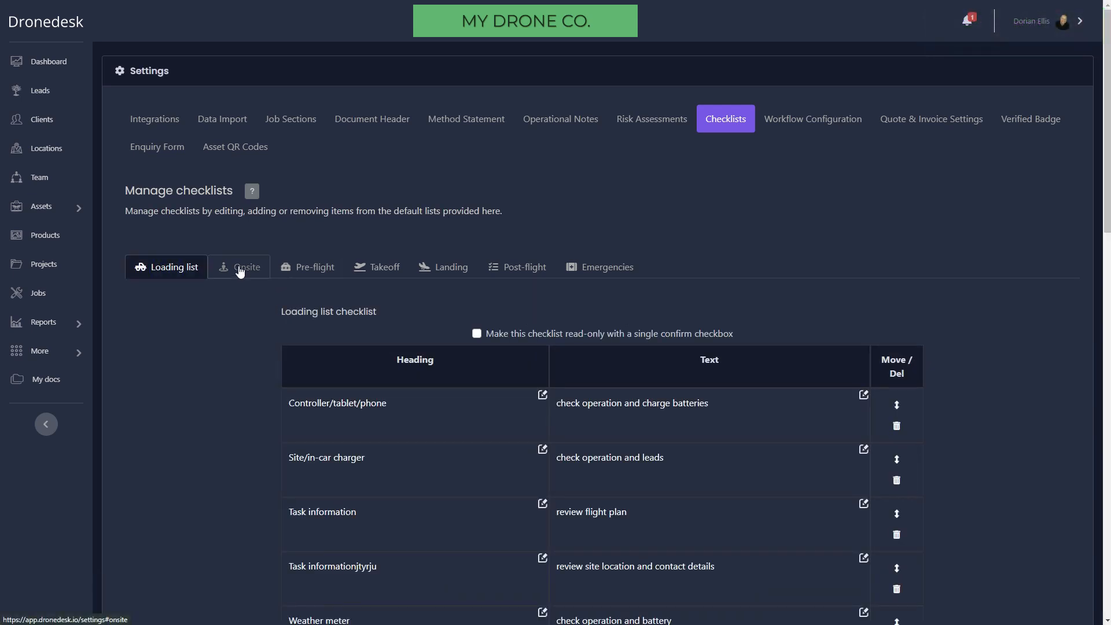
mouse_move(308, 266)
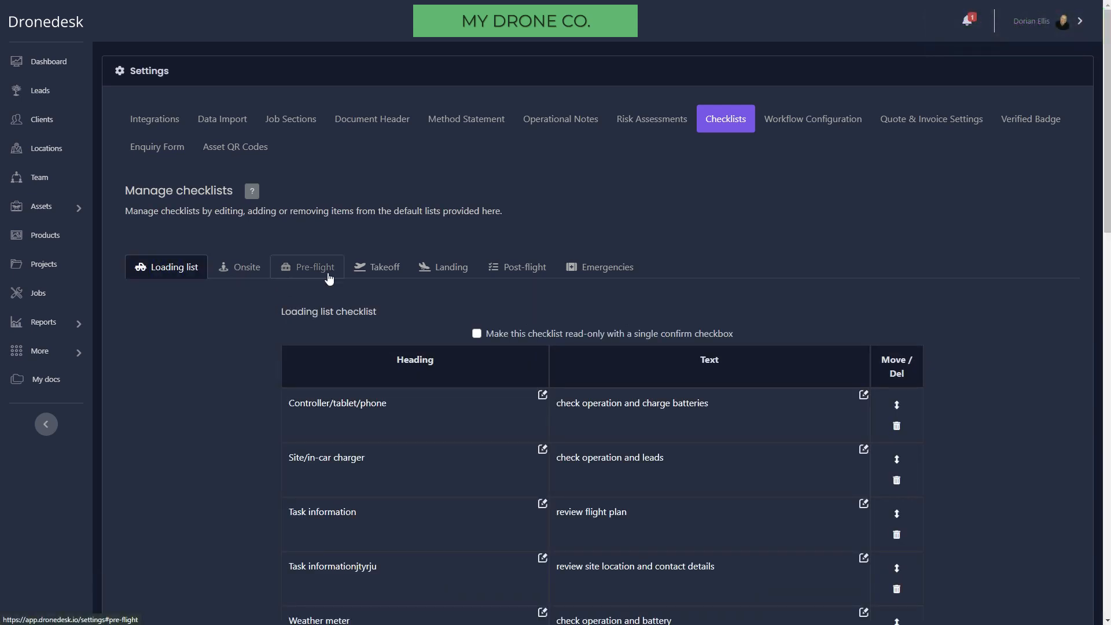
Step: Review the Pre-flight checklist items and return to the dashboard
click(306, 266)
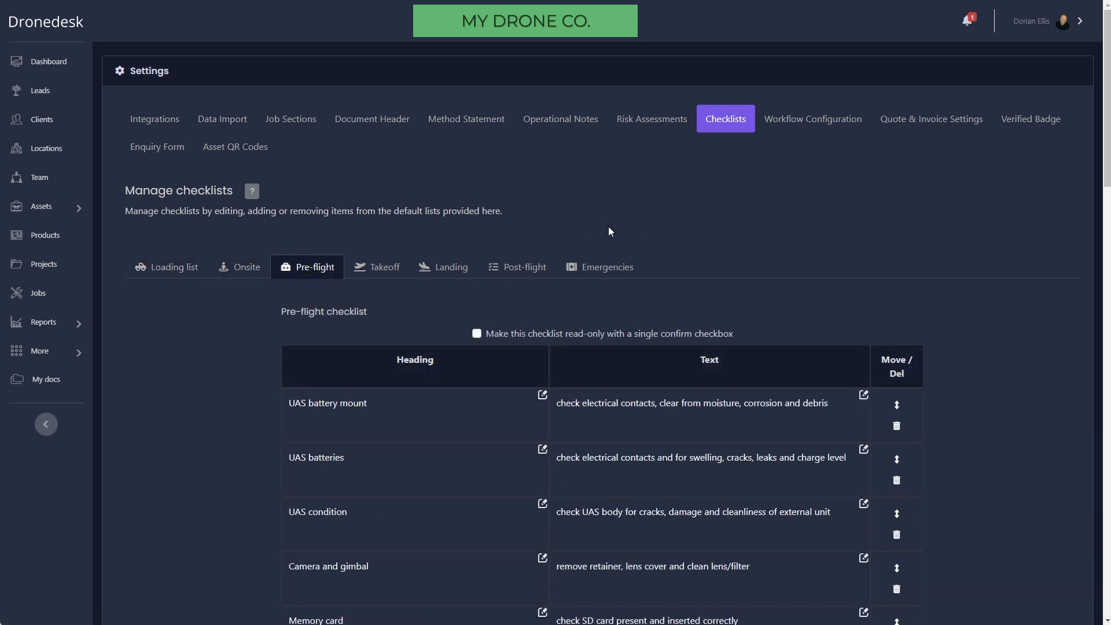
mouse_move(59, 80)
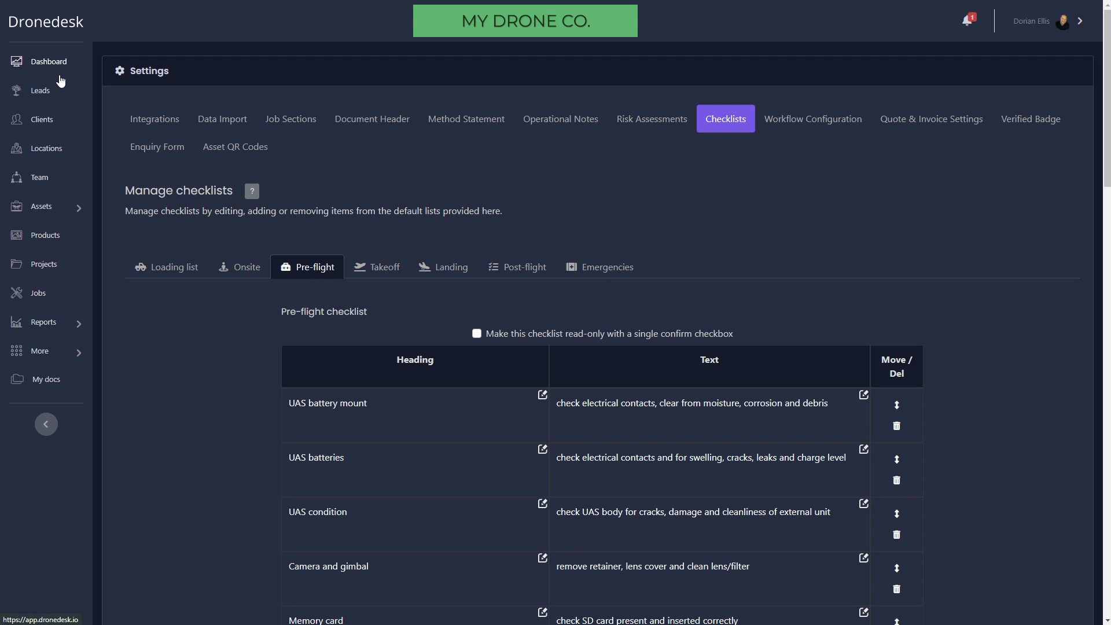
click(49, 62)
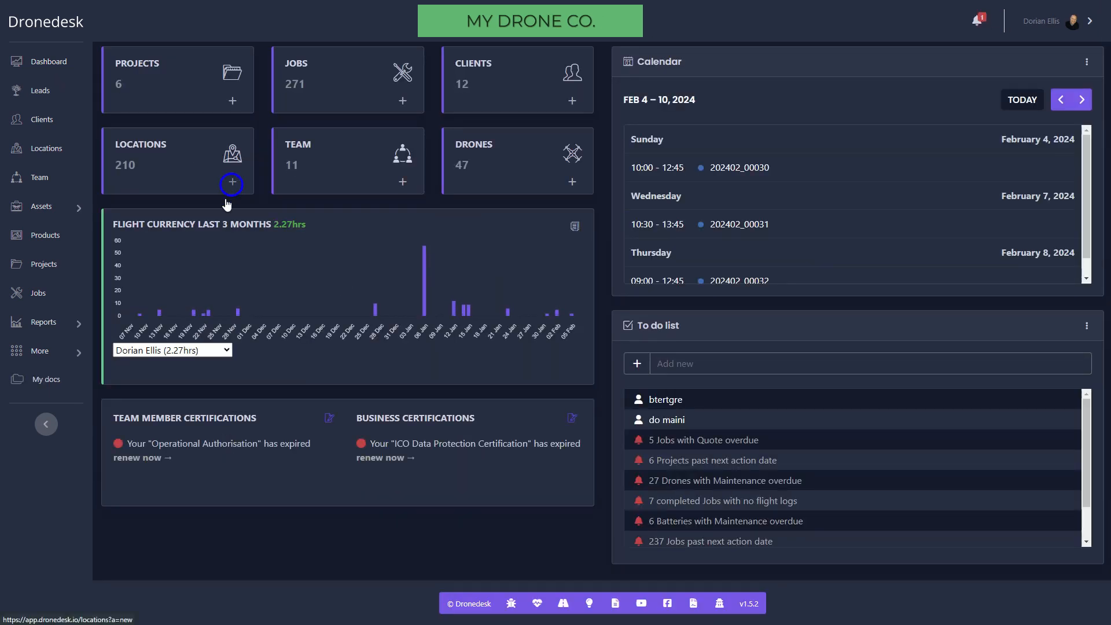
Step: Create location 'Test for demo' at NG24 1WN, Newark, dismissing the railway hazard popup
click(232, 184)
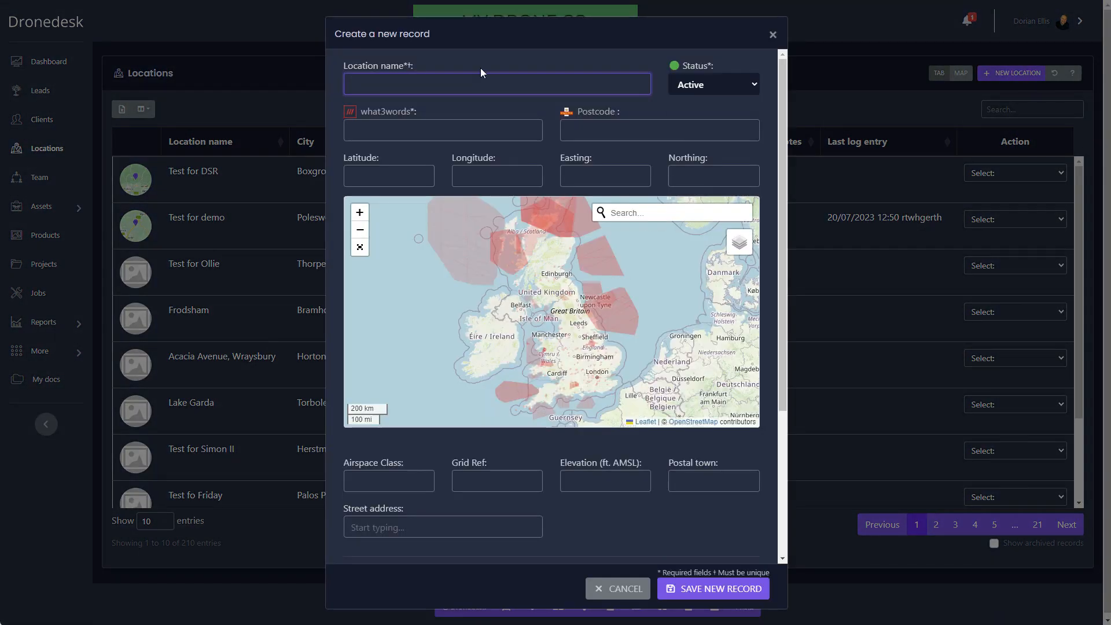
text(Test for demo)
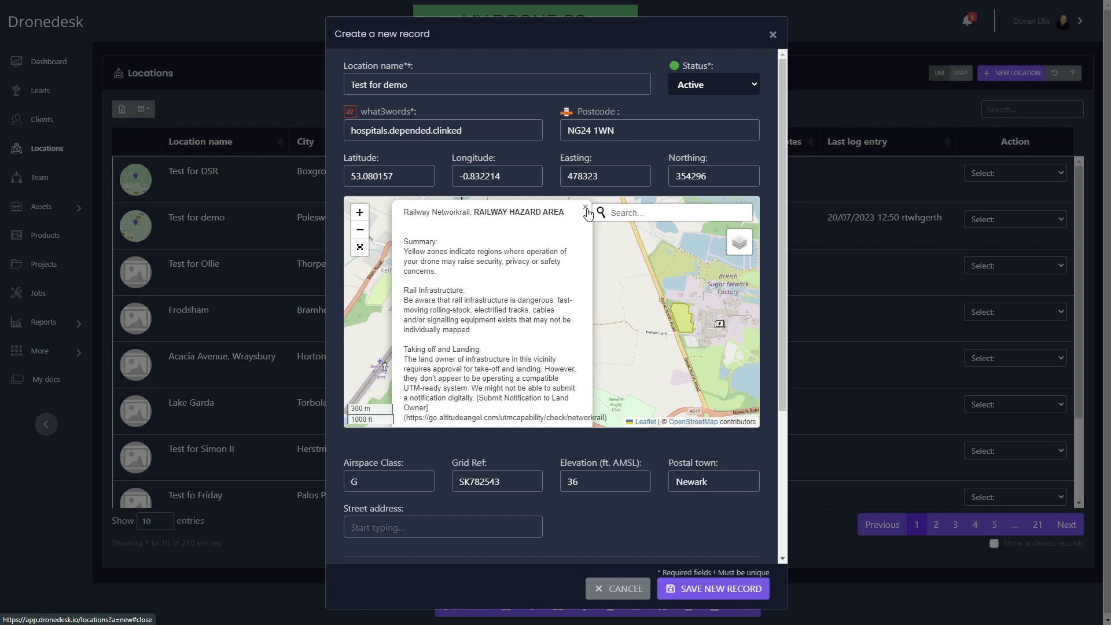
click(586, 211)
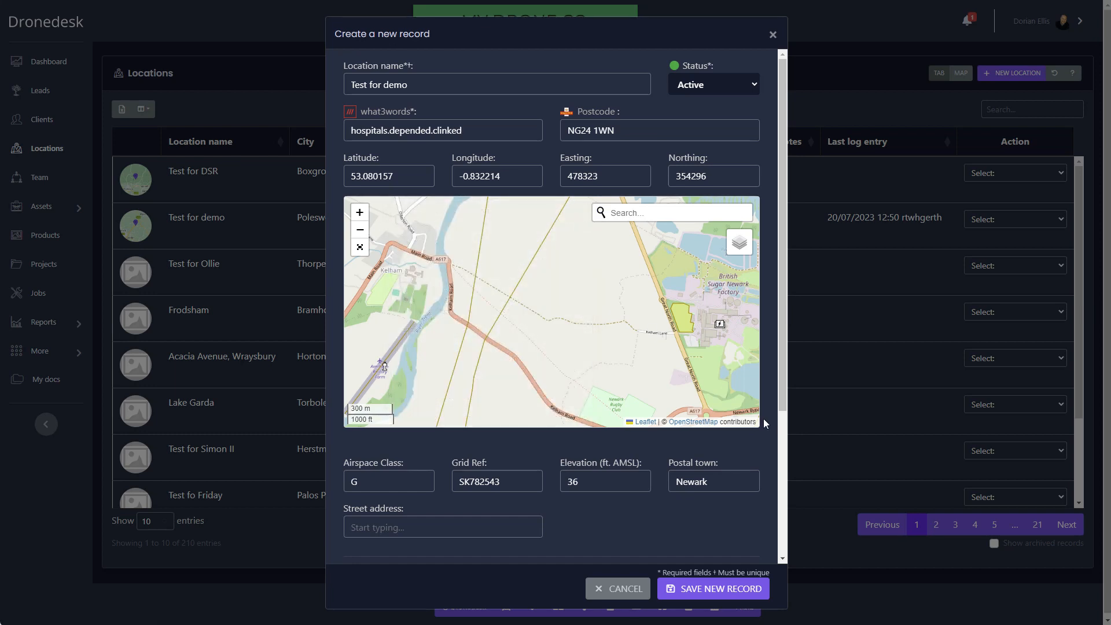
mouse_move(569, 334)
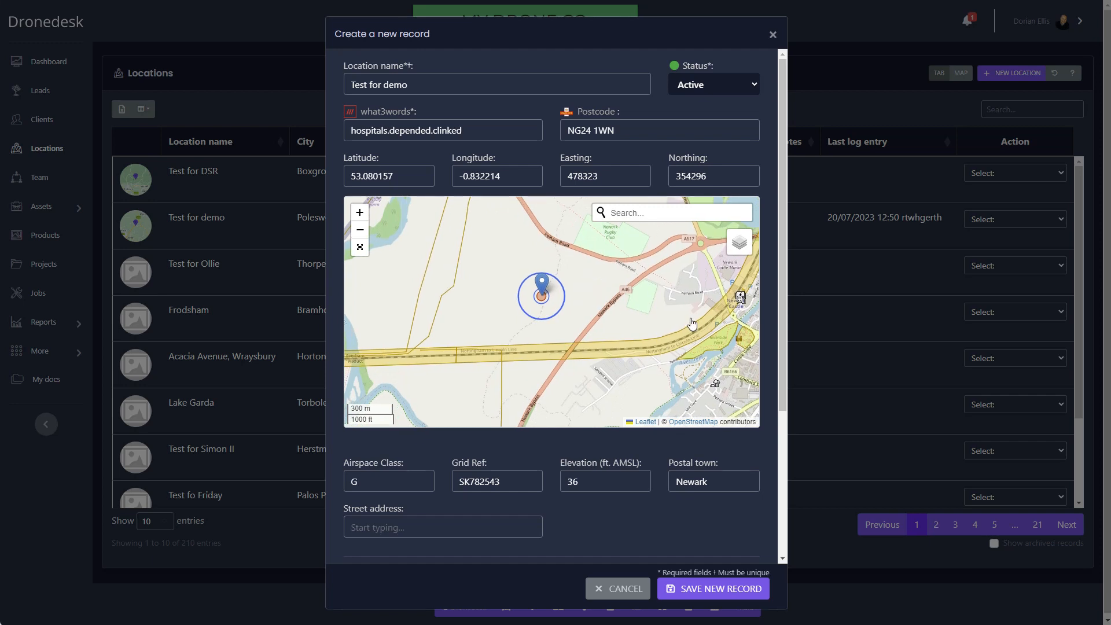
mouse_move(692, 323)
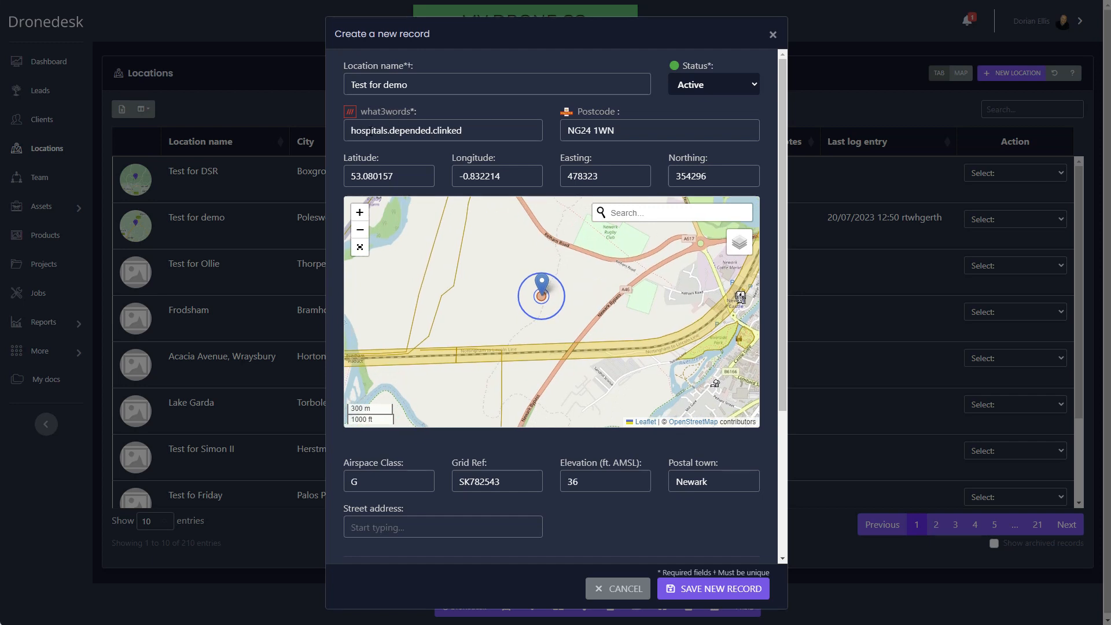
mouse_move(395, 158)
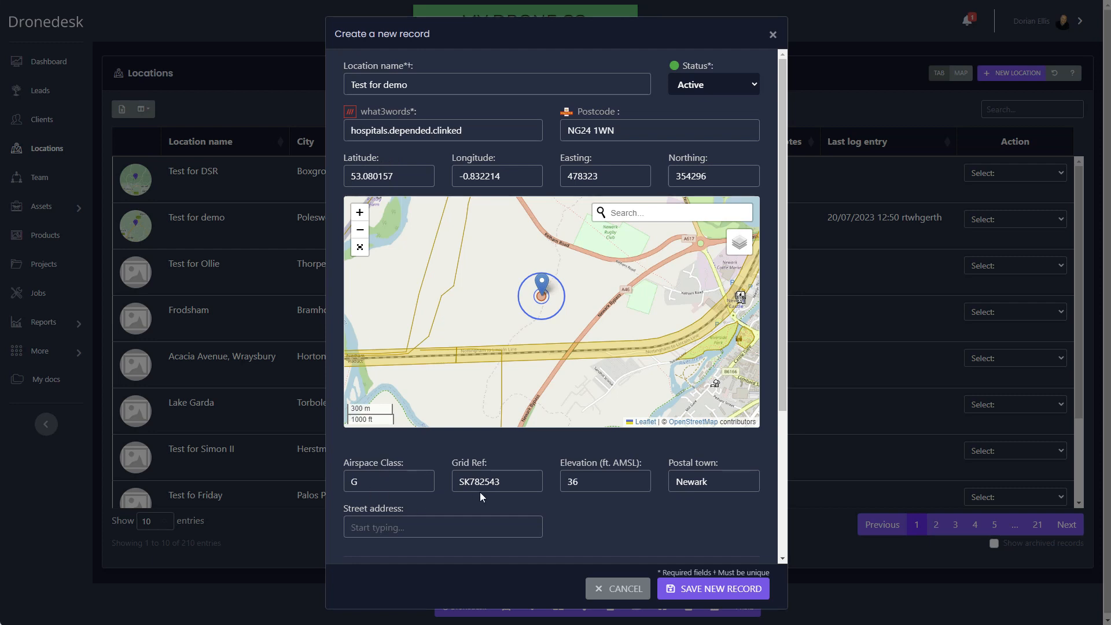
mouse_move(552, 509)
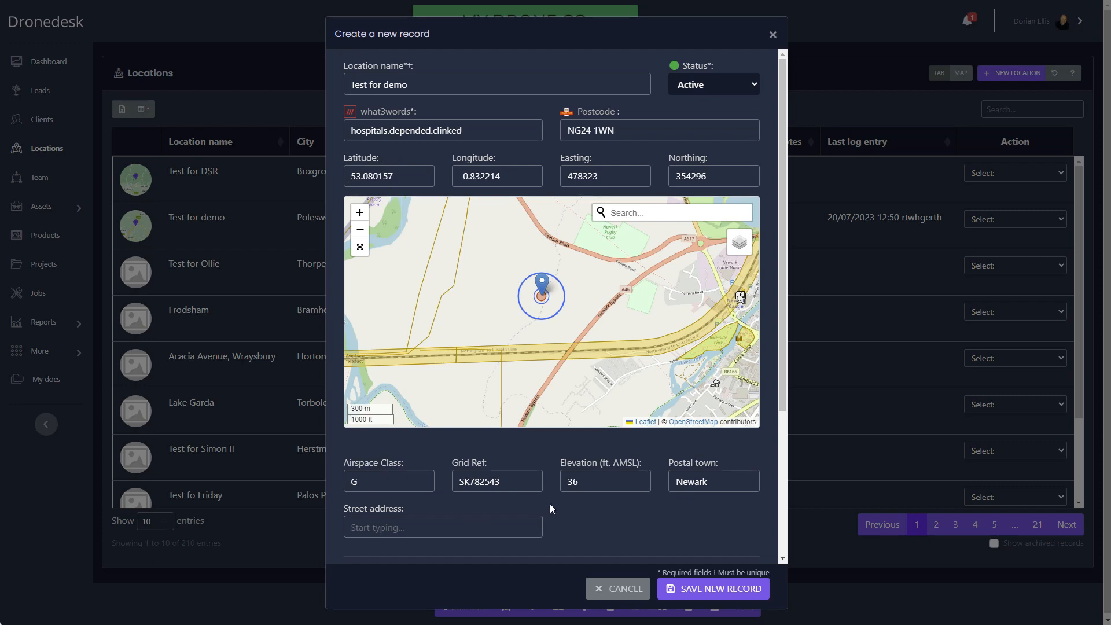
scroll(down, 3)
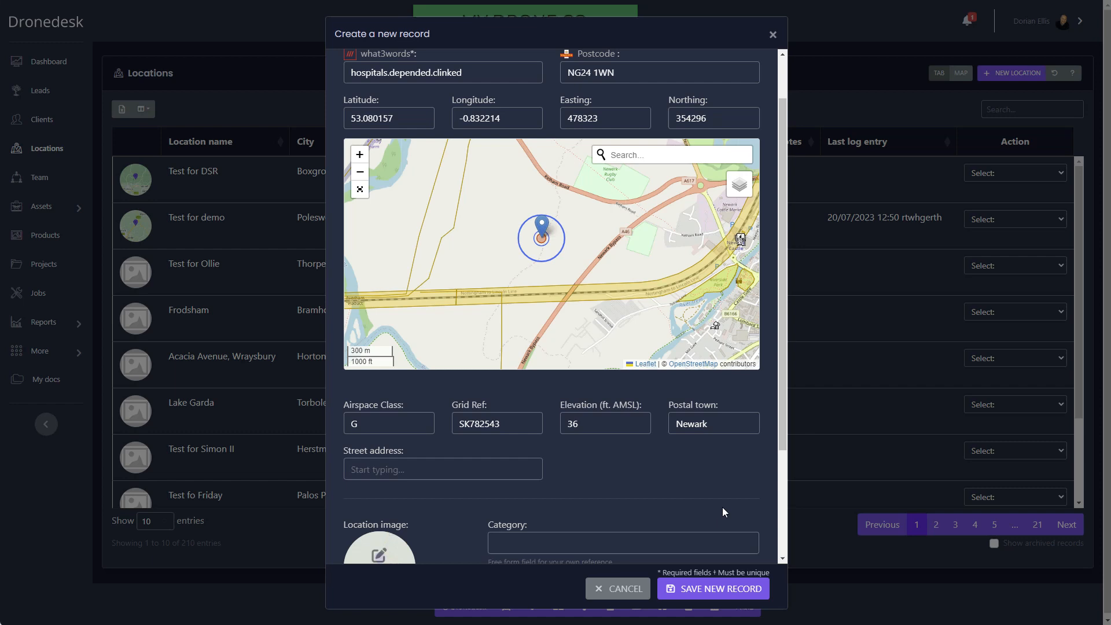
Step: Save the duplicate-named location as 'Test for demo 2' and return to the locations list
click(712, 574)
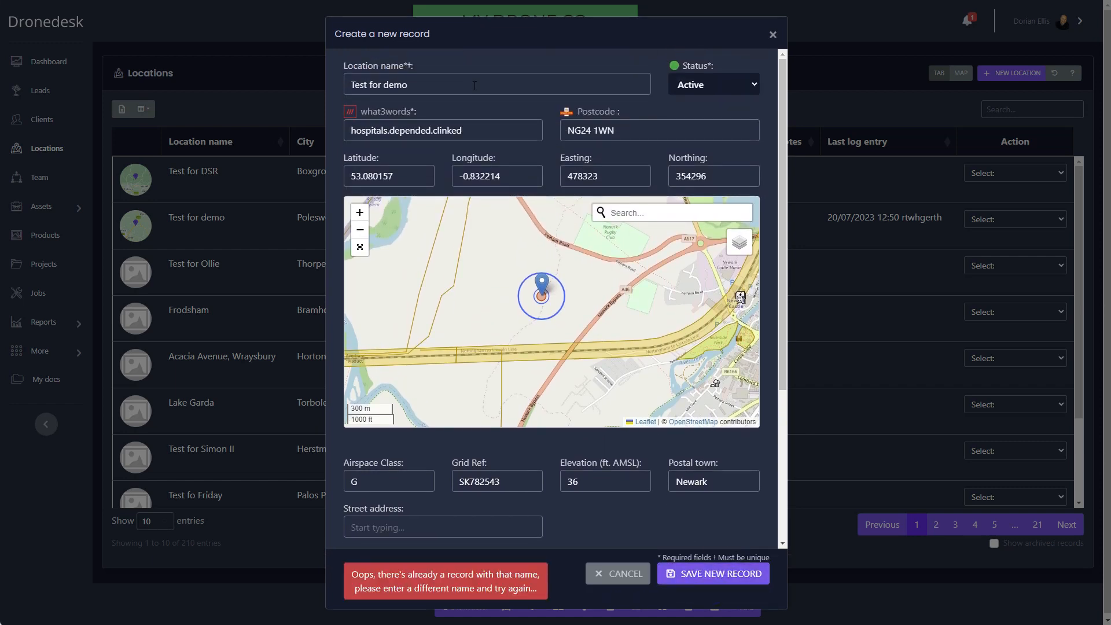
text(2)
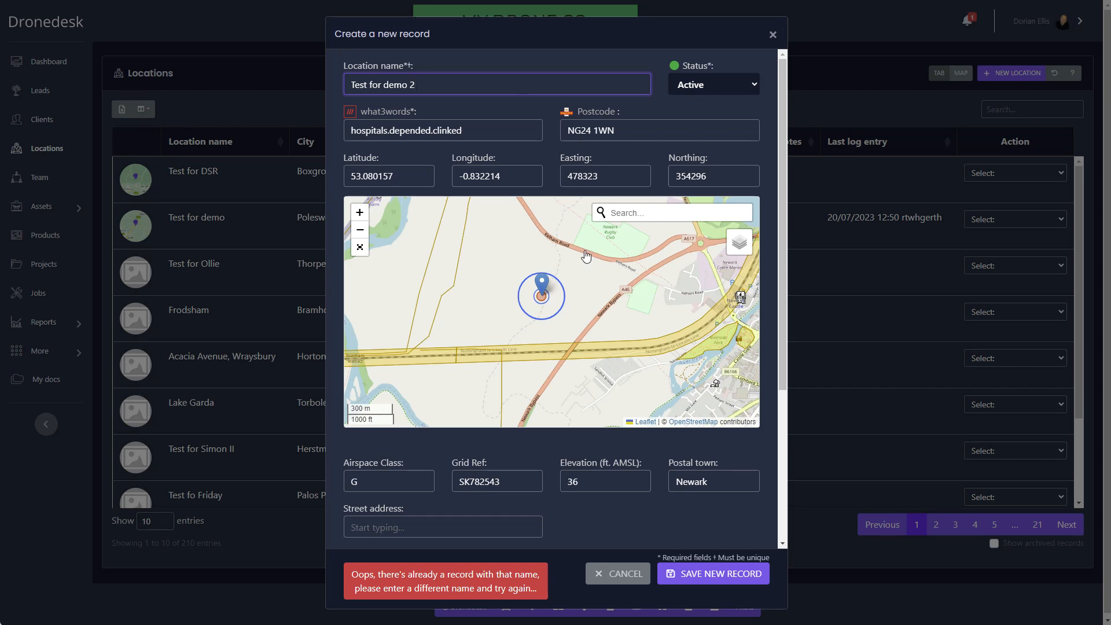
click(712, 573)
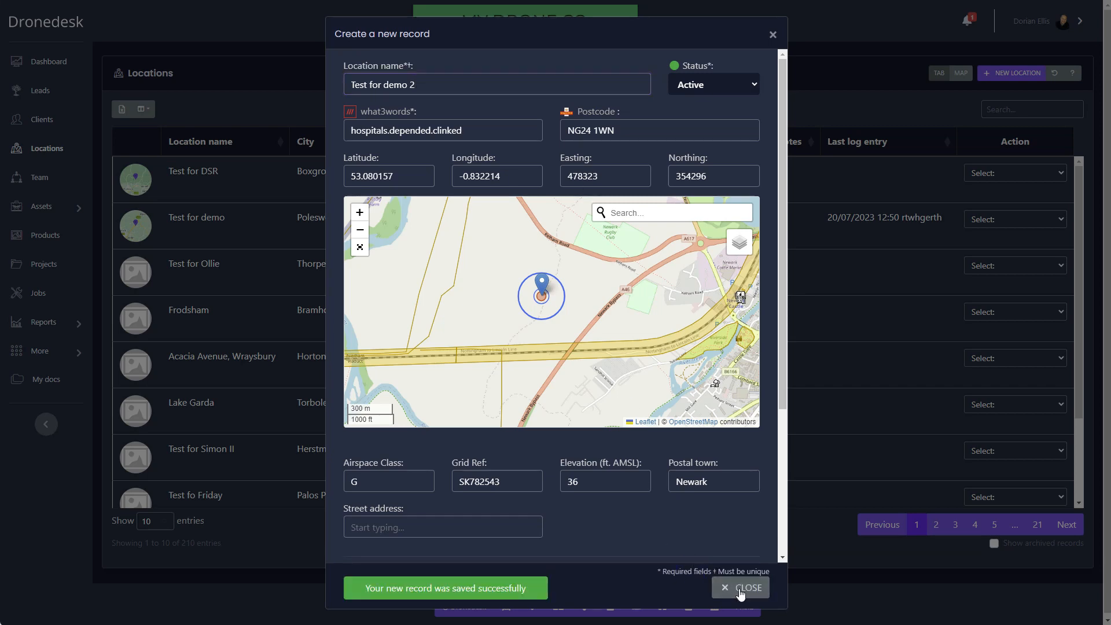
click(740, 588)
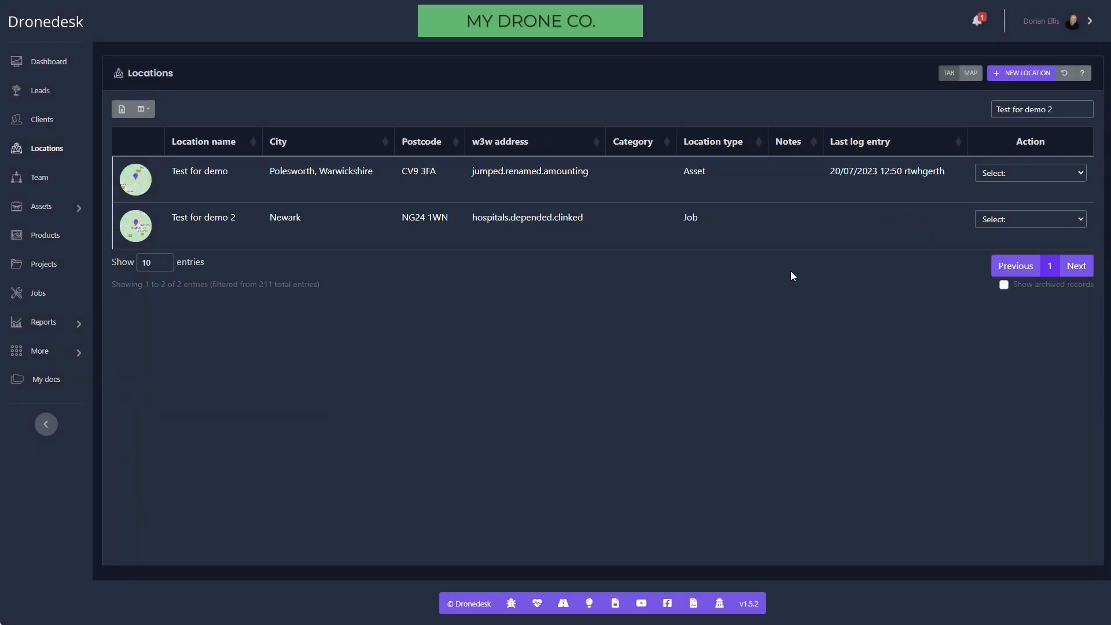
Step: Start a new Standard job at Test for demo 2 of type Building/roof inspection
click(1030, 219)
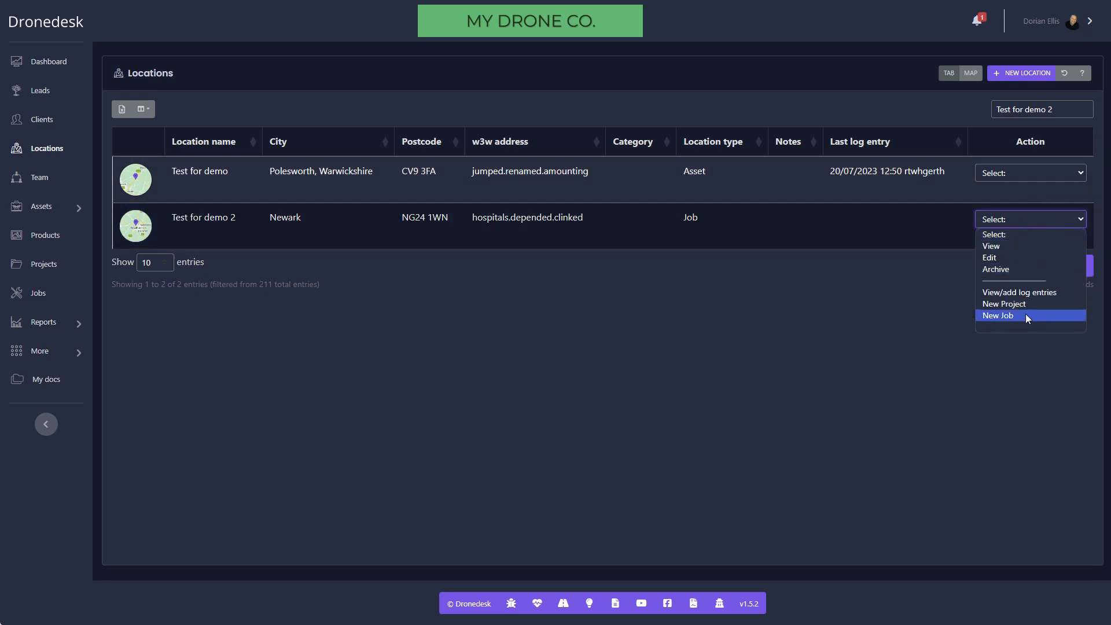
click(998, 315)
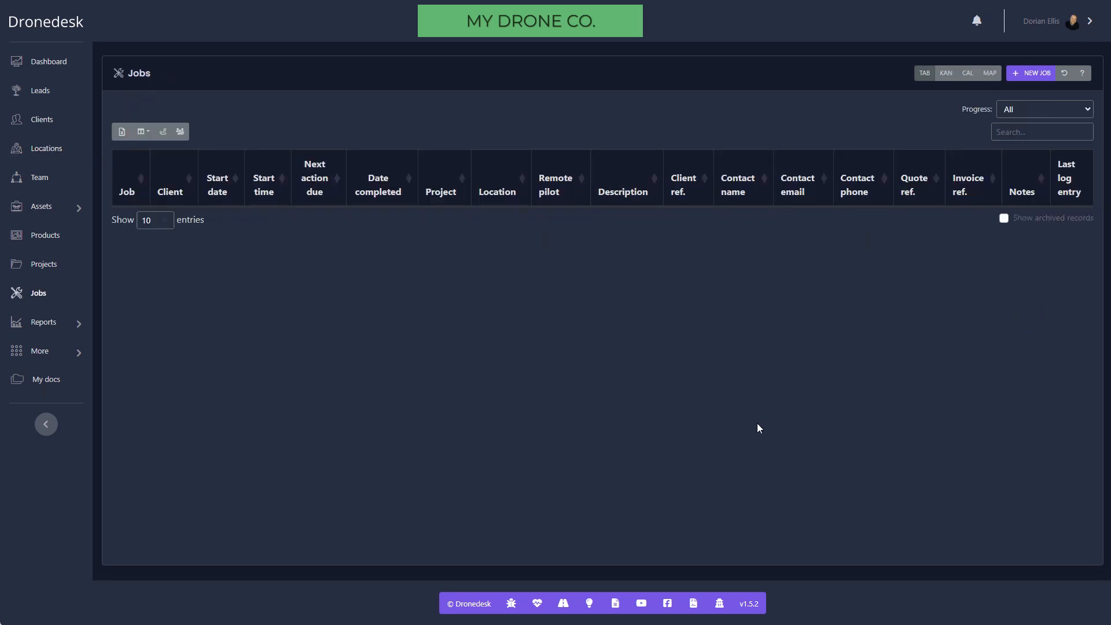
click(1030, 72)
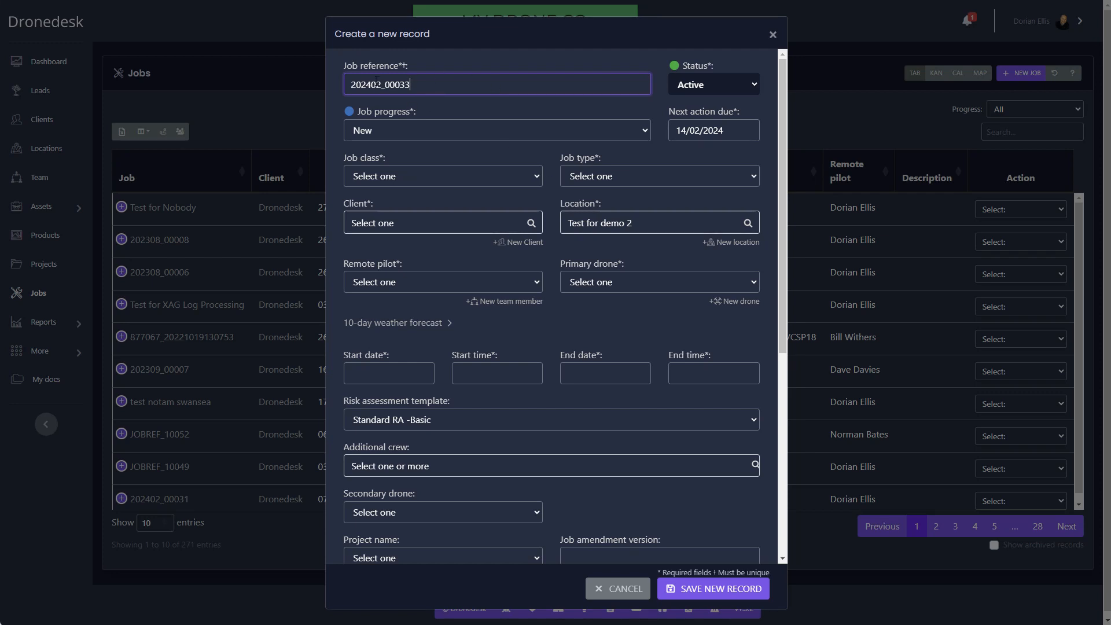
click(442, 176)
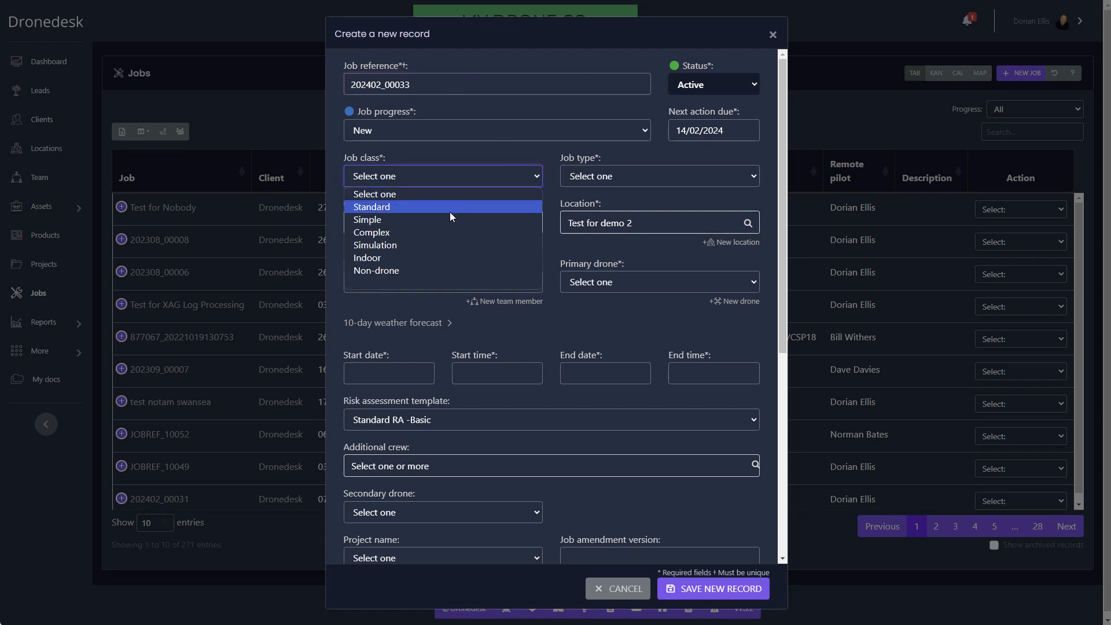
click(371, 206)
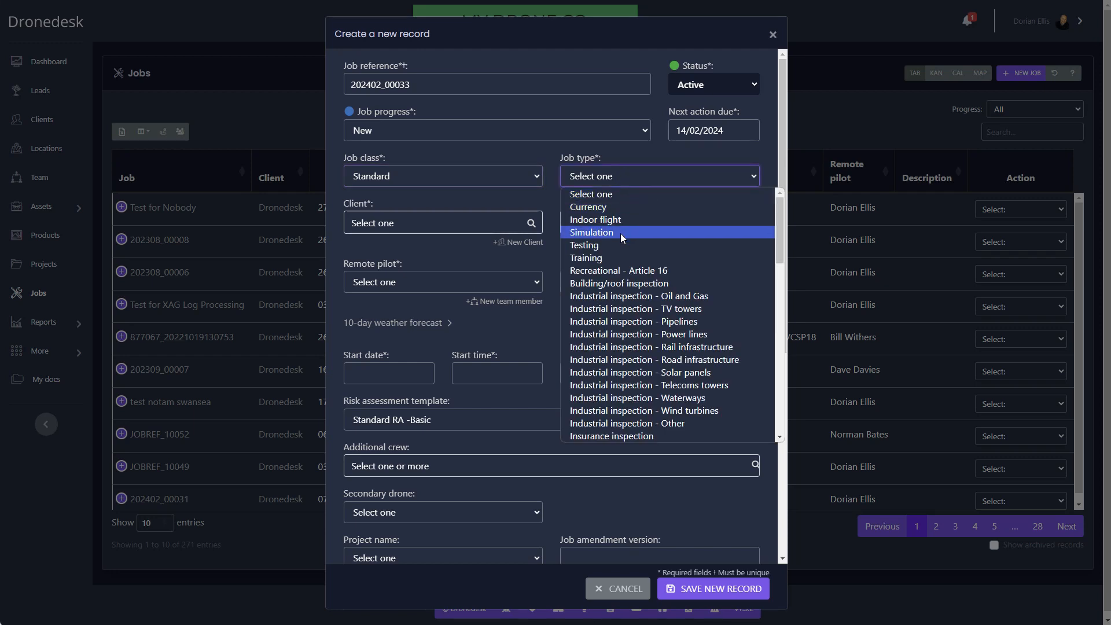
mouse_move(655, 288)
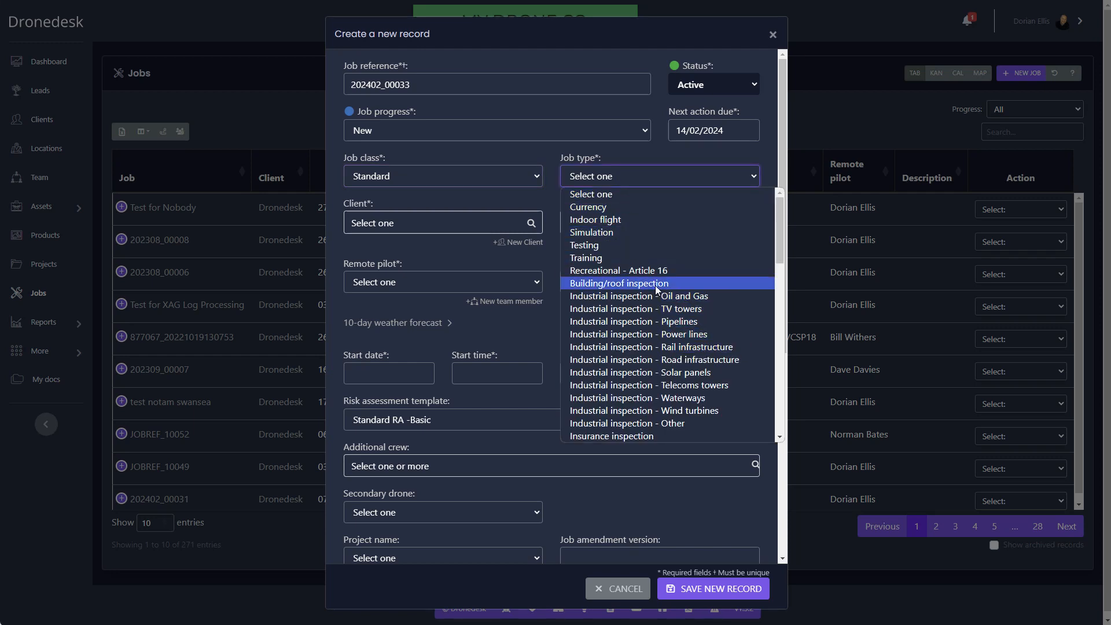
click(617, 282)
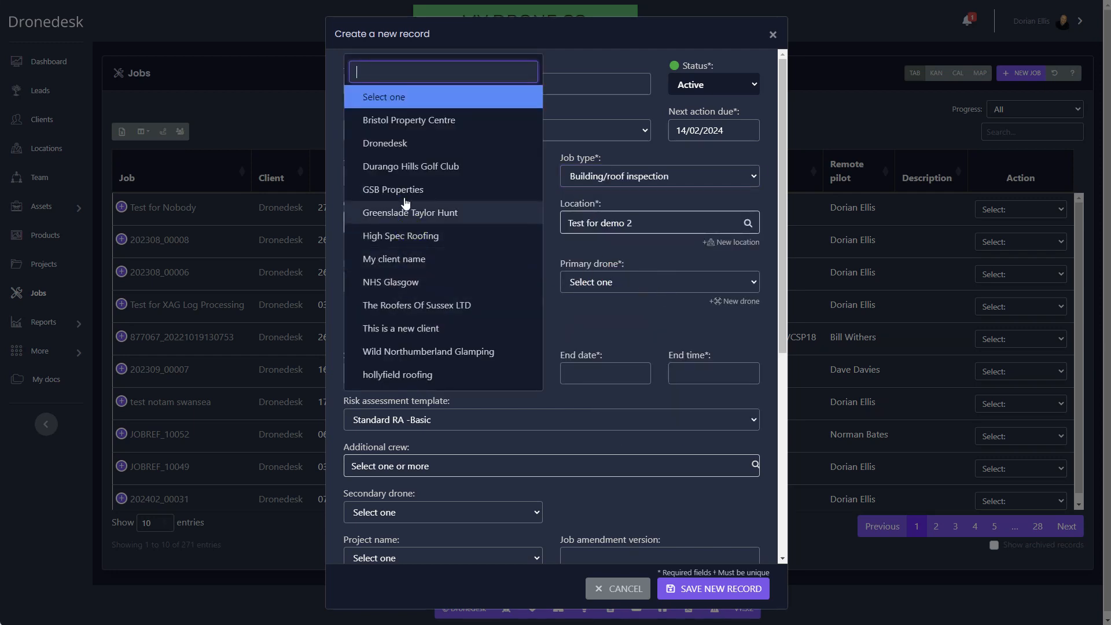
Step: Assign client Dronedesk, the remote pilot and DJI Mavic 3T, and show the 10-day weather forecast
click(384, 144)
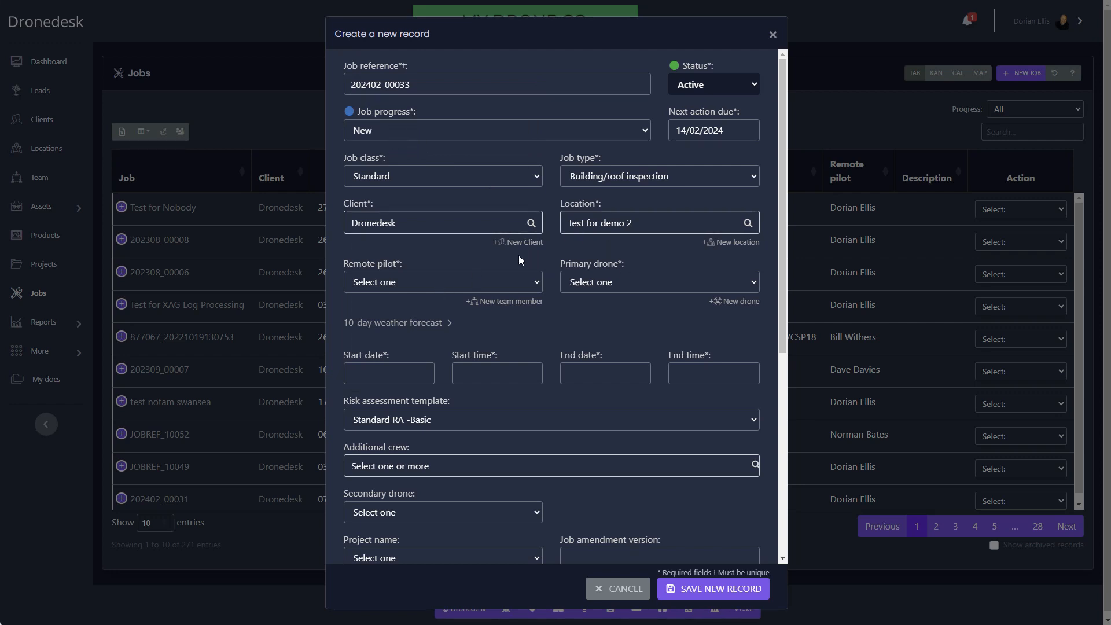
click(442, 281)
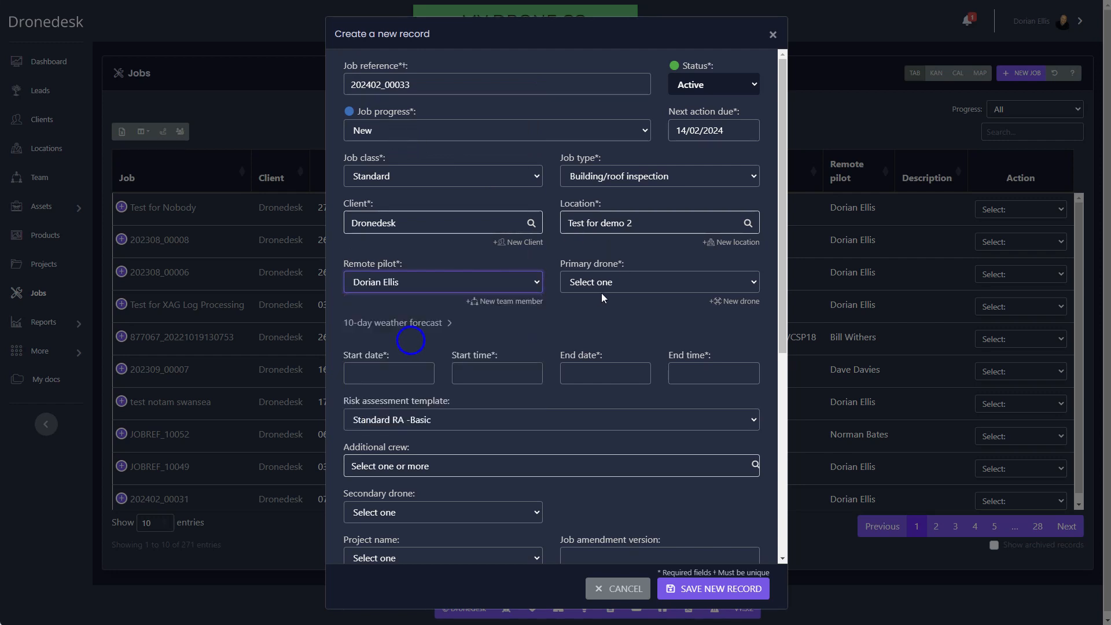
click(657, 281)
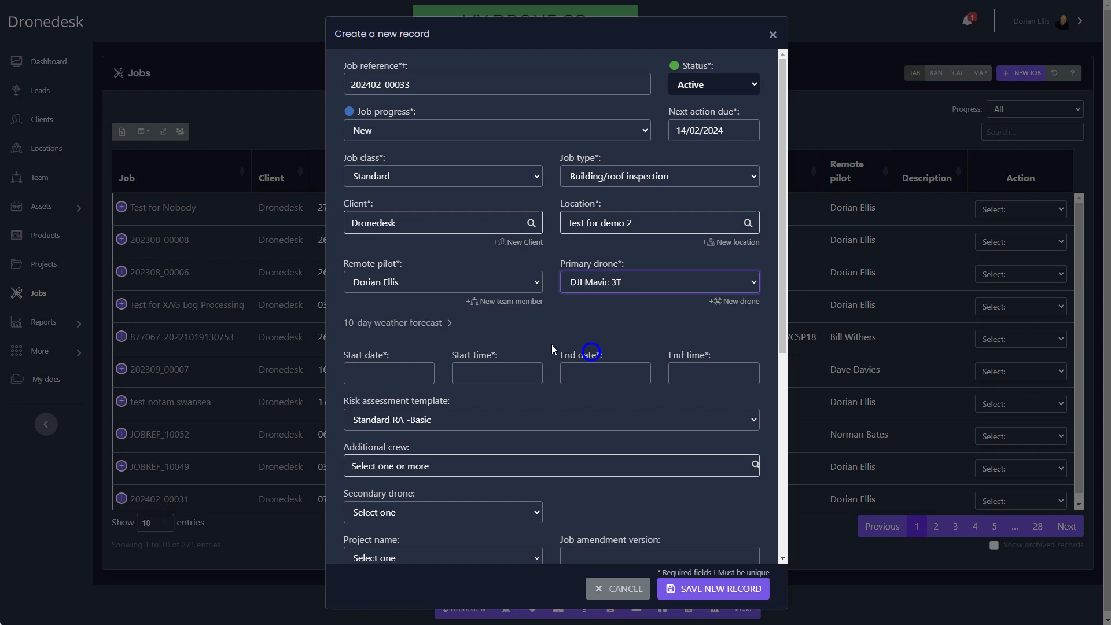
click(396, 324)
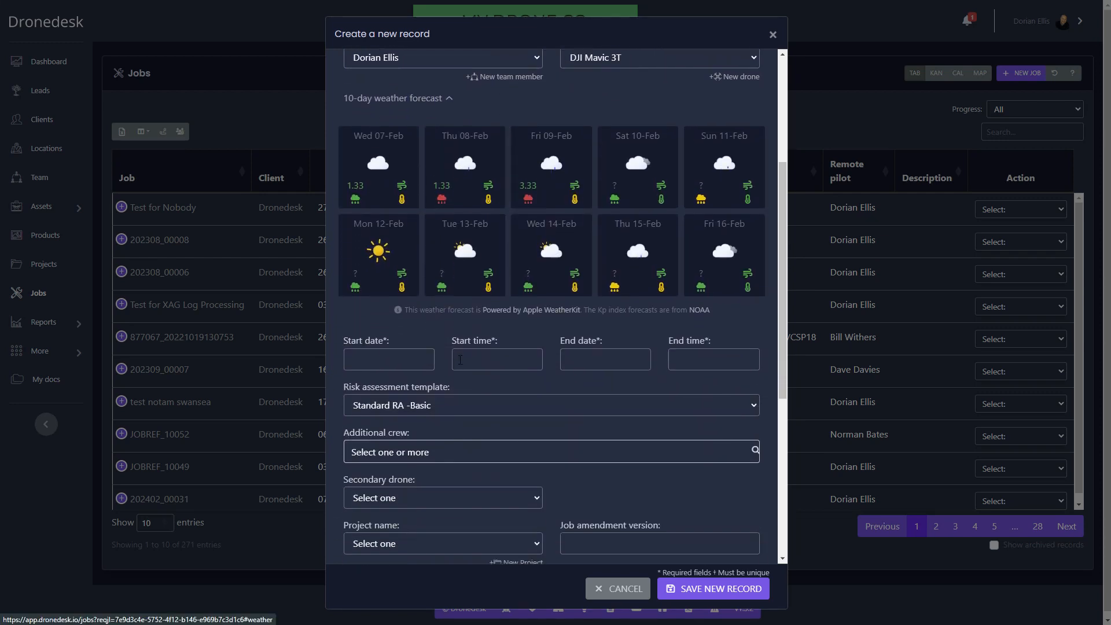
Step: Set the flight for 08/02/2024 12:00-13:15 with the Standard RA -Basic template and save job 202402_00033
scroll(up, 3)
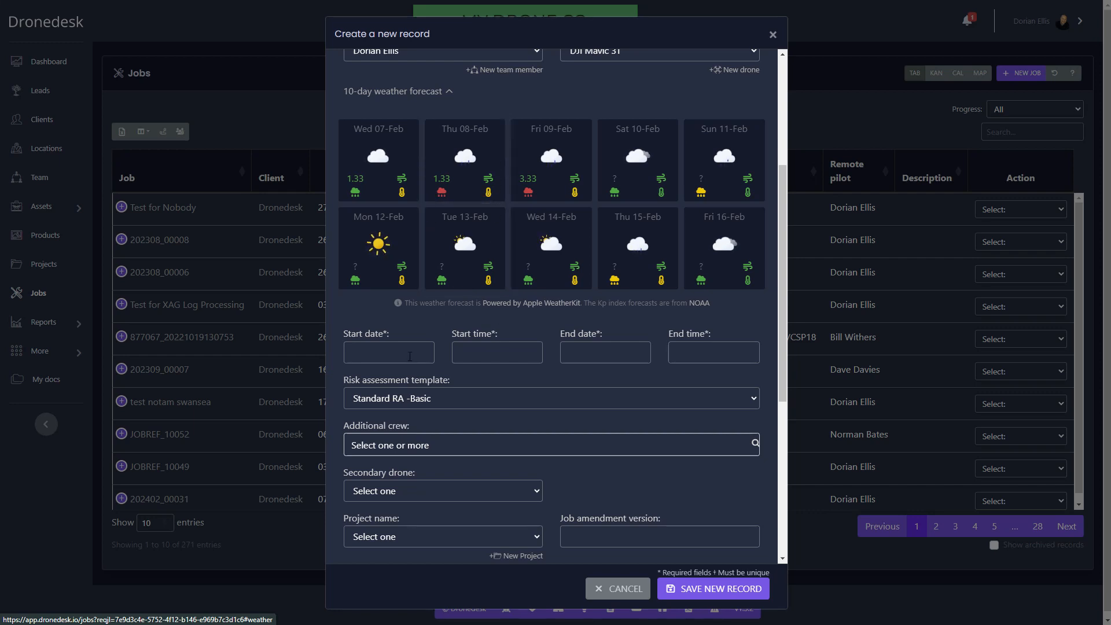
click(497, 352)
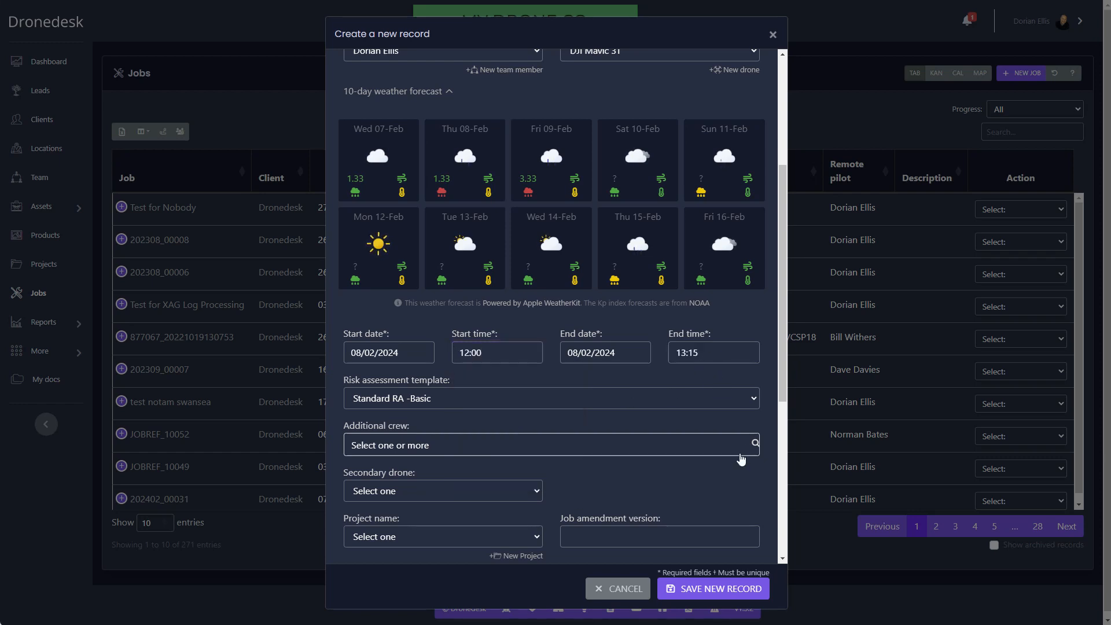
click(551, 166)
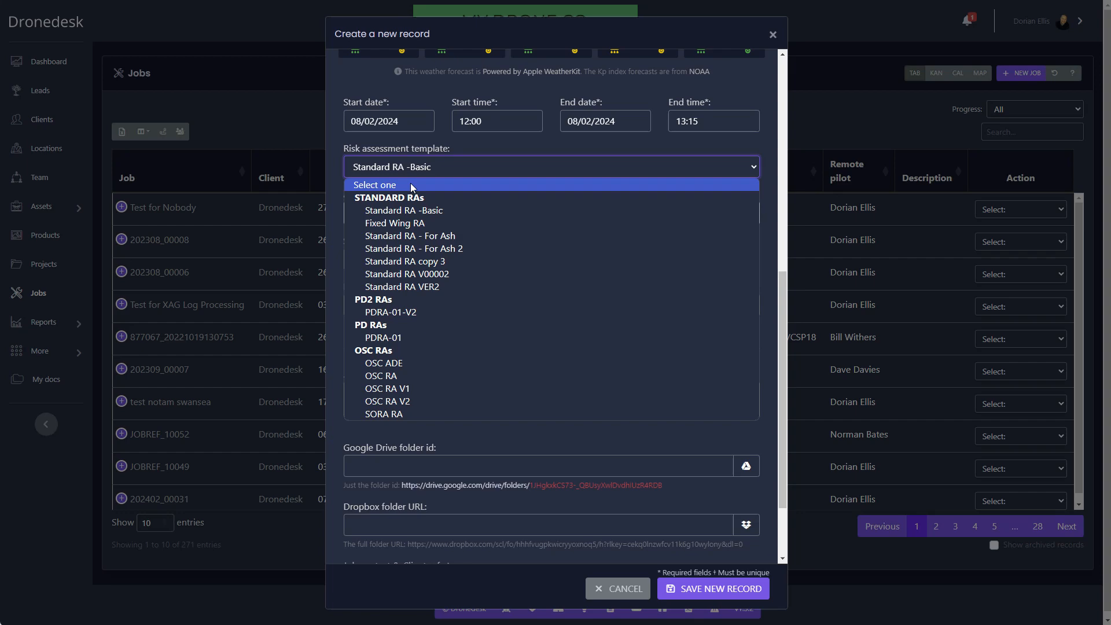
click(403, 210)
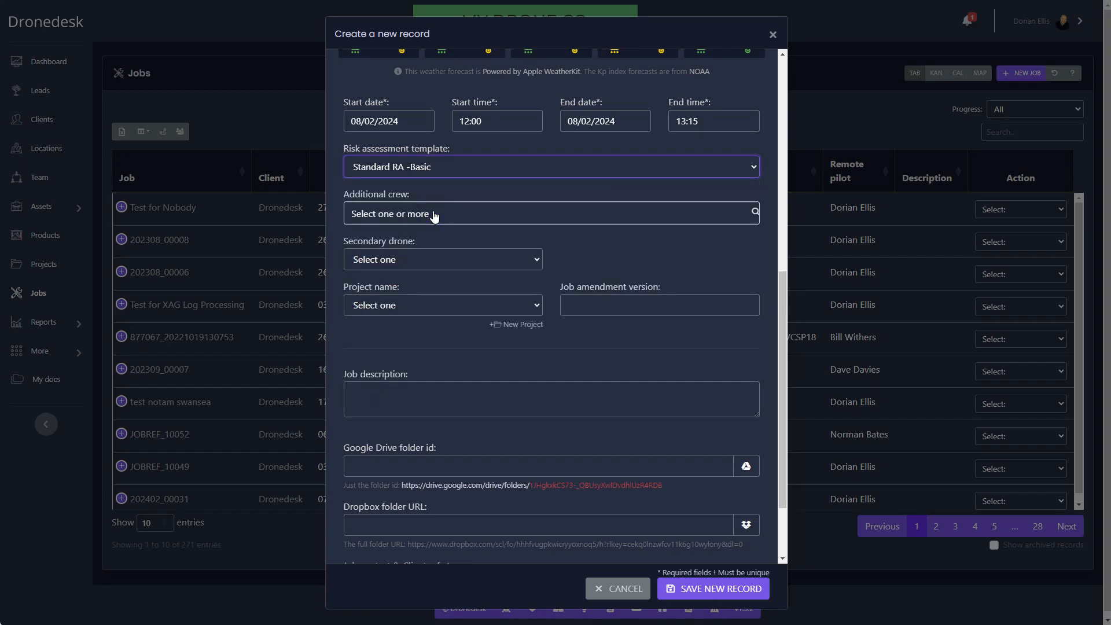
mouse_move(713, 588)
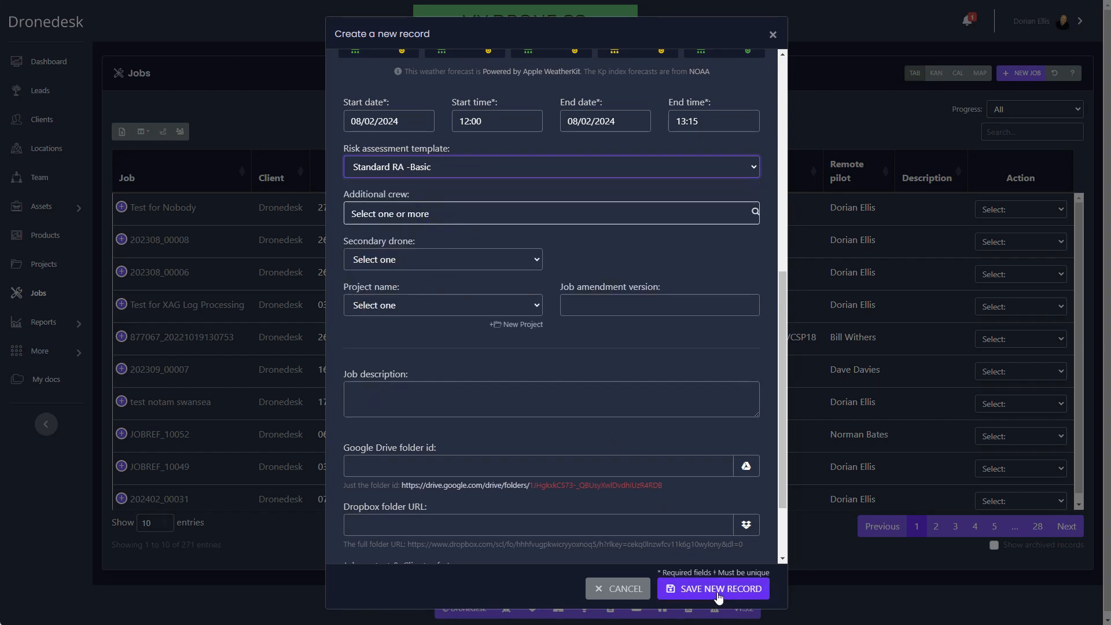
click(712, 589)
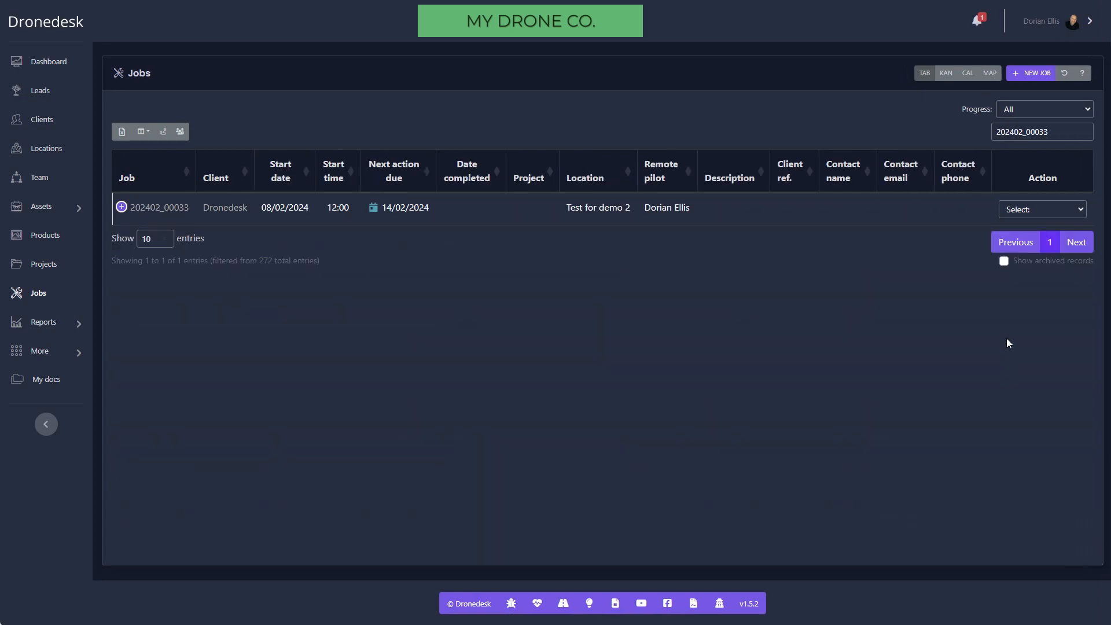
Step: Open the Manage job page for 202402_00033 from the Jobs table
click(1041, 210)
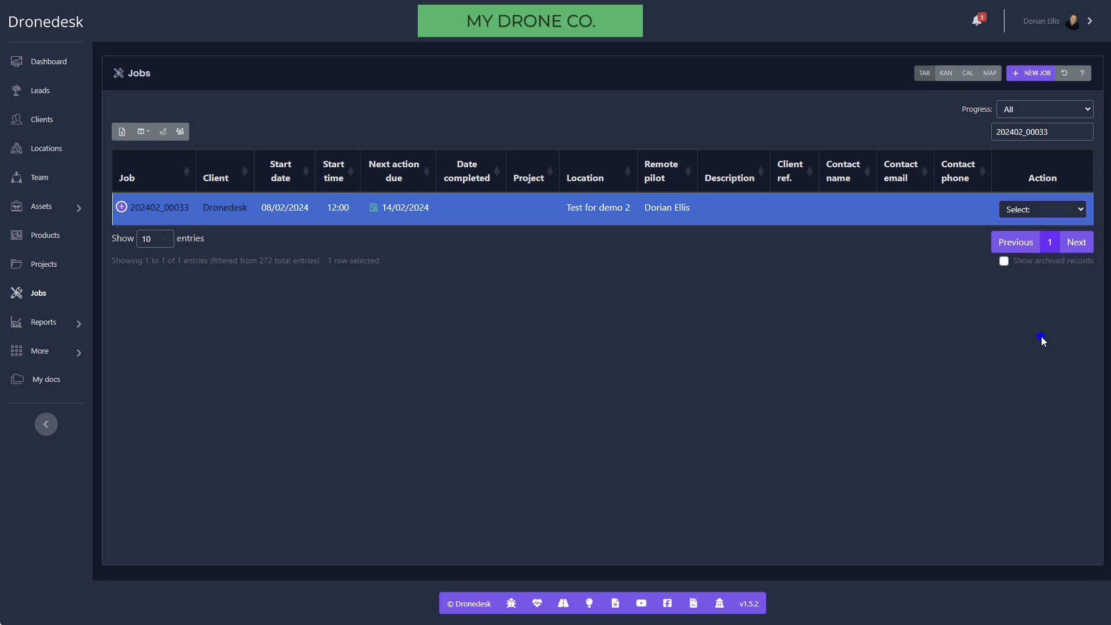
click(160, 207)
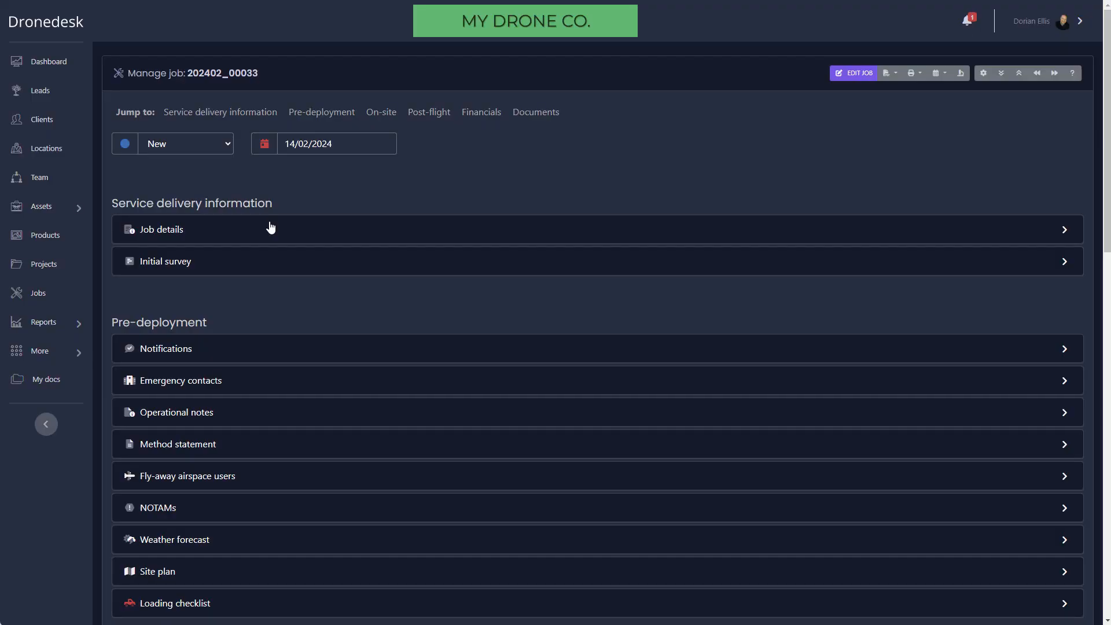
Step: Go through the Job details section and mark it complete
scroll(down, 3)
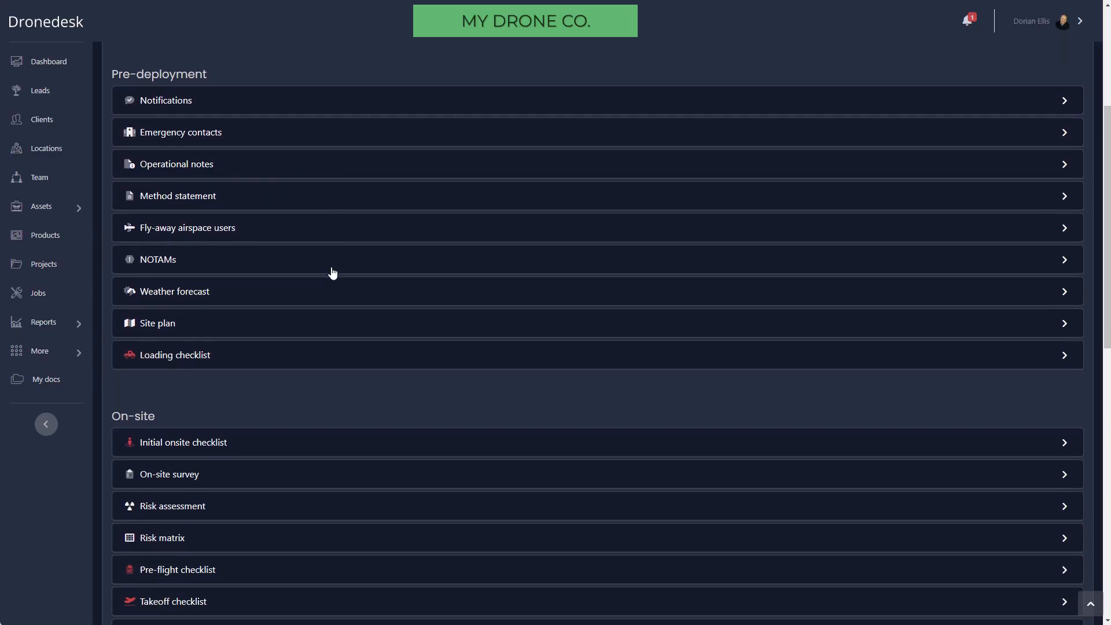
scroll(down, 3)
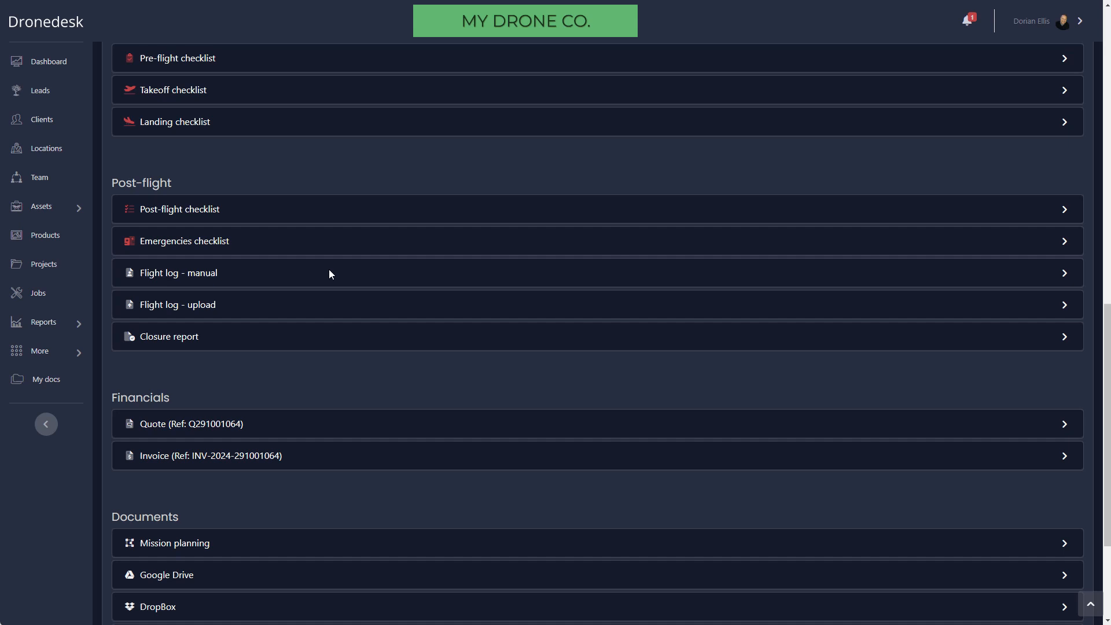
scroll(up, 3)
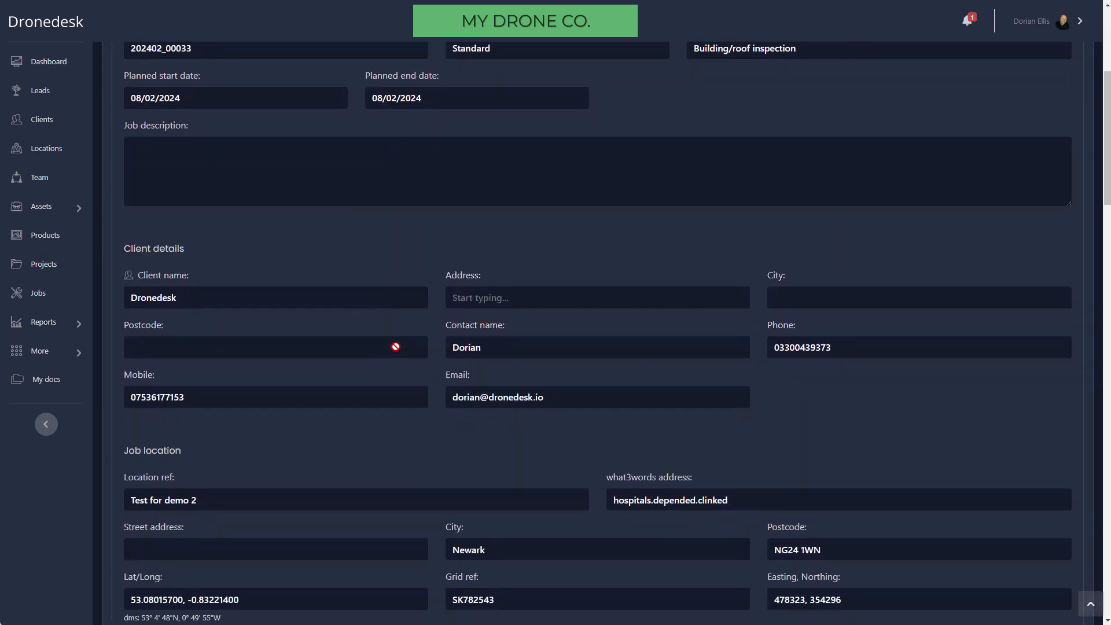
scroll(down, 3)
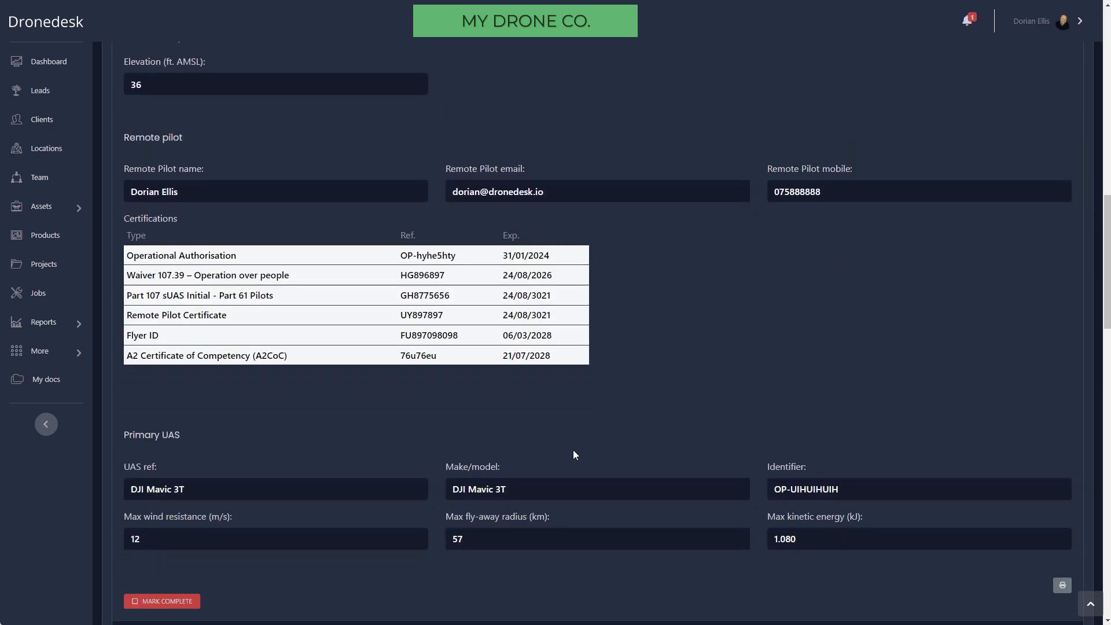
scroll(down, 3)
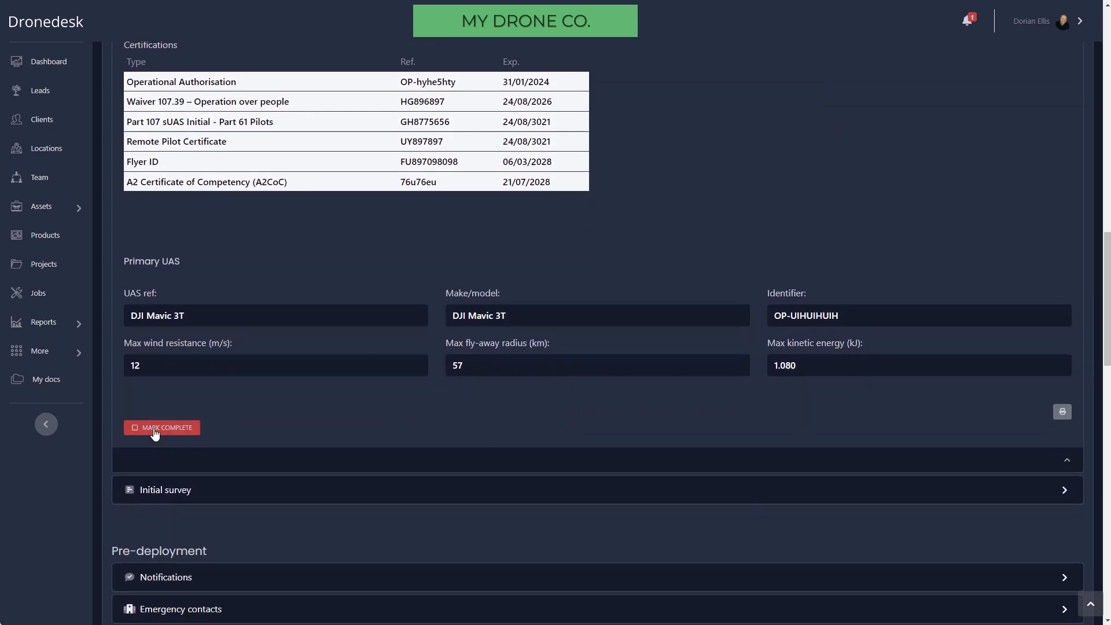
click(162, 428)
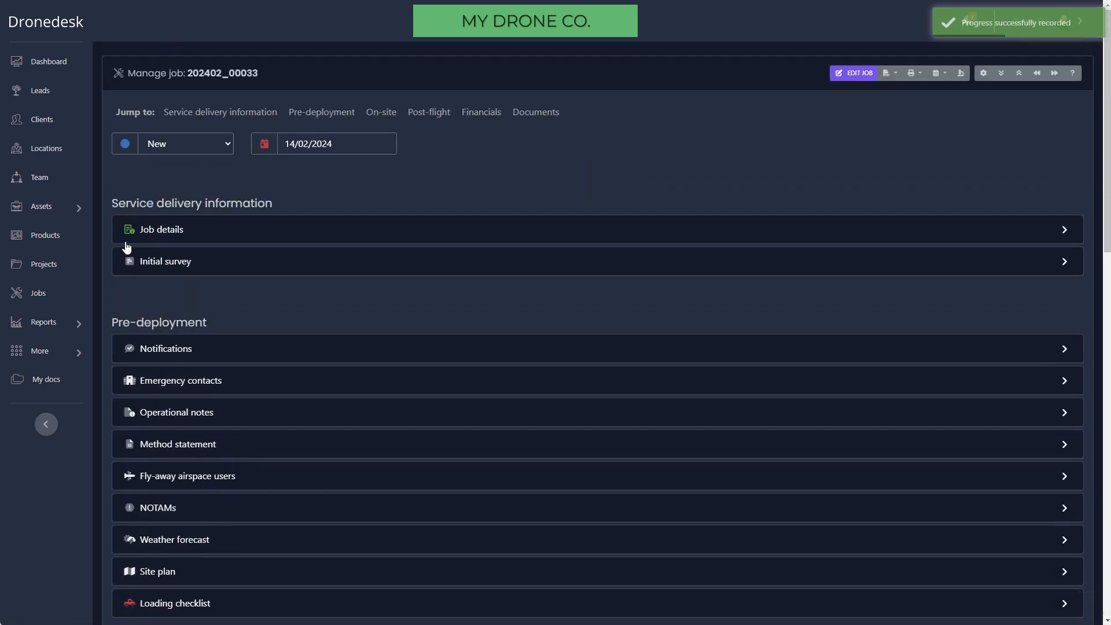
mouse_move(426, 369)
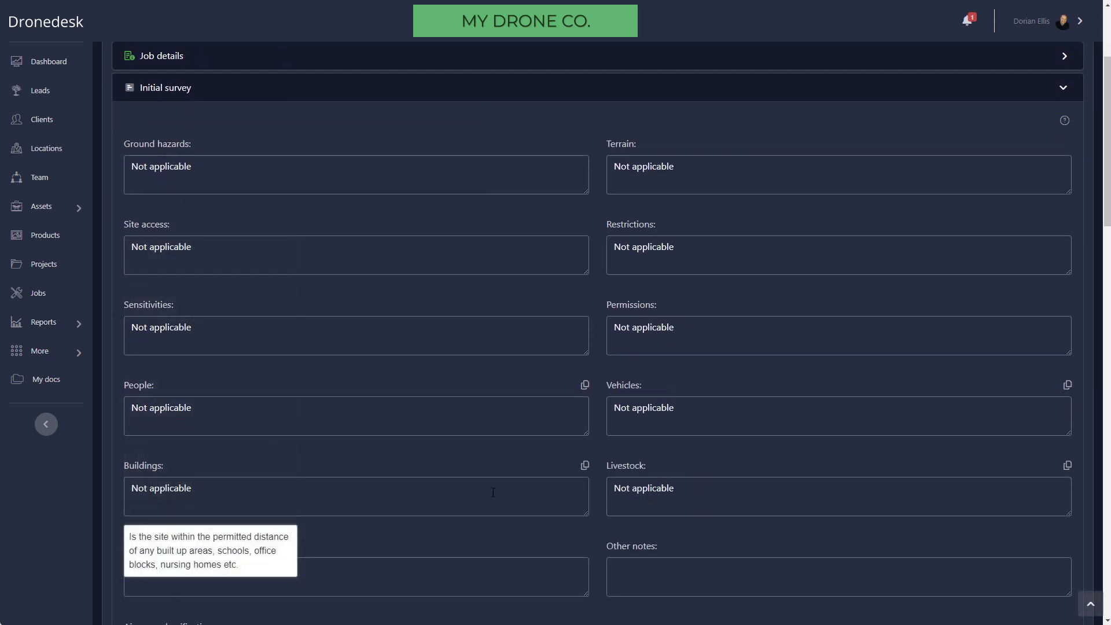
Step: Review the initial survey answers including G - Uncontrolled airspace and collapse the section
scroll(down, 3)
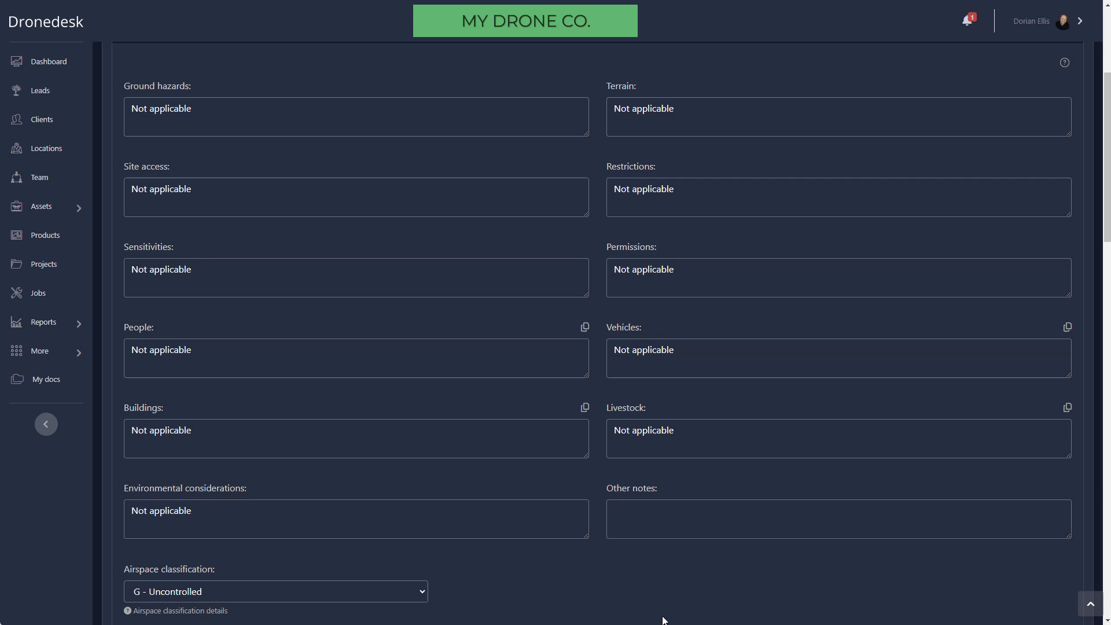
mouse_move(441, 138)
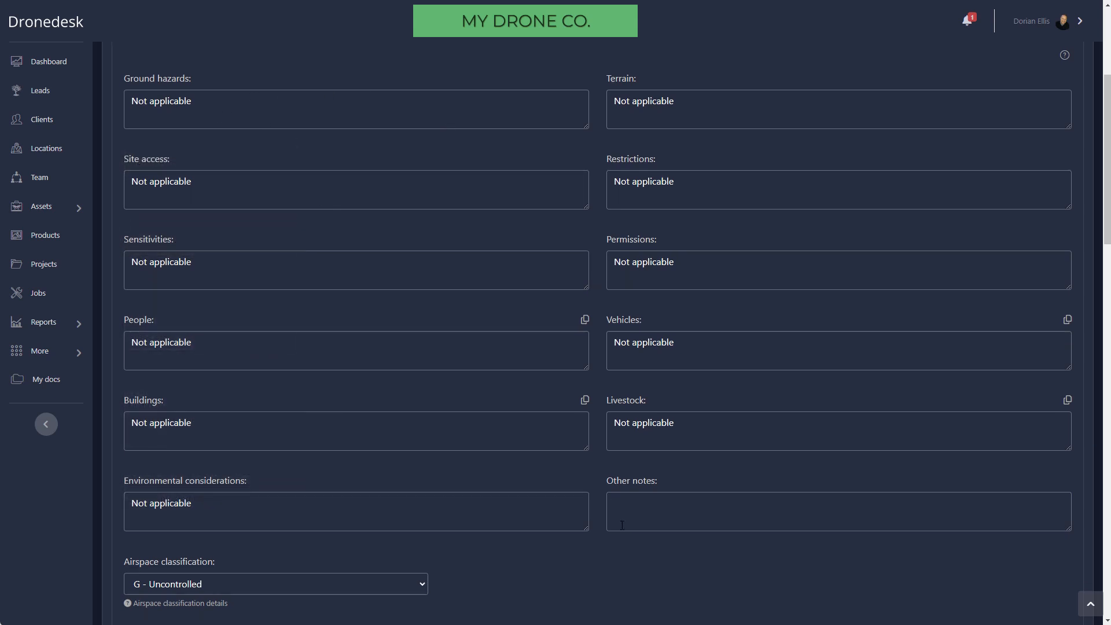
scroll(down, 3)
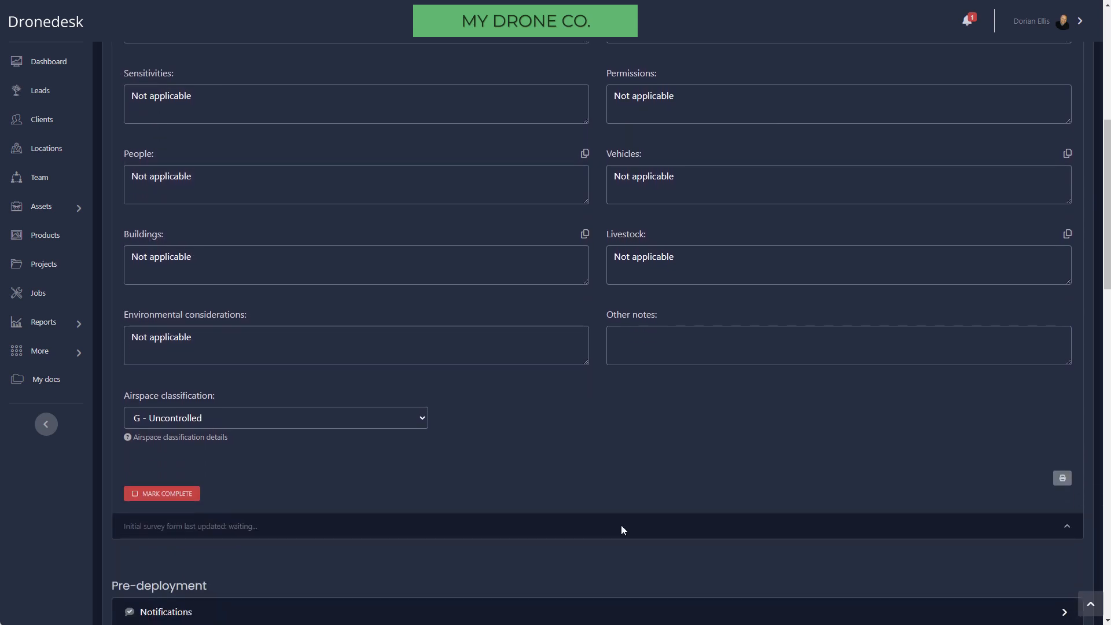
click(161, 494)
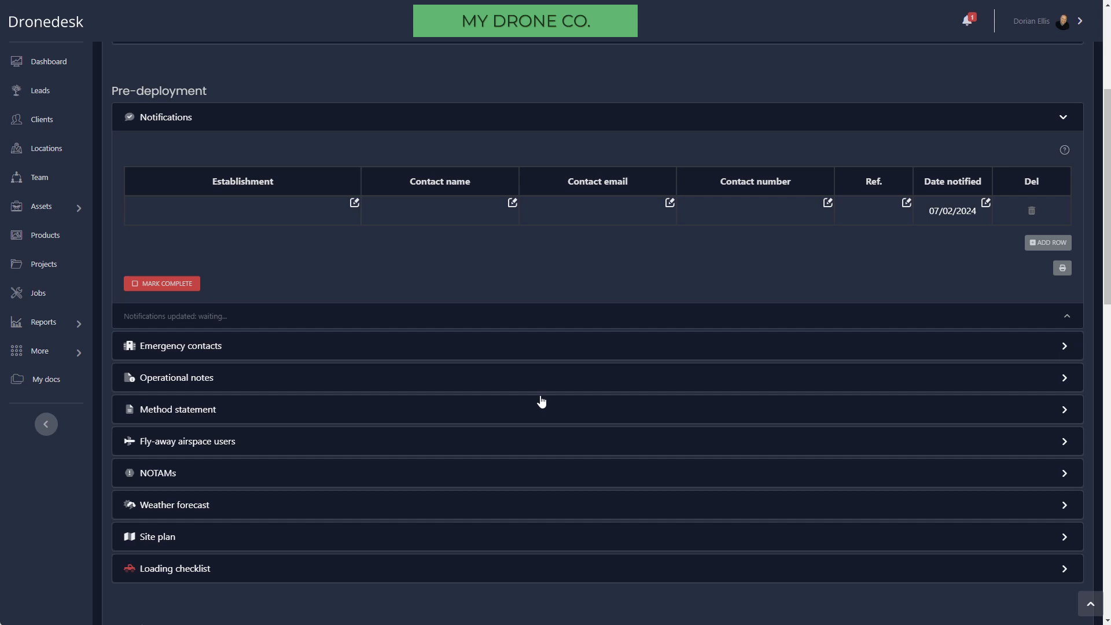
mouse_move(518, 266)
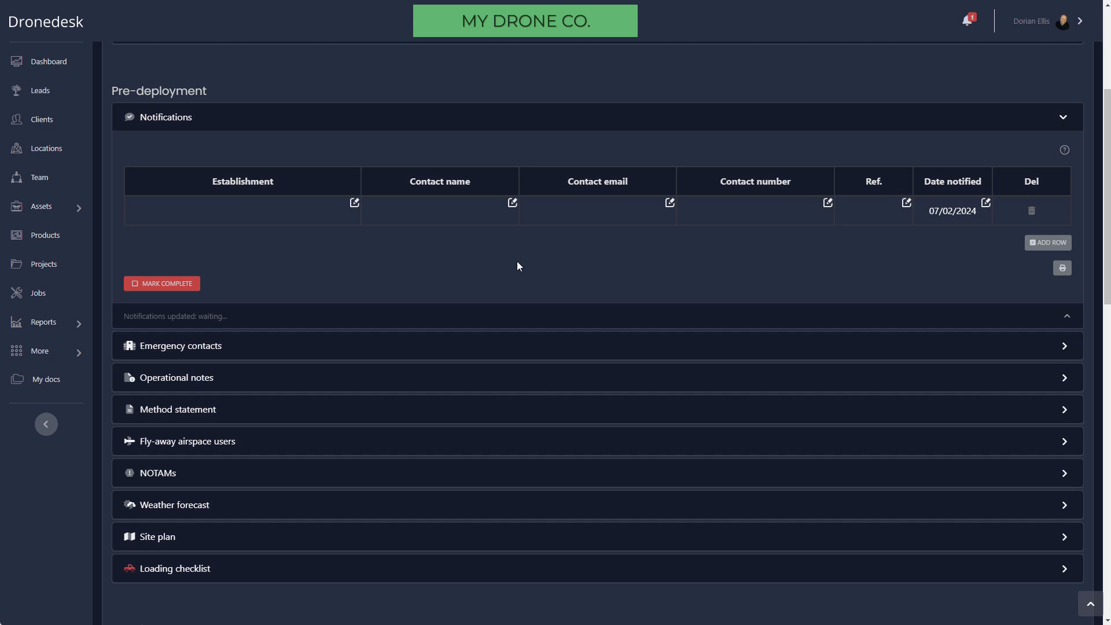
mouse_move(269, 244)
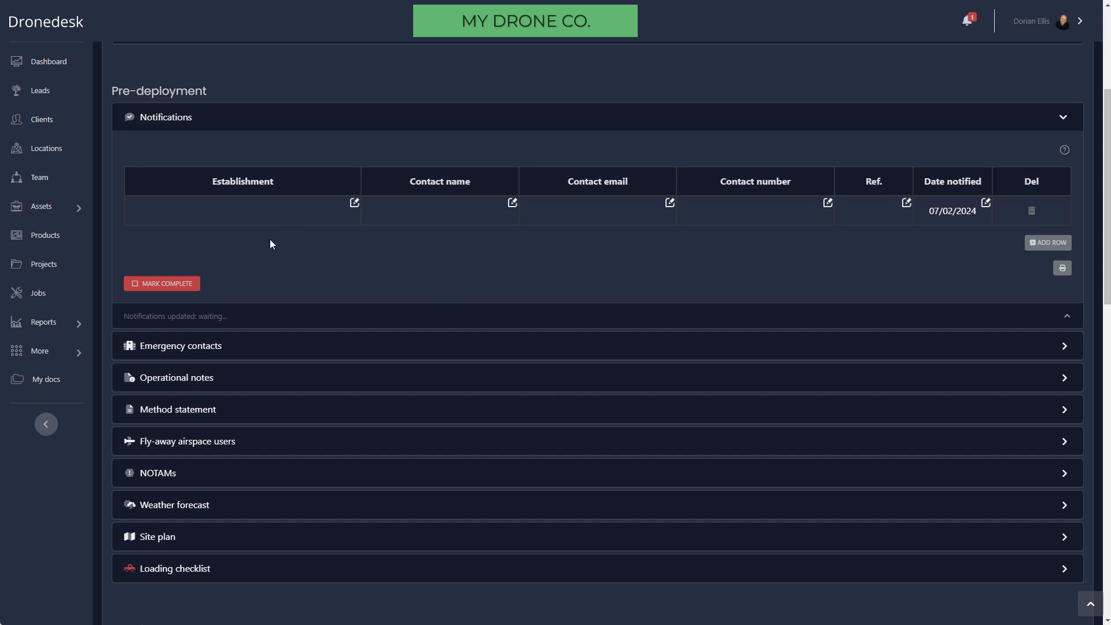
mouse_move(1012, 283)
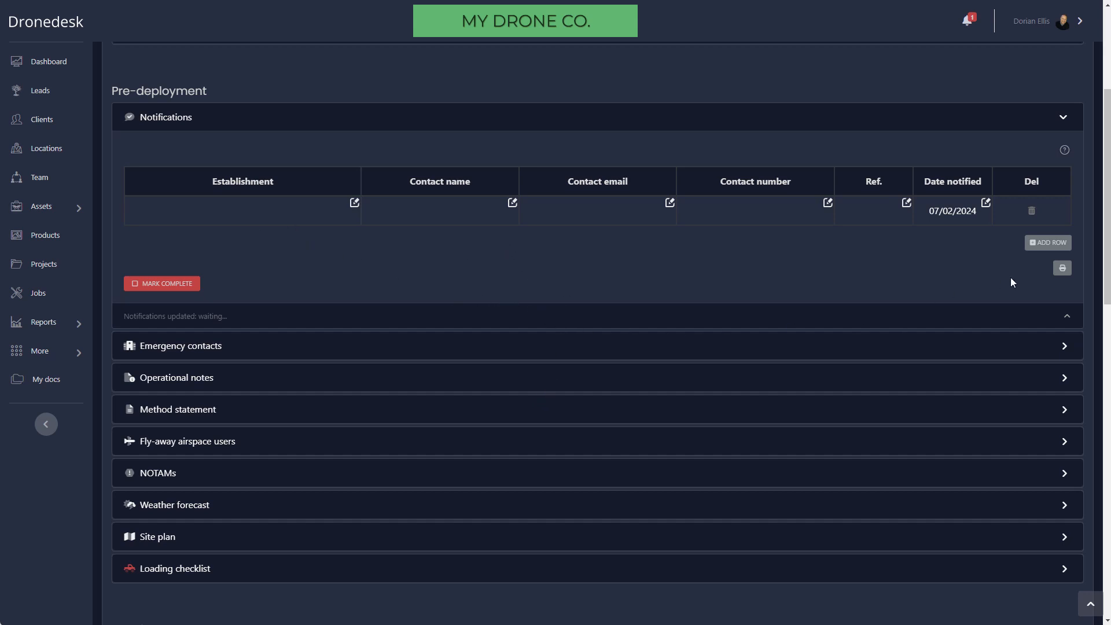
Step: Mark the Notifications section complete and collapse it
click(163, 283)
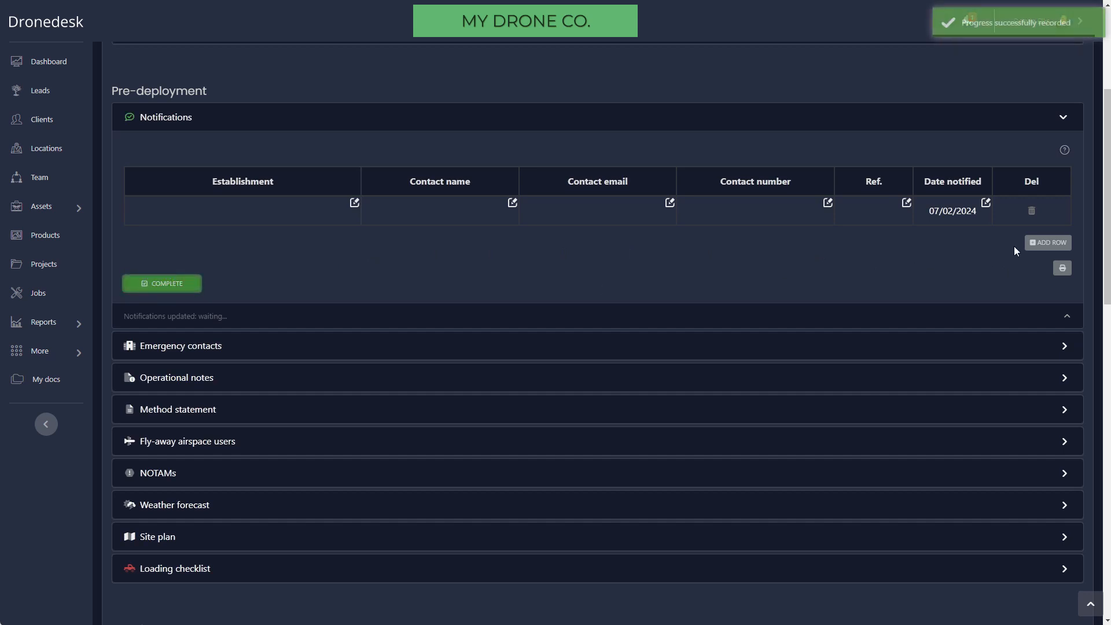
click(1048, 242)
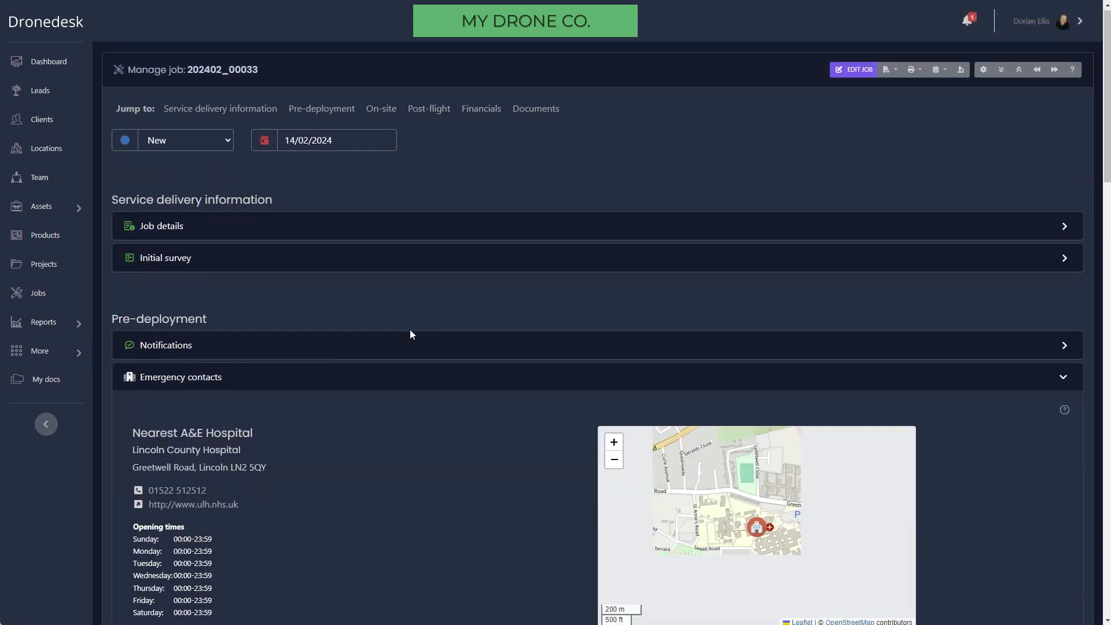
Step: Scroll past Emergency contacts to the Fly-away airspace users map
scroll(down, 3)
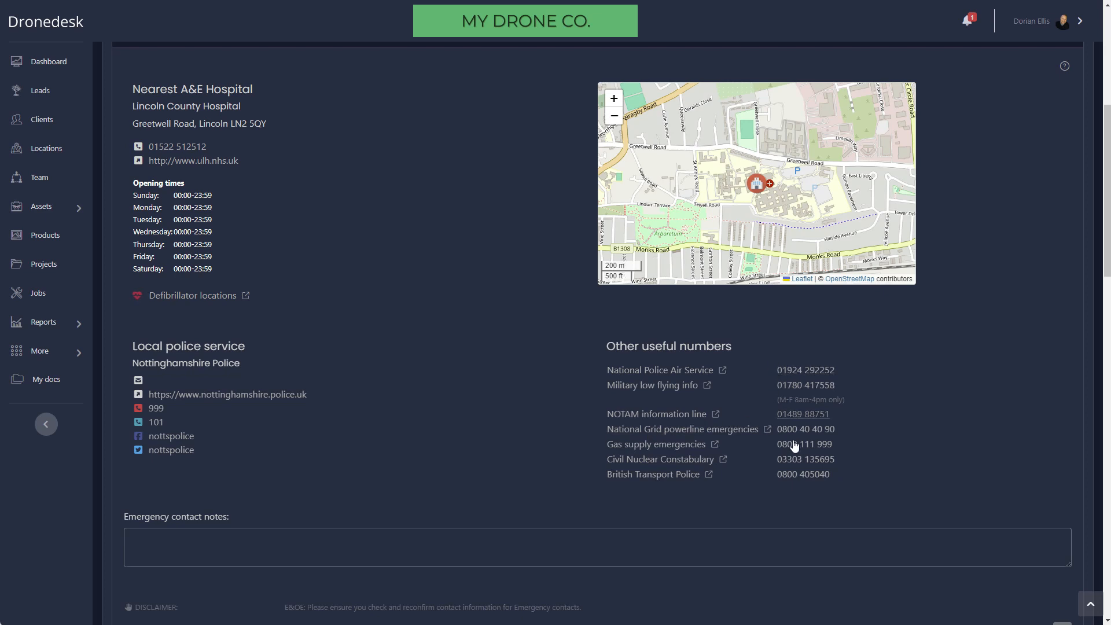
scroll(down, 3)
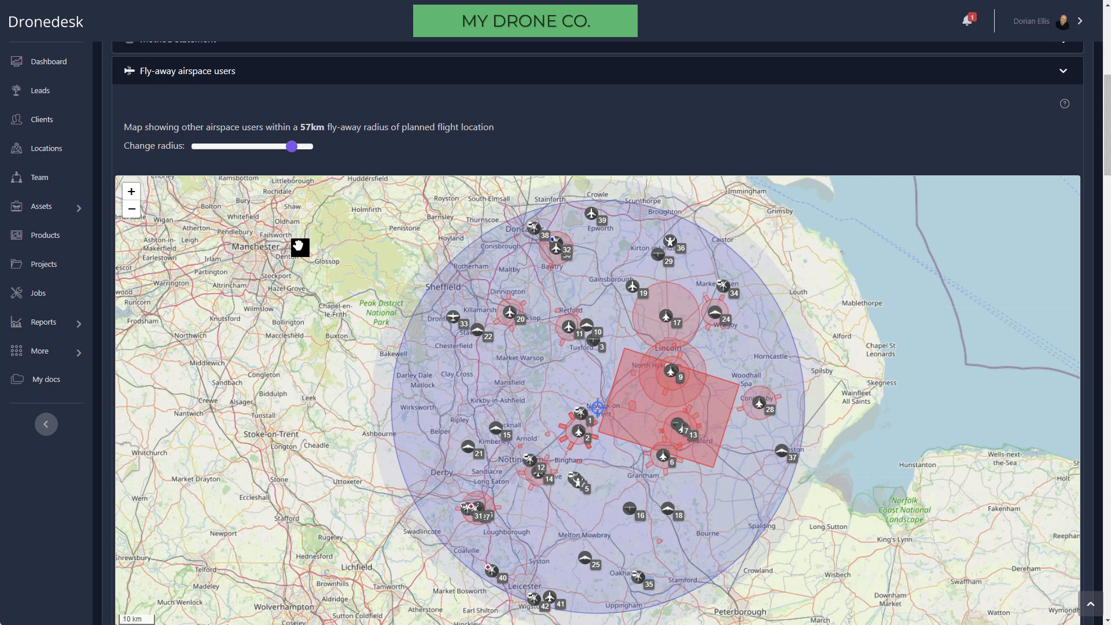
Step: Filter the fly-away airspace users to heading N
scroll(down, 3)
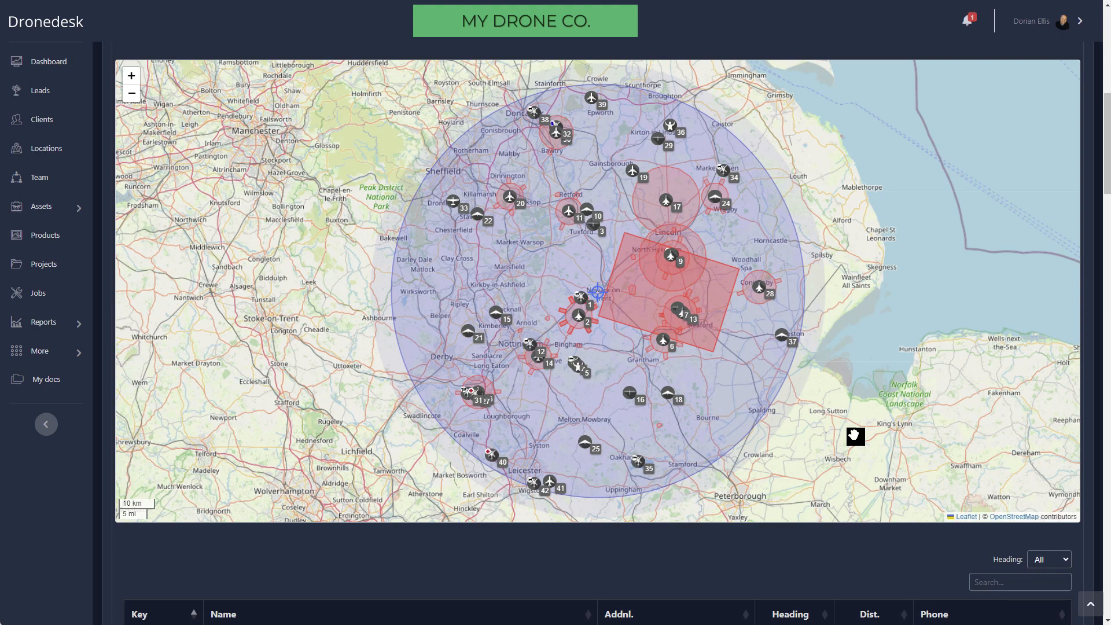
scroll(down, 3)
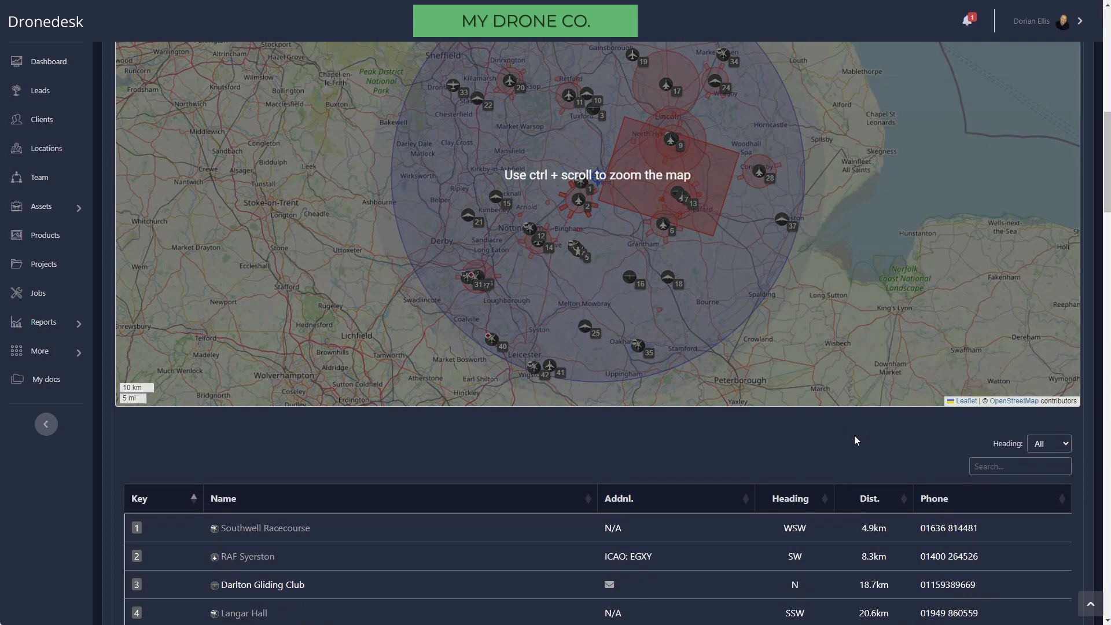
click(1049, 328)
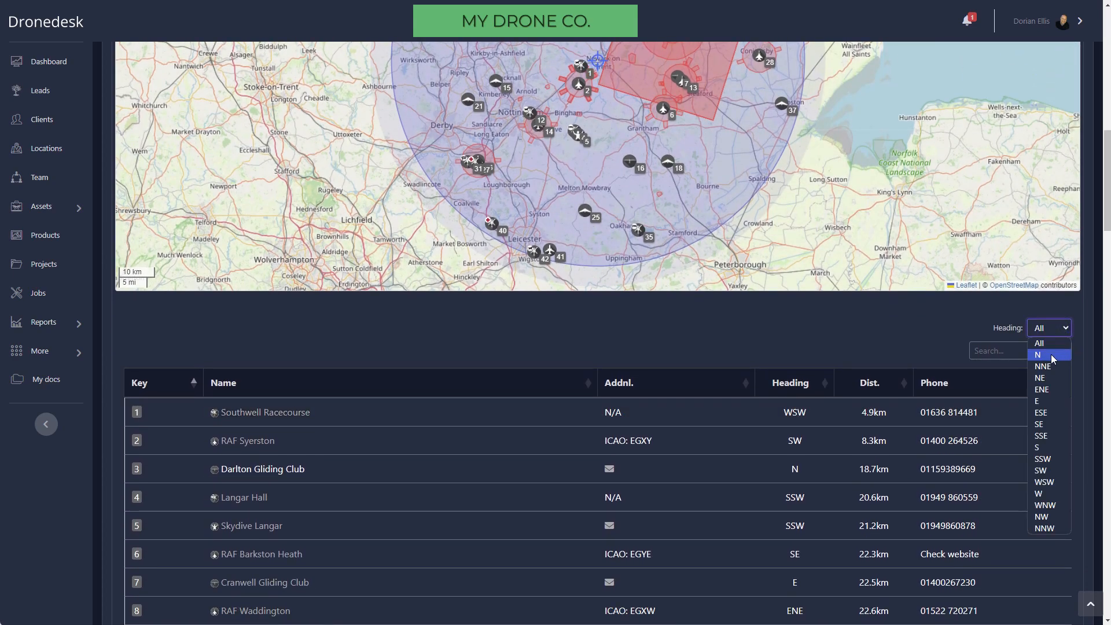
click(1040, 355)
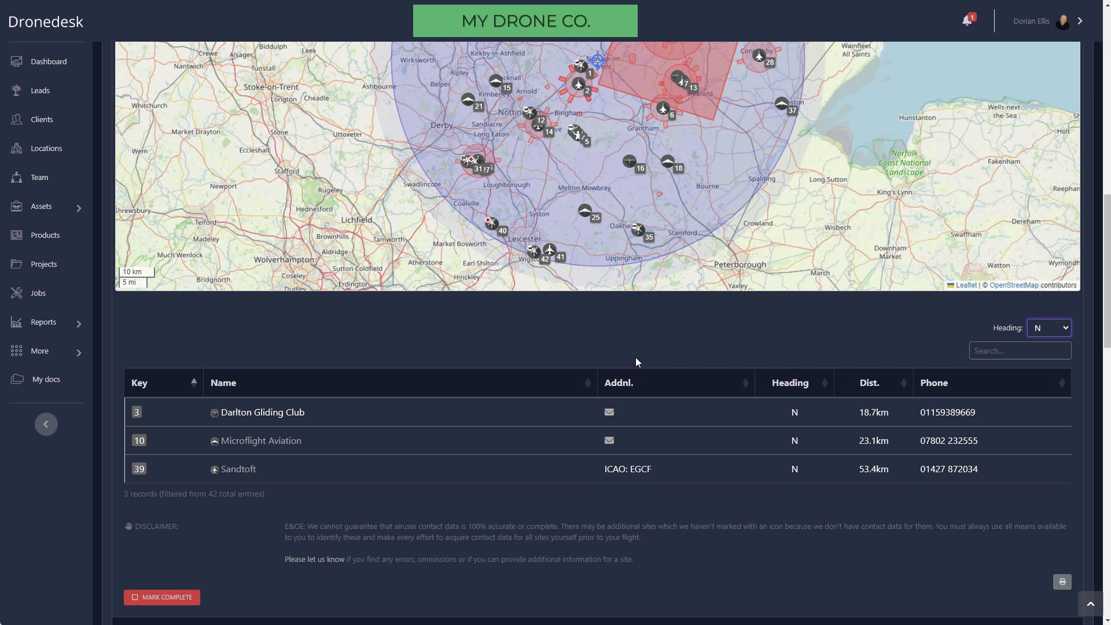
mouse_move(929, 546)
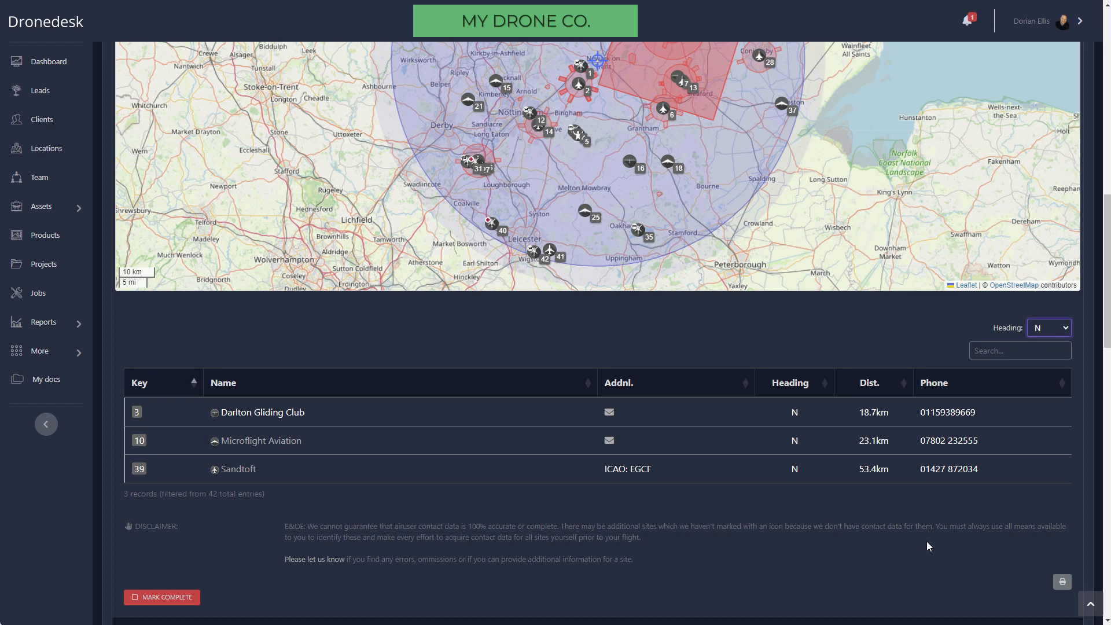
Step: Mark the fly-away airspace users check complete
scroll(down, 3)
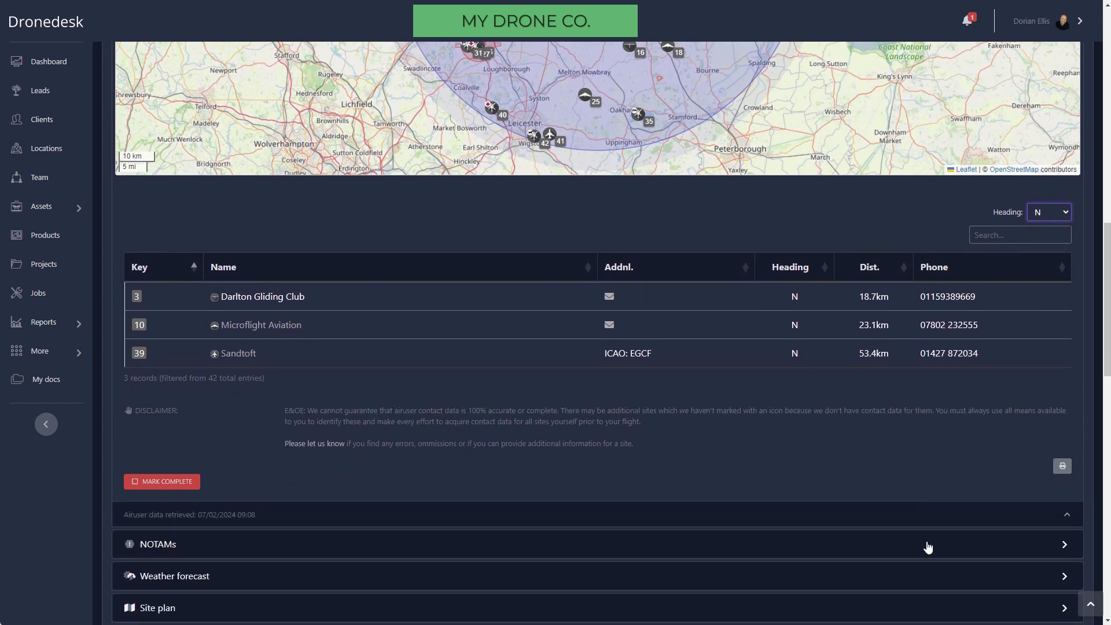
scroll(down, 3)
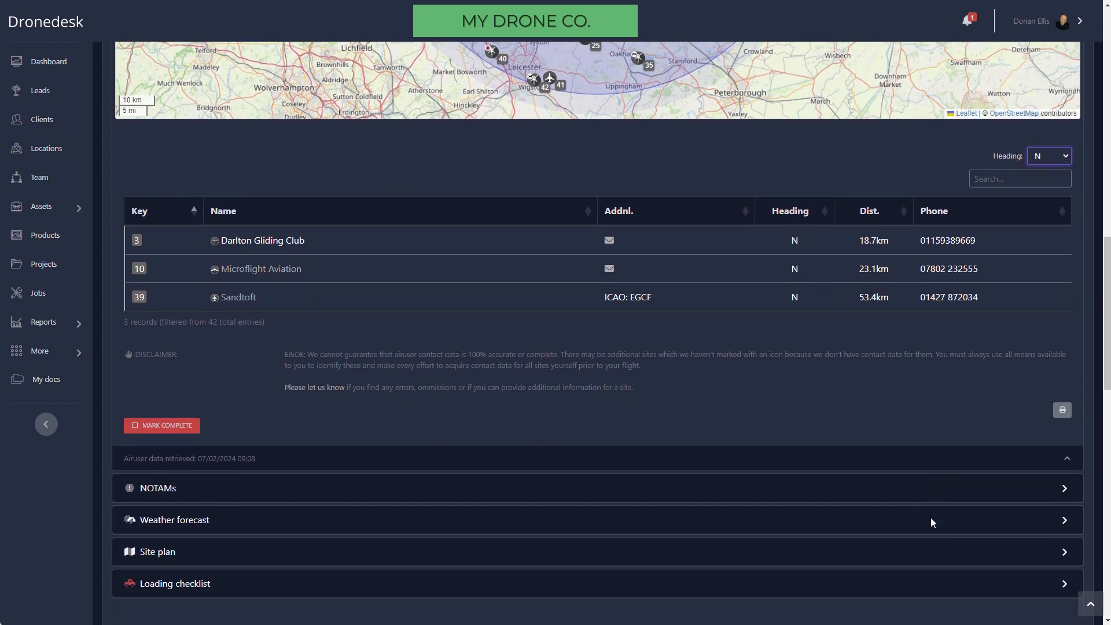
scroll(down, 3)
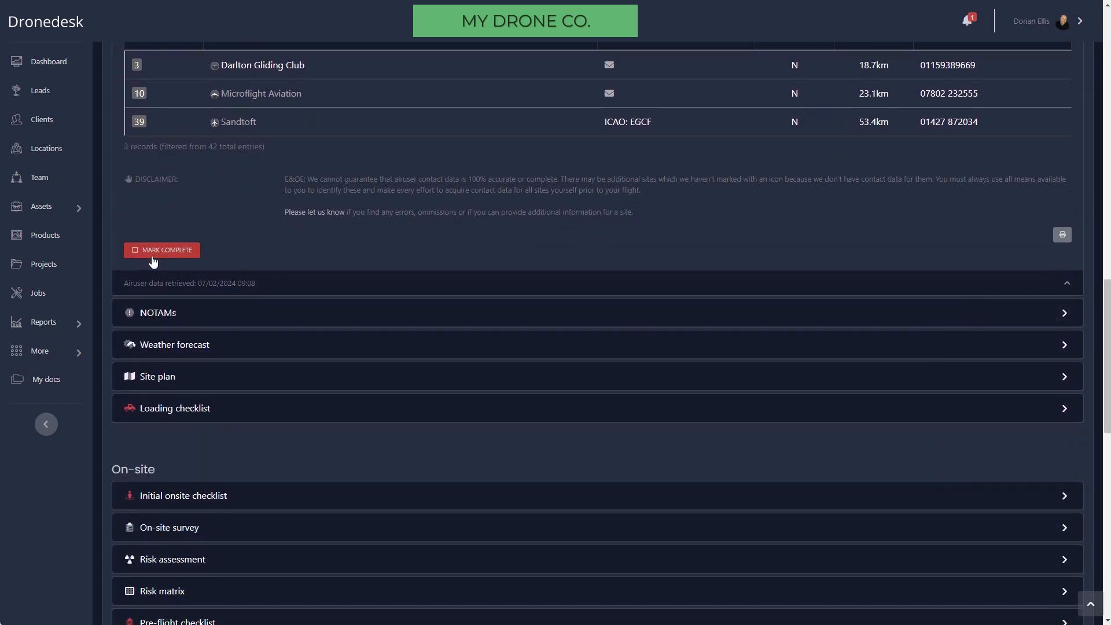
click(162, 250)
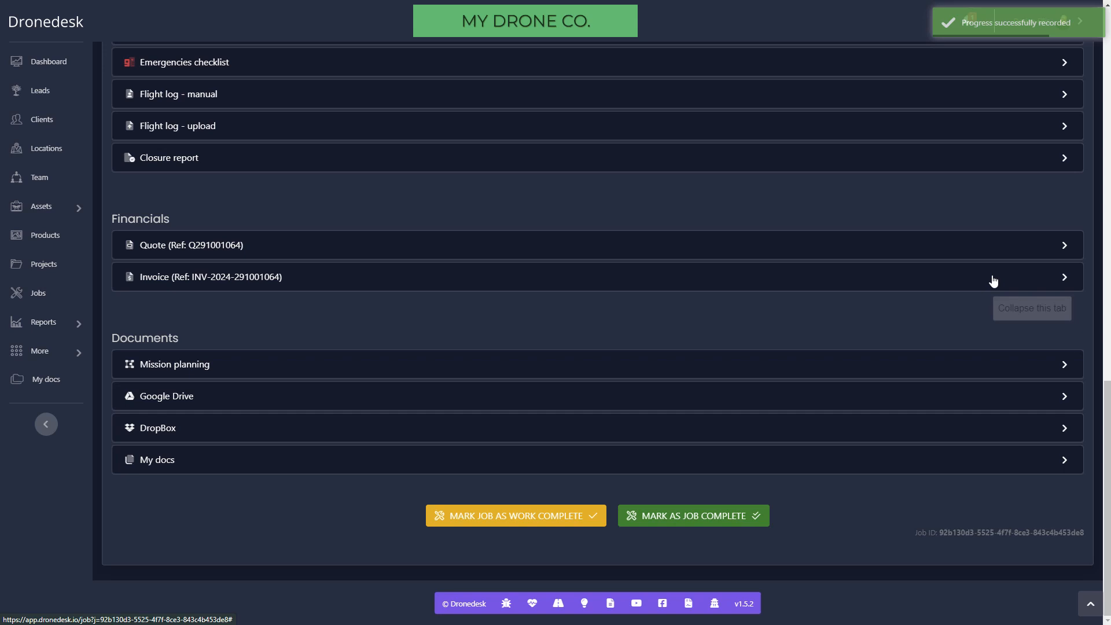
Step: Inspect the NOTAM area over France and hide NOTAM F0062/24 from the job
scroll(up, 3)
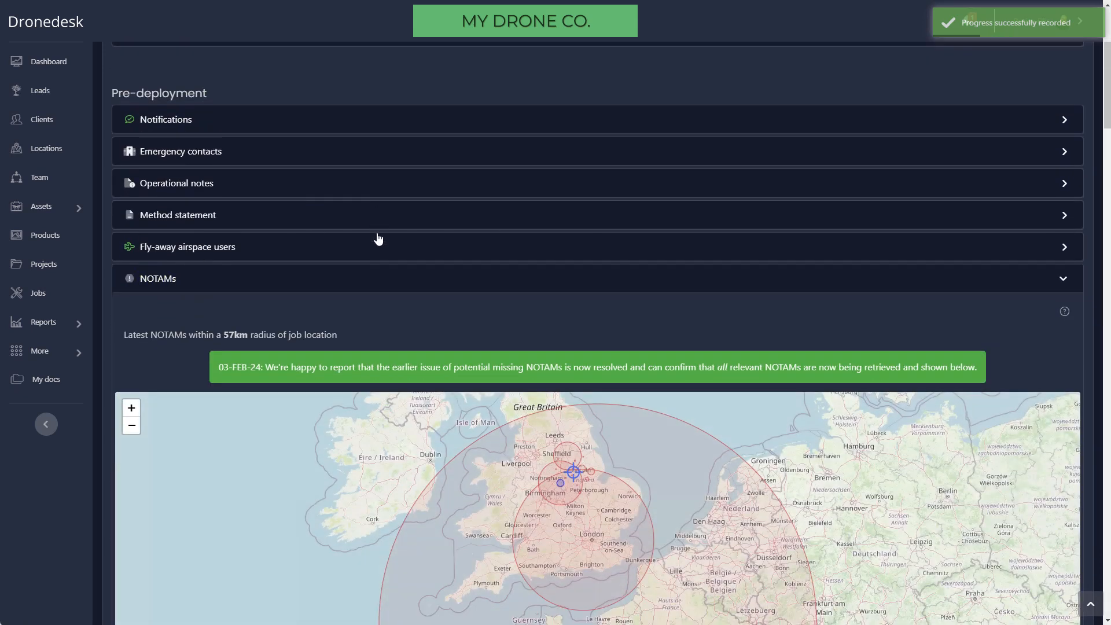
scroll(down, 3)
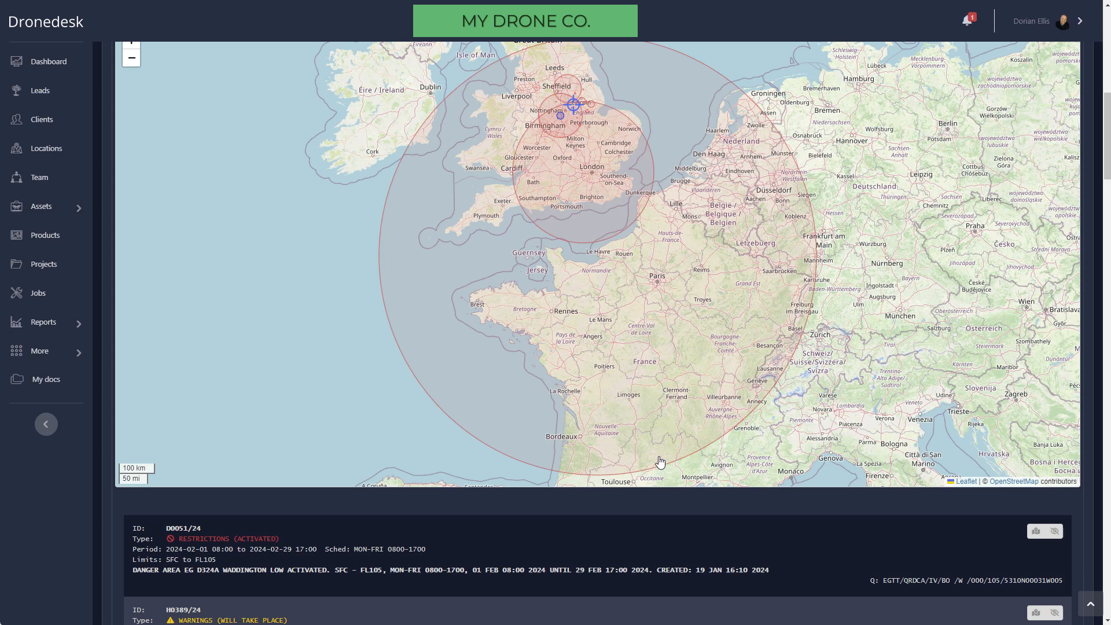
mouse_move(675, 408)
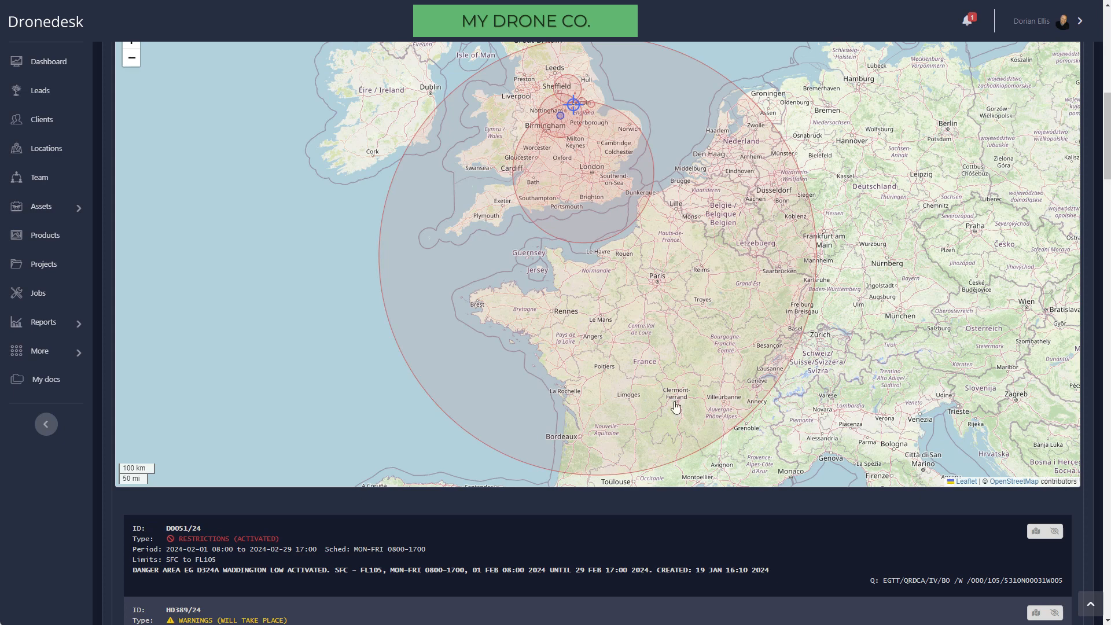
click(675, 406)
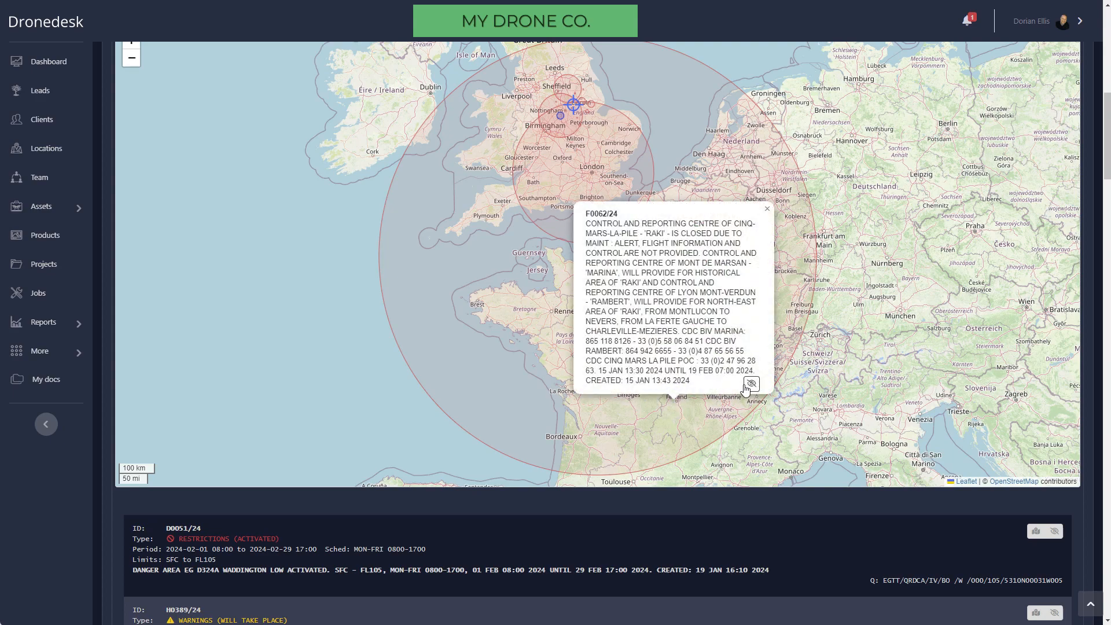
mouse_move(606, 493)
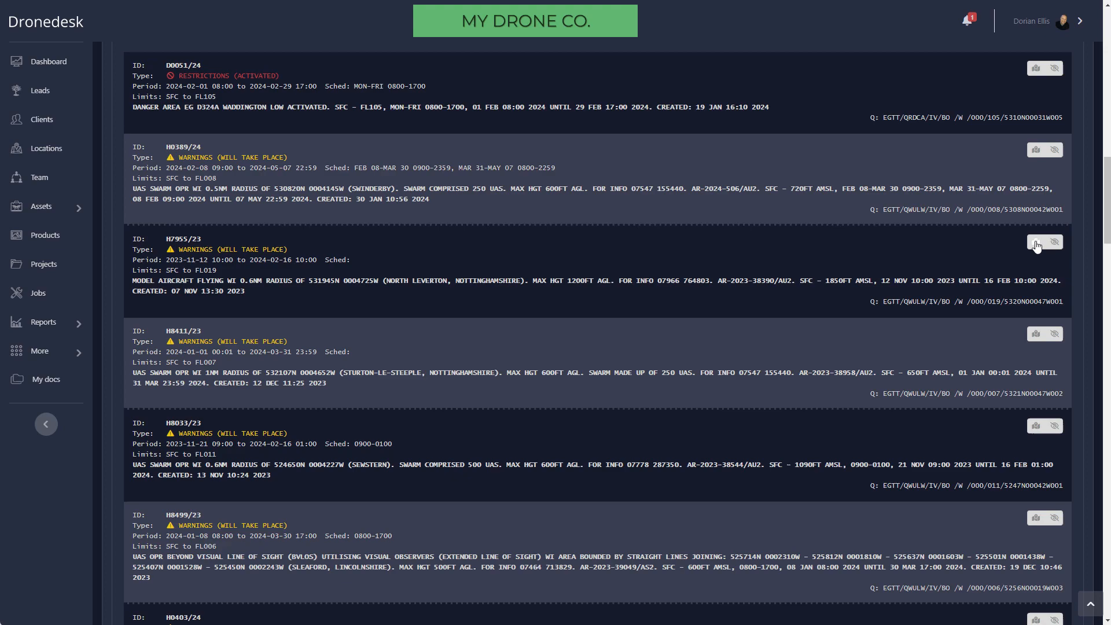
click(1035, 242)
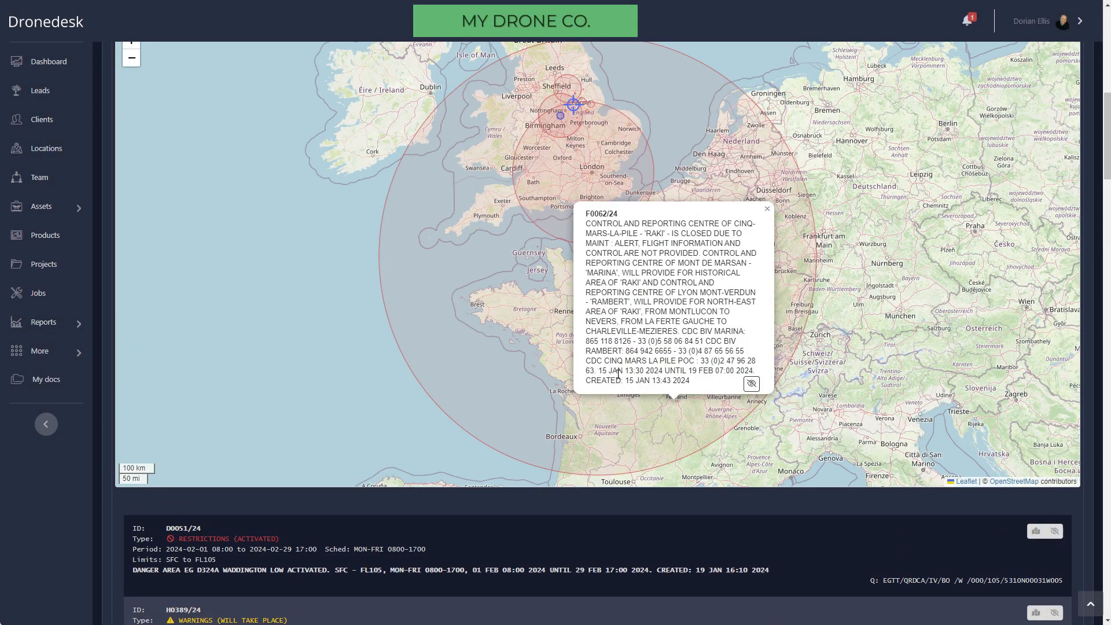
click(751, 384)
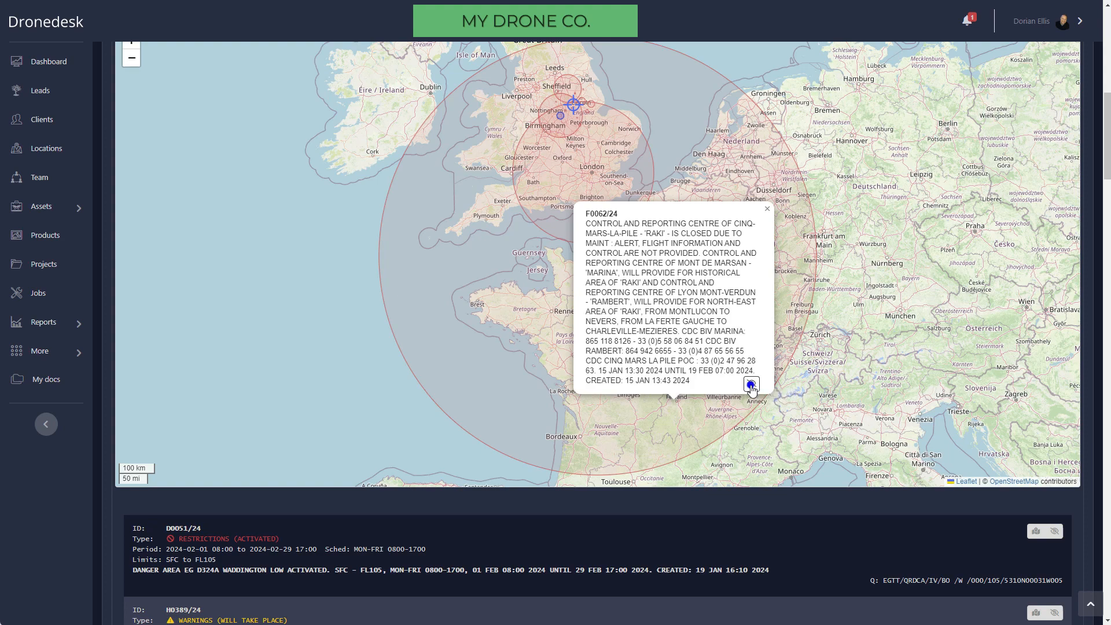
click(751, 384)
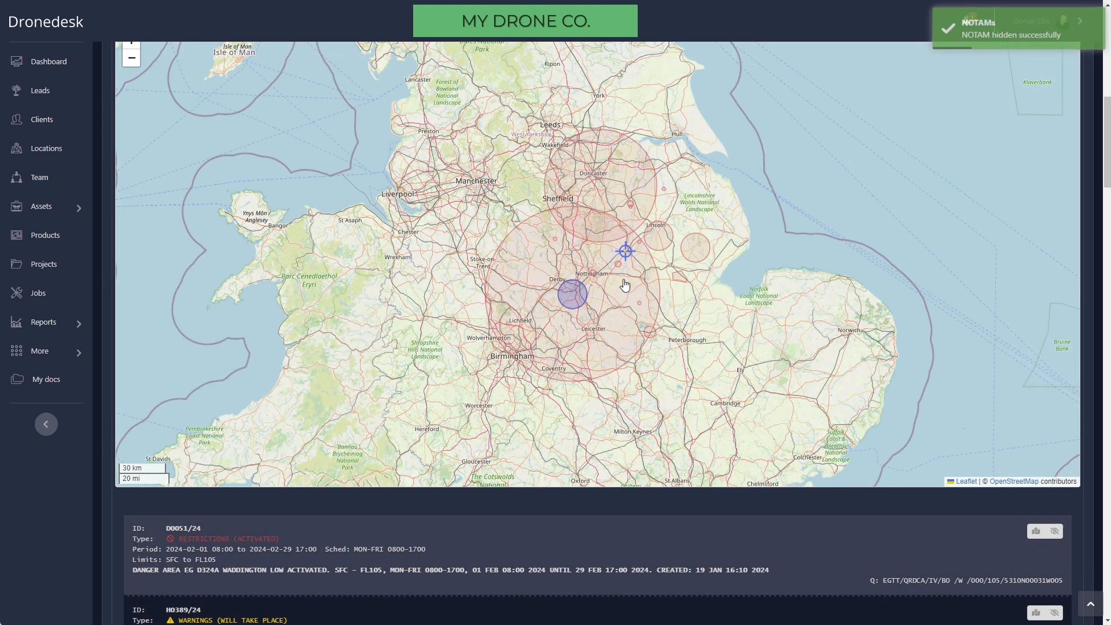
Step: Look up AM in Abbreviation help to find AMSL (Above Mean Sea Level)
click(626, 251)
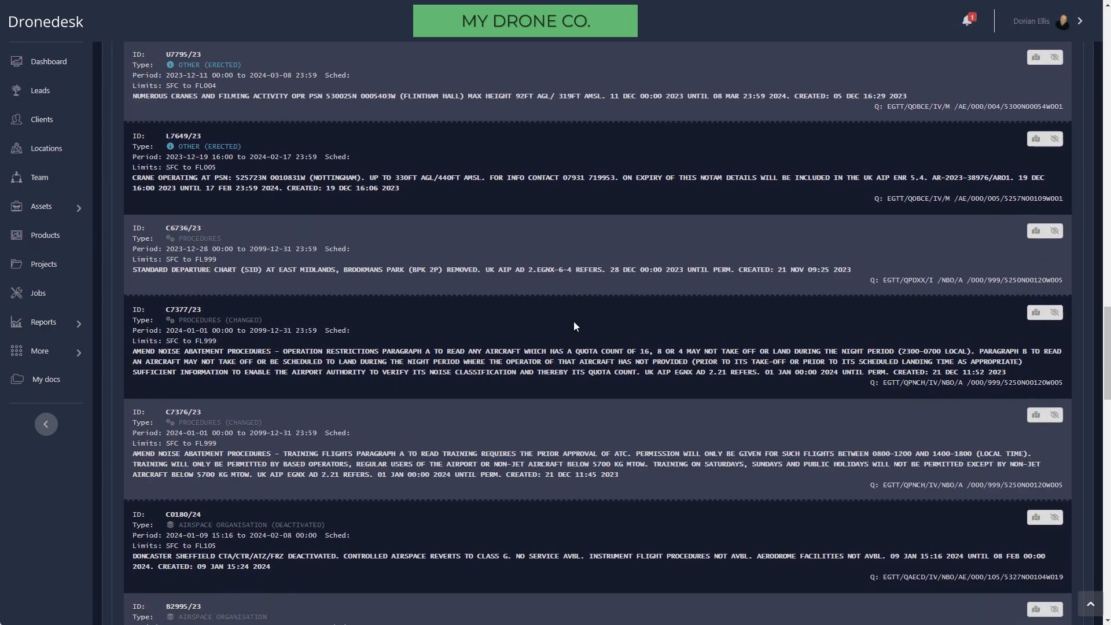
scroll(down, 3)
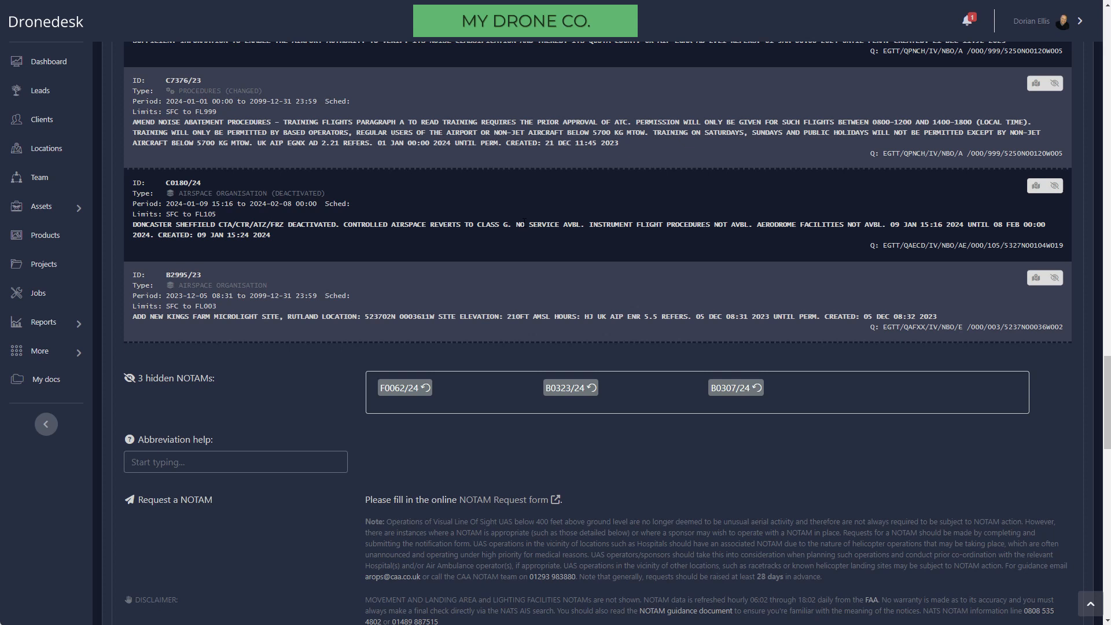
mouse_move(500, 193)
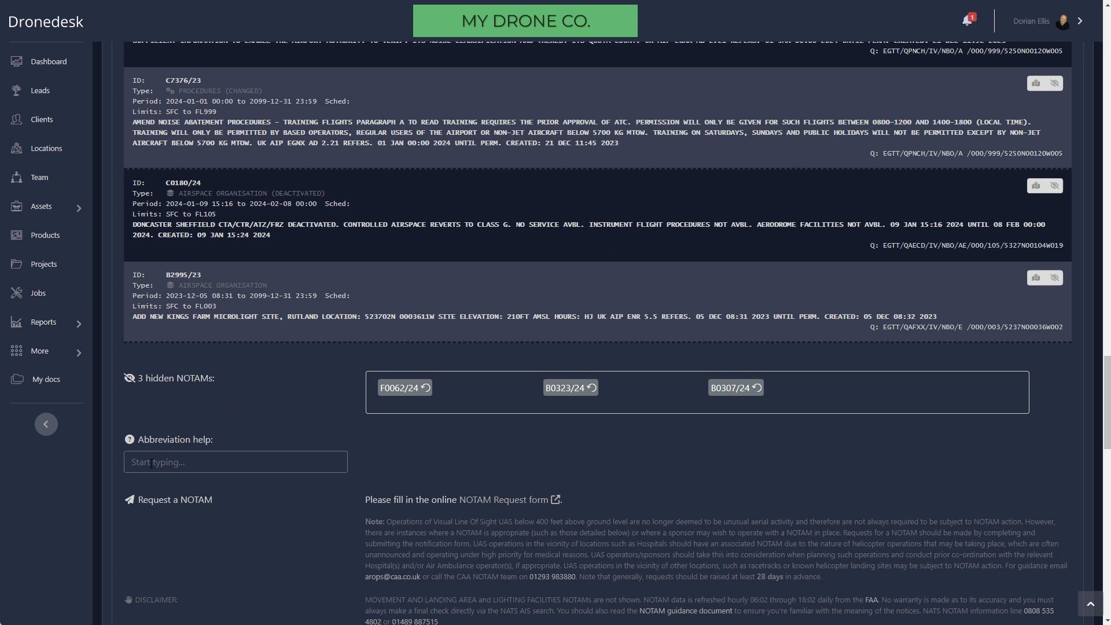
text(AM)
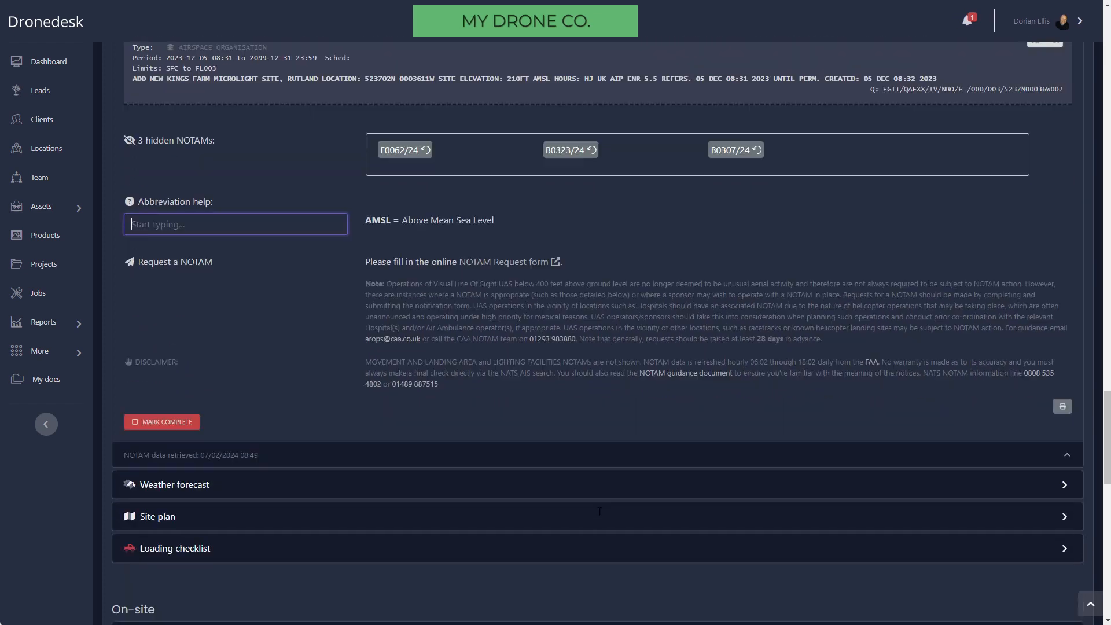
Step: Review the 08-Feb hourly forecast and METAR and mark the weather check complete
click(162, 421)
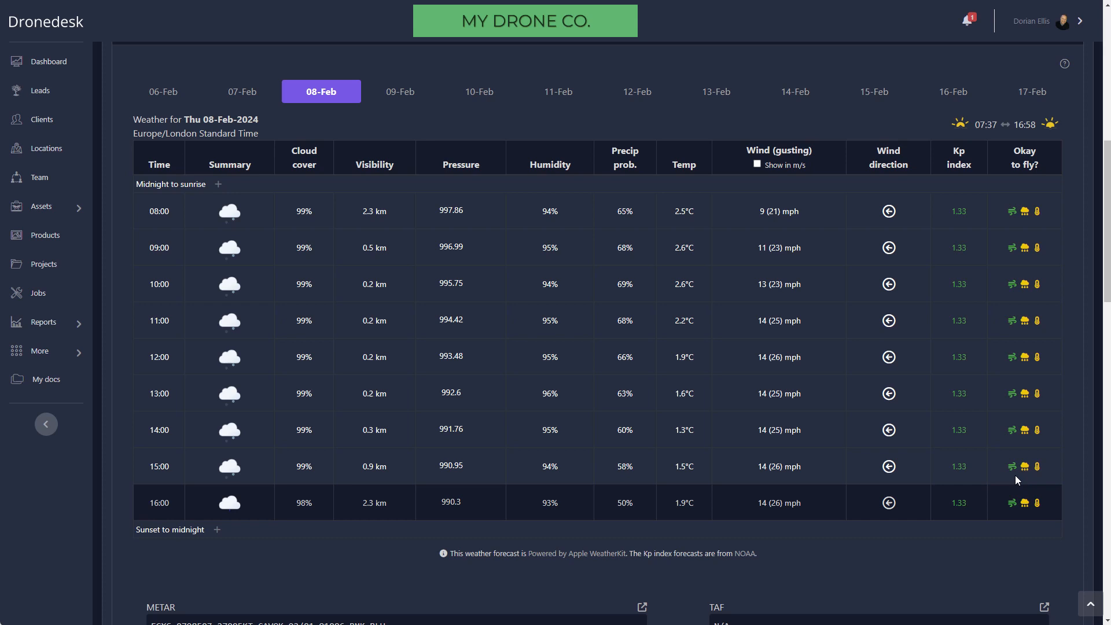
mouse_move(1031, 491)
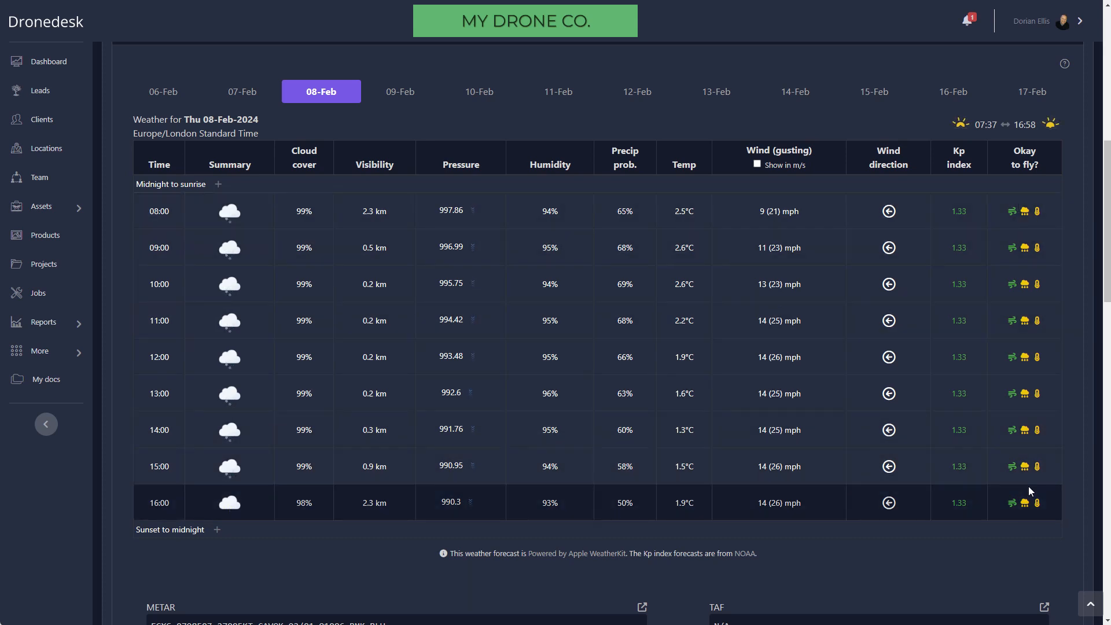
scroll(down, 3)
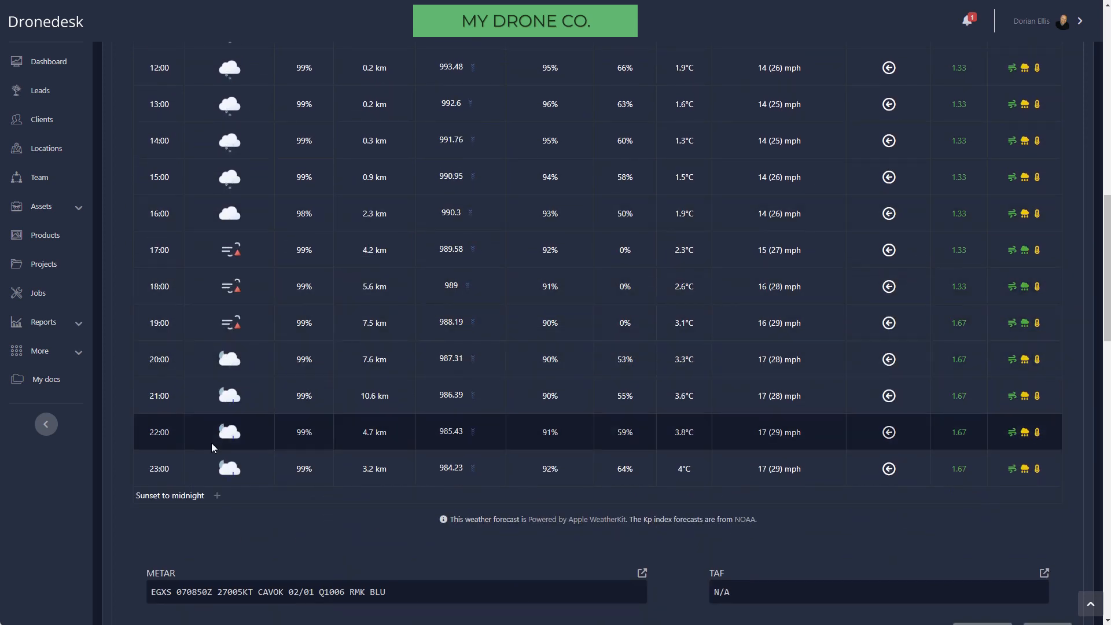
scroll(down, 3)
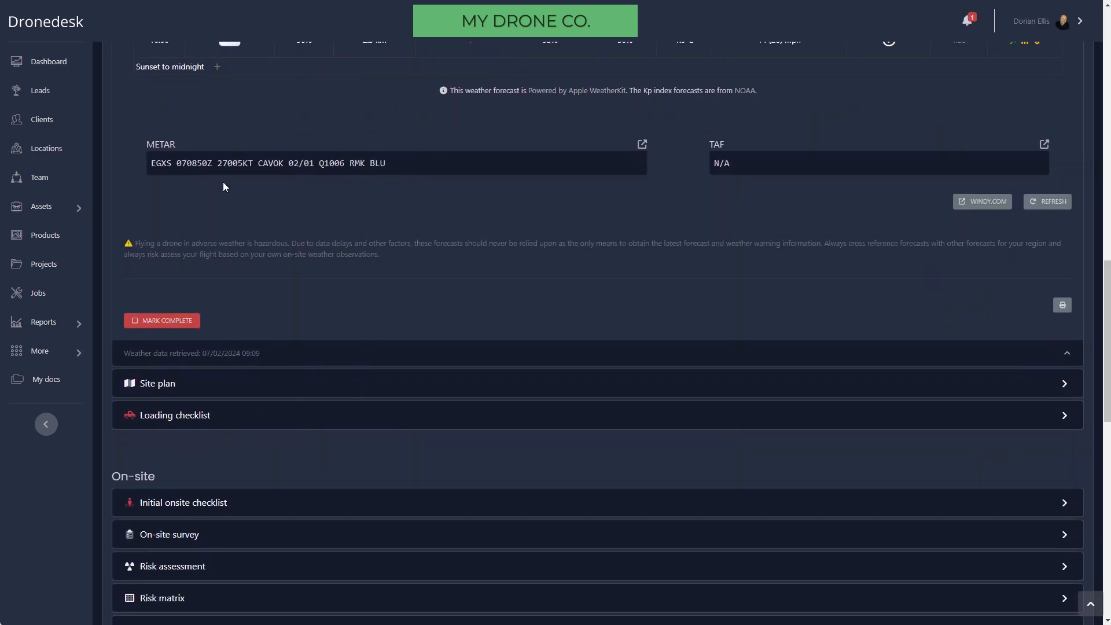
mouse_move(714, 437)
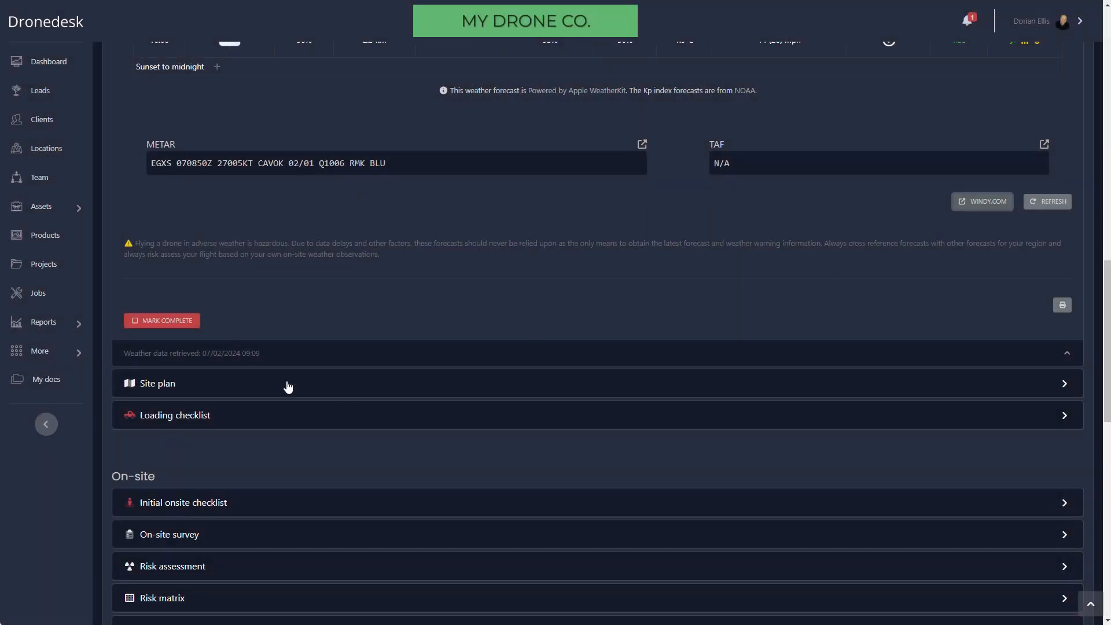
click(162, 321)
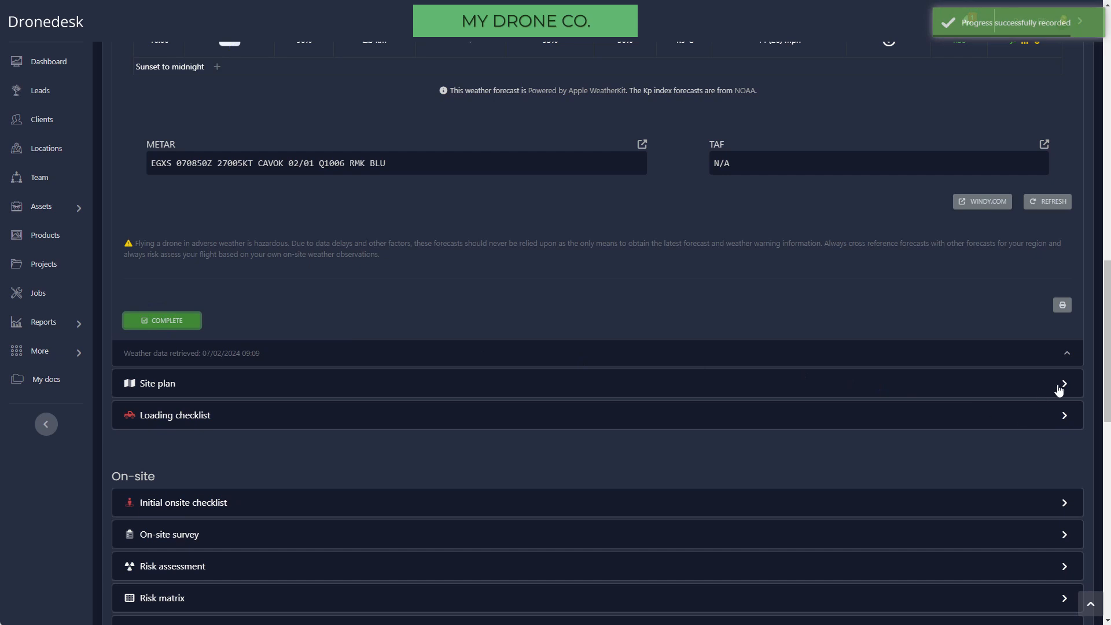
click(1065, 353)
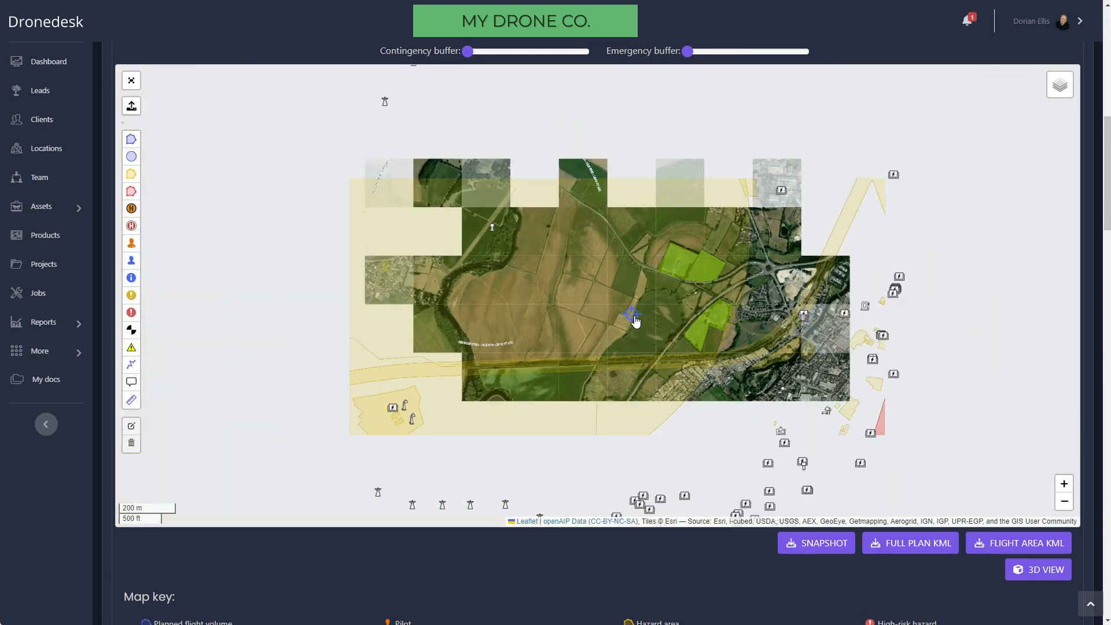
Step: Read the Rectory Farm Microlight Site airspace details on the site plan and close the popup
scroll(down, 3)
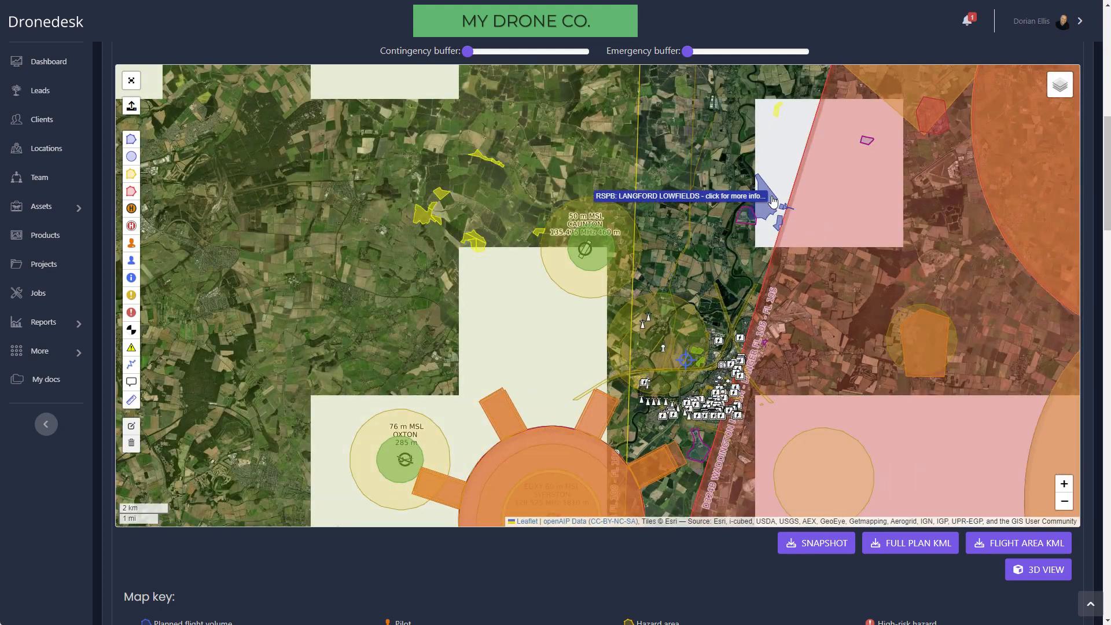
click(1060, 84)
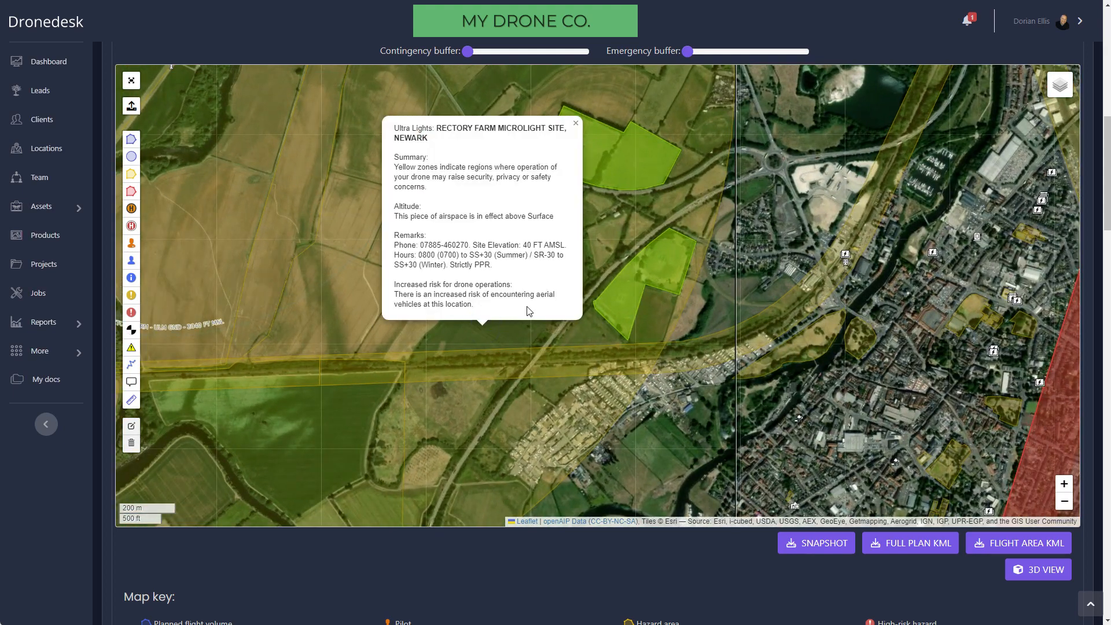
mouse_move(413, 174)
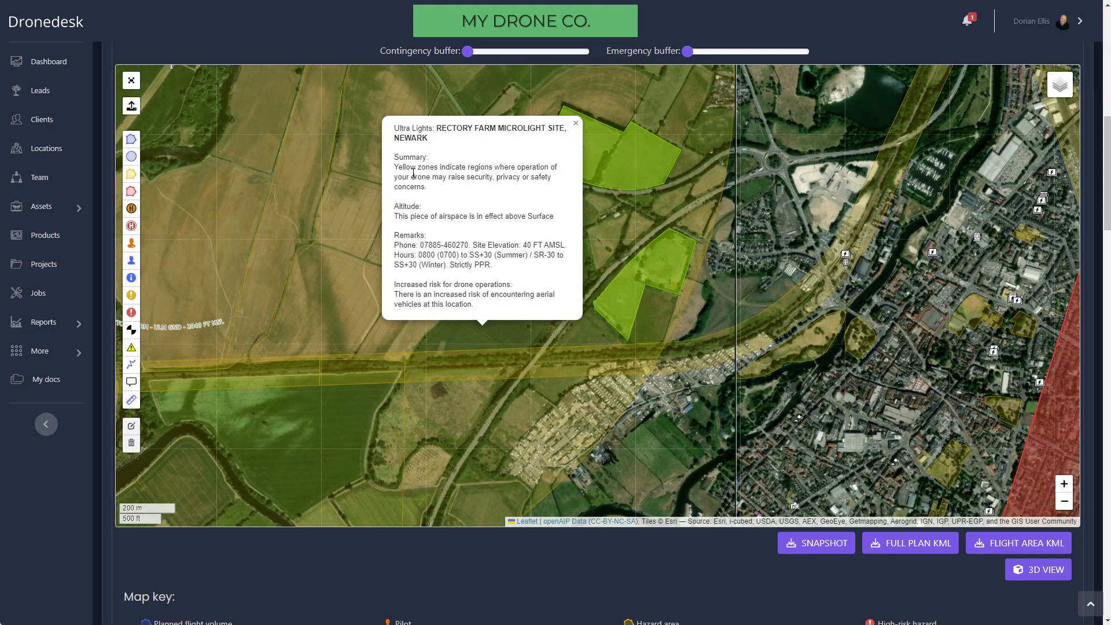
mouse_move(470, 156)
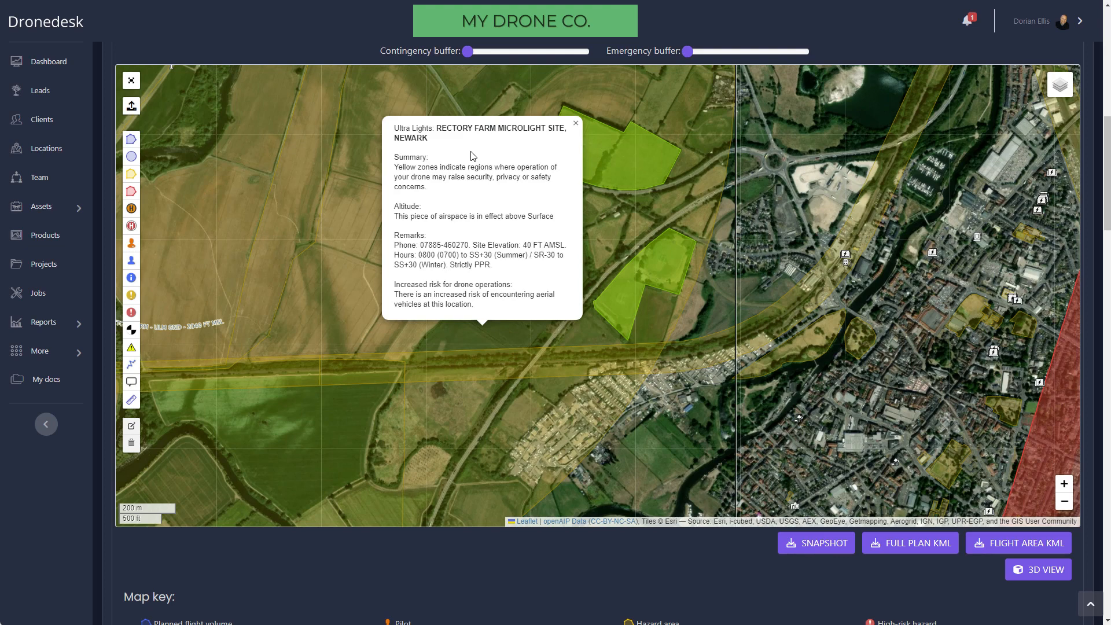
mouse_move(618, 407)
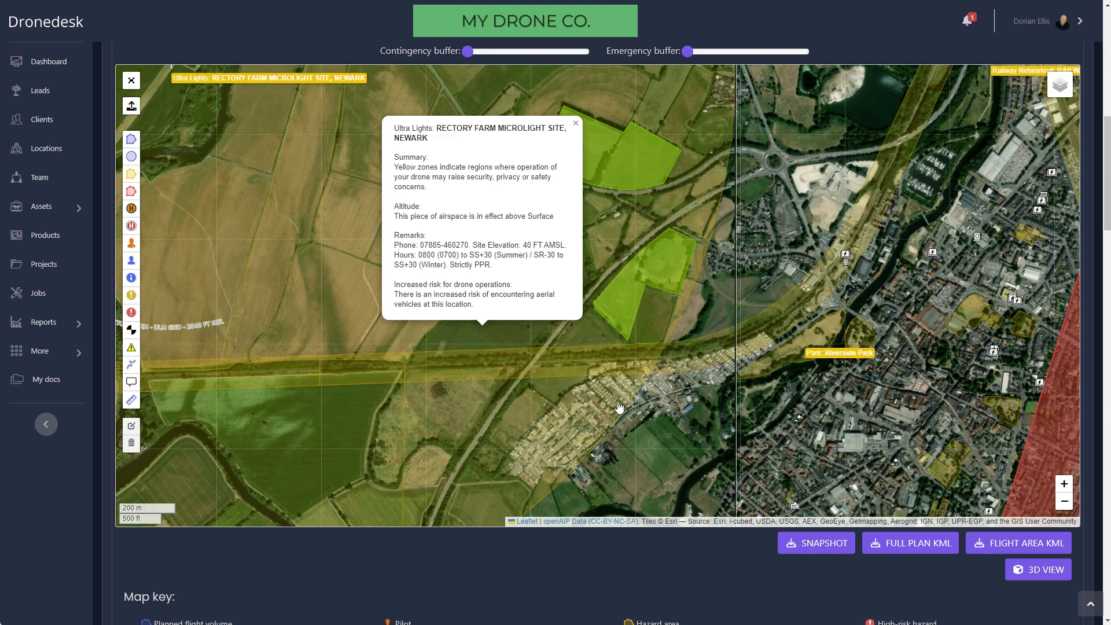
click(1060, 85)
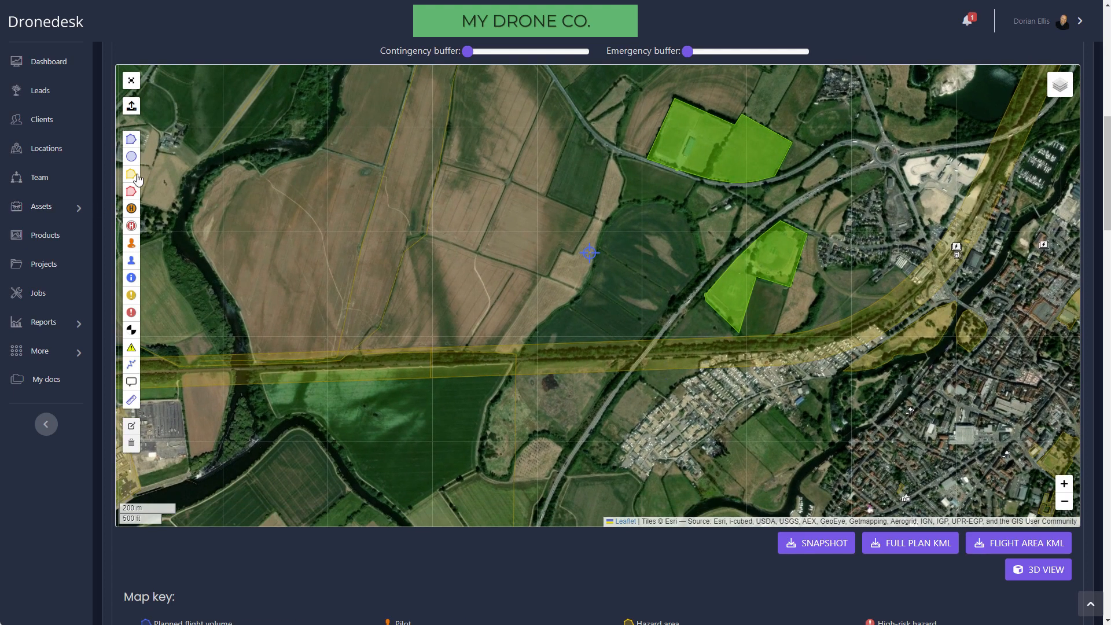
Step: Draw the planned flight area polygon and place the pilot and an info marker beside it
click(131, 138)
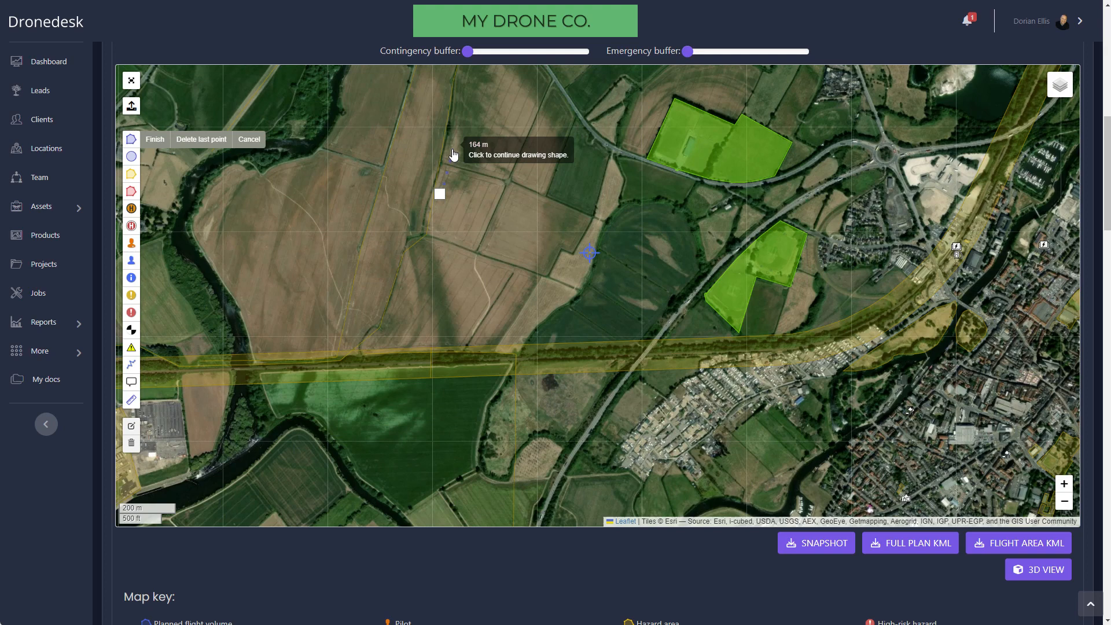
click(714, 241)
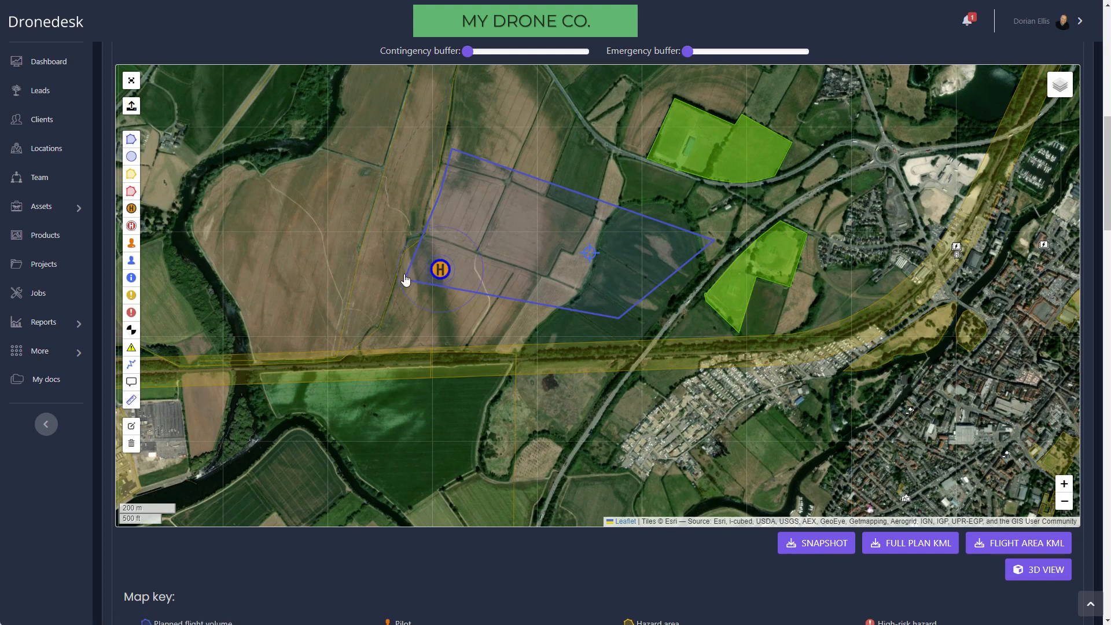
click(131, 242)
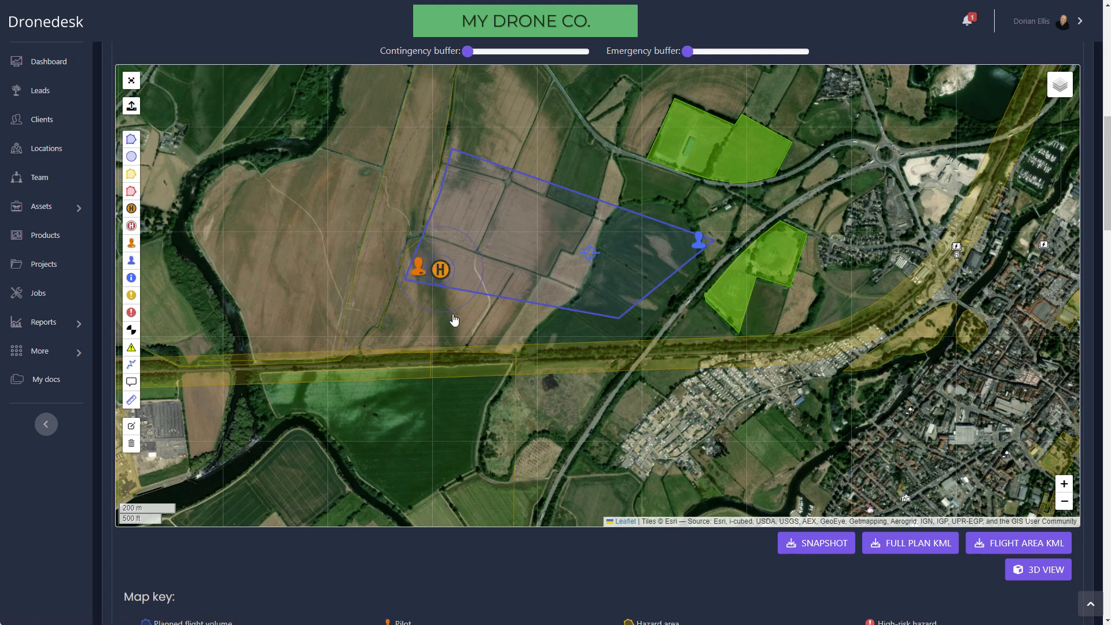
click(131, 277)
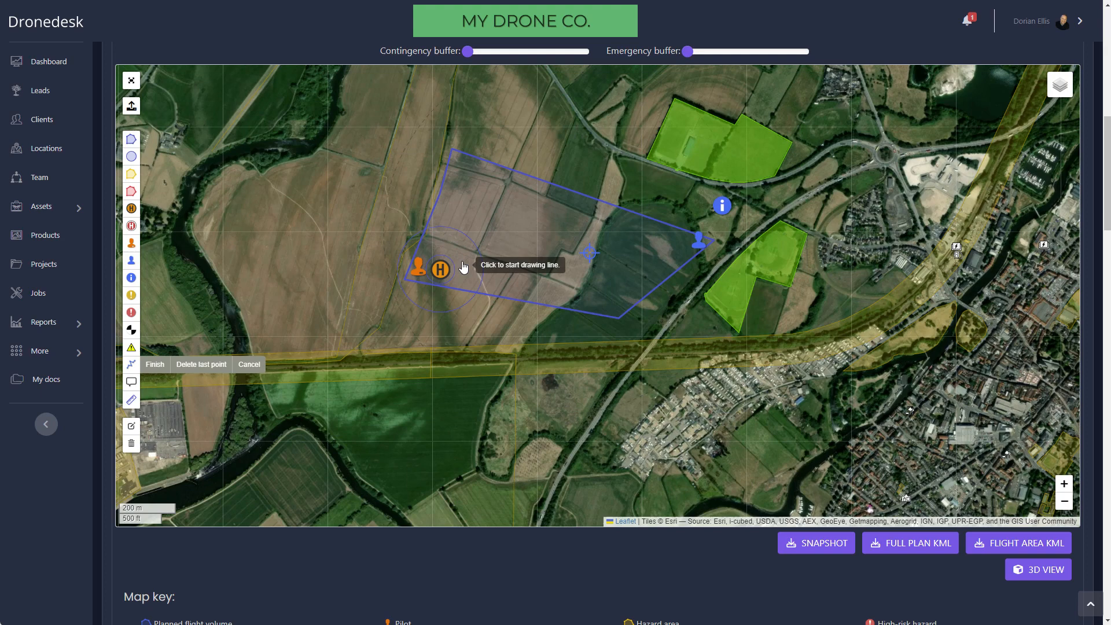
Step: Plot the flight route line and add a note onto the site plan map
click(447, 257)
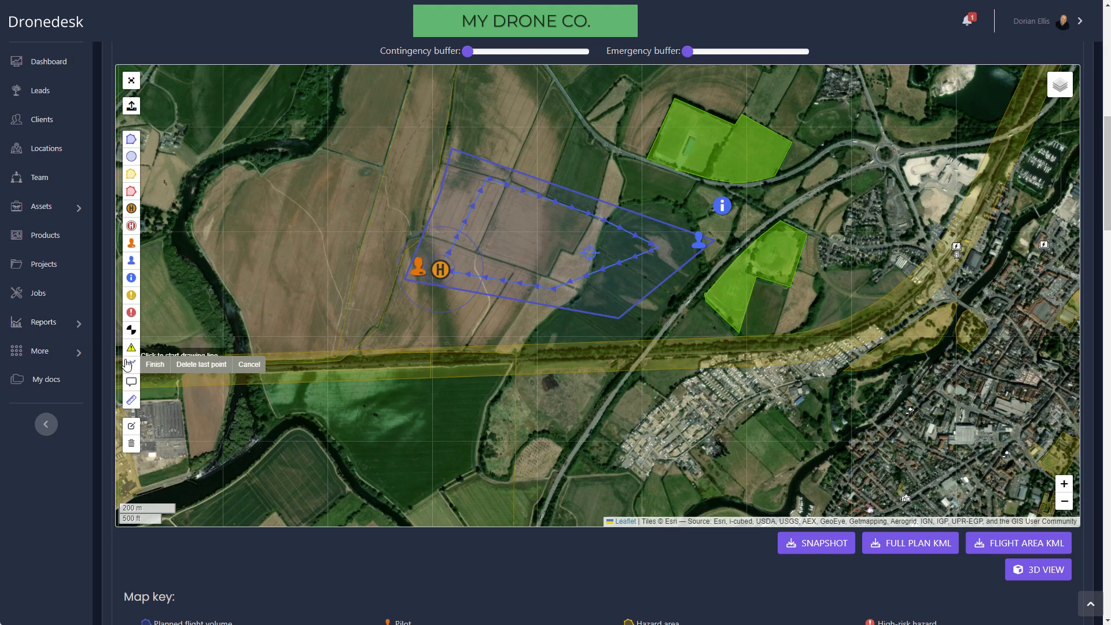
click(131, 381)
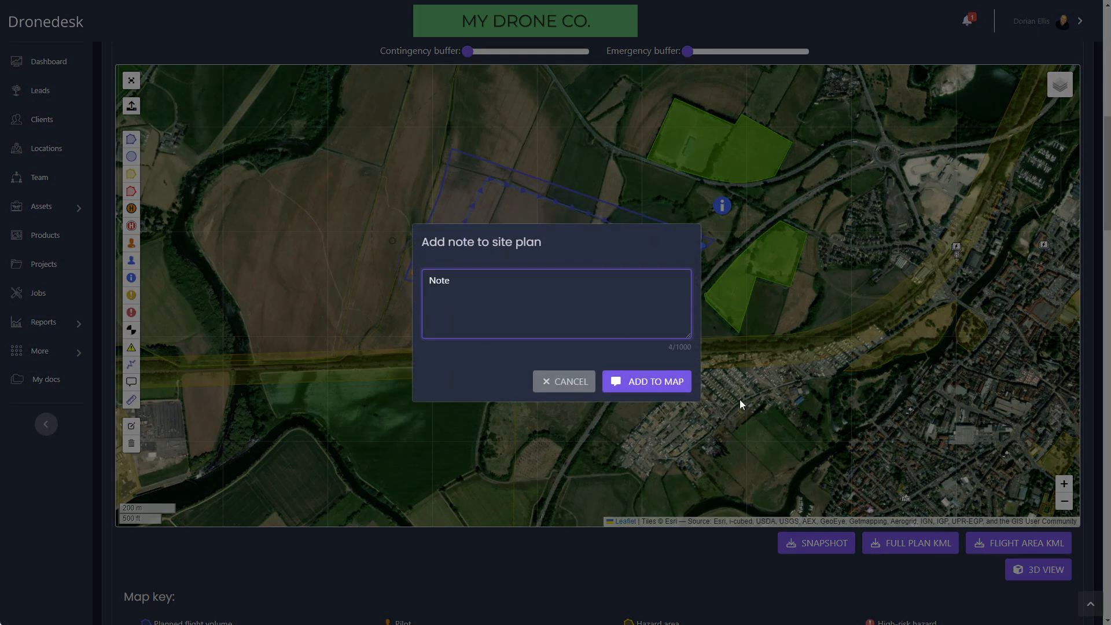
click(645, 381)
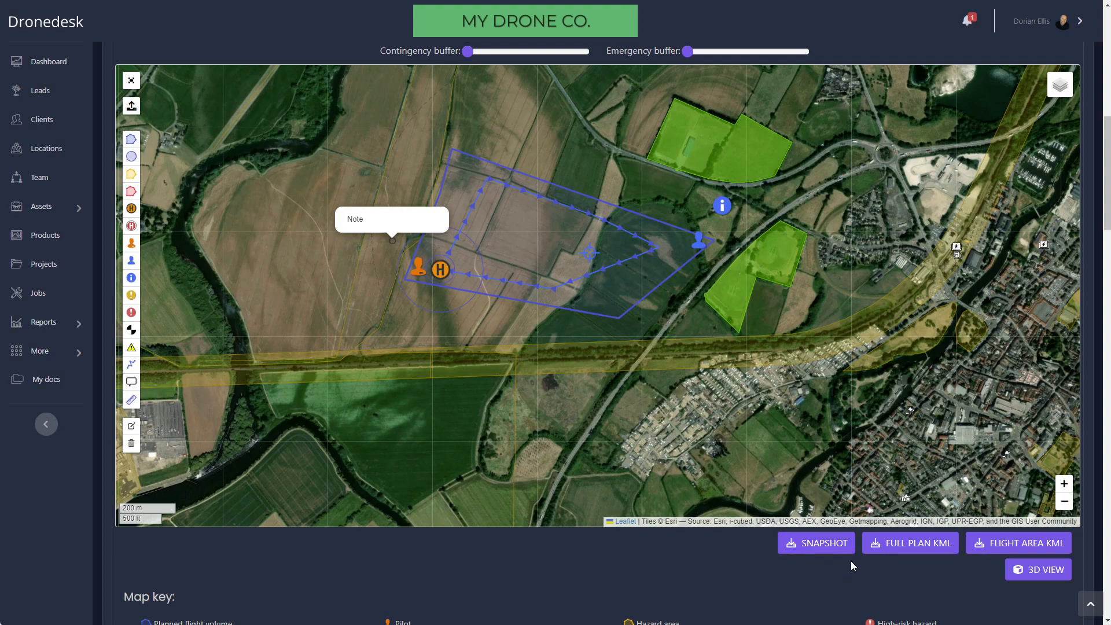
Step: Leave the 3D site view and publish the UAS Operation flight report to Altitude Angel
scroll(down, 3)
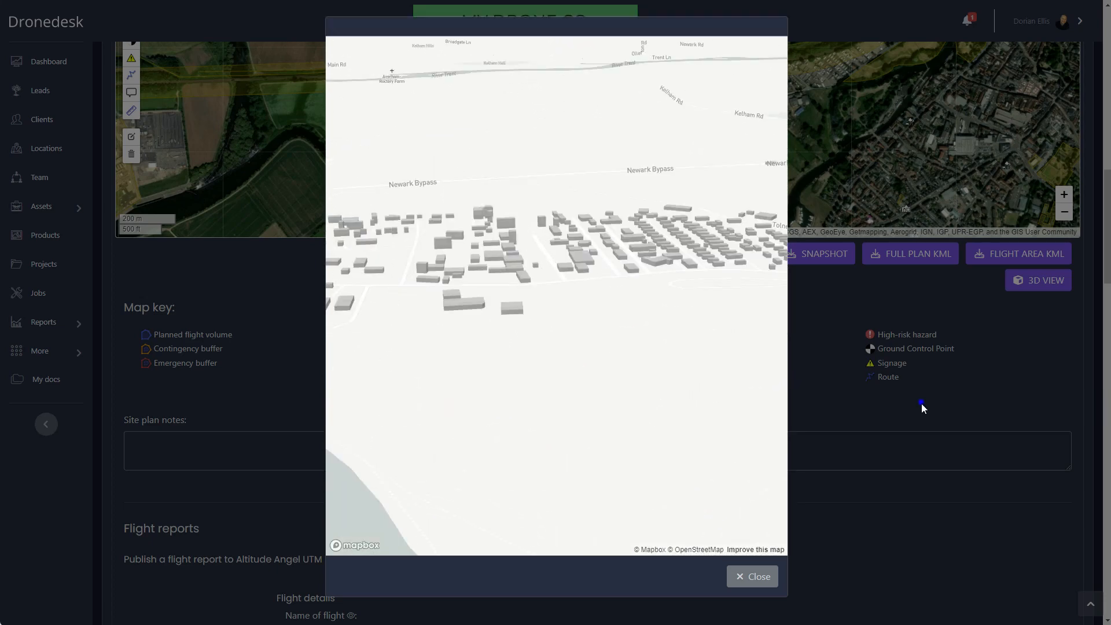
click(751, 576)
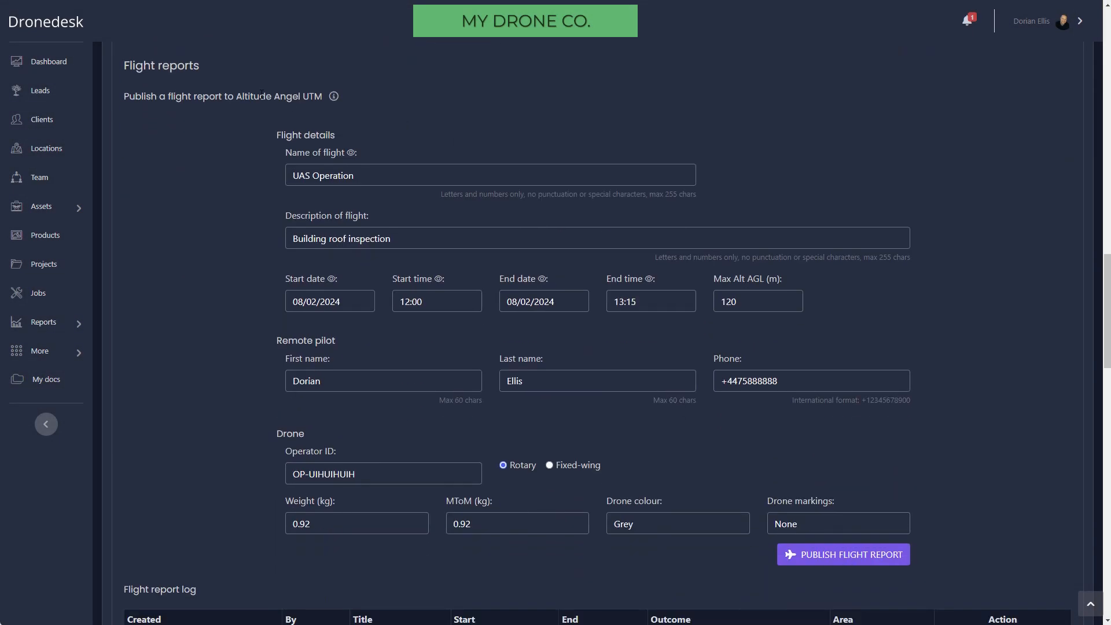
mouse_move(223, 109)
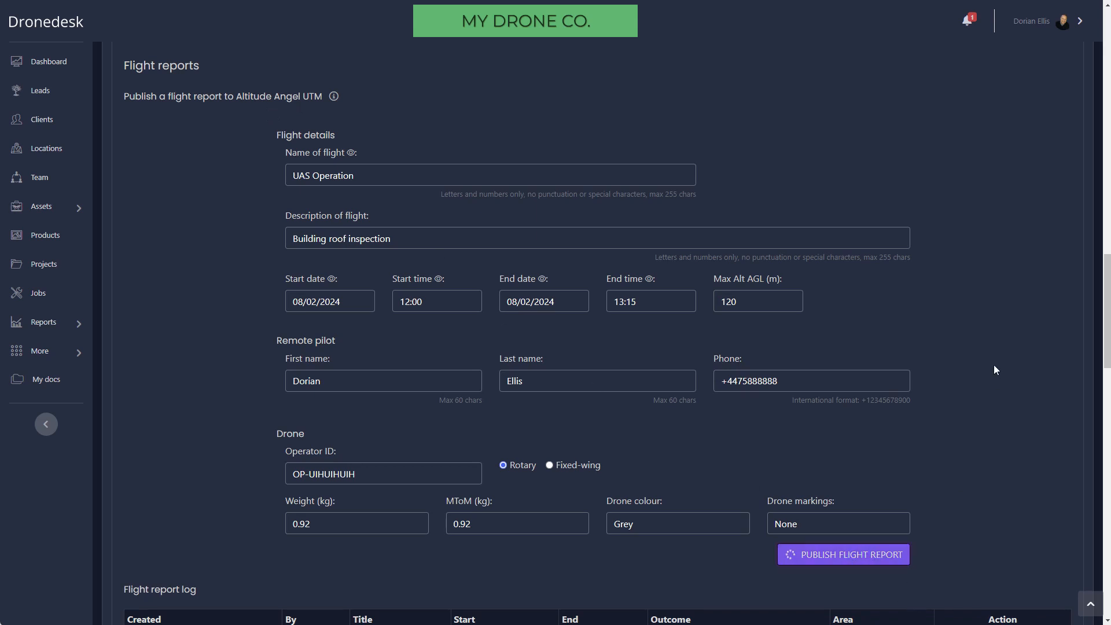
click(843, 555)
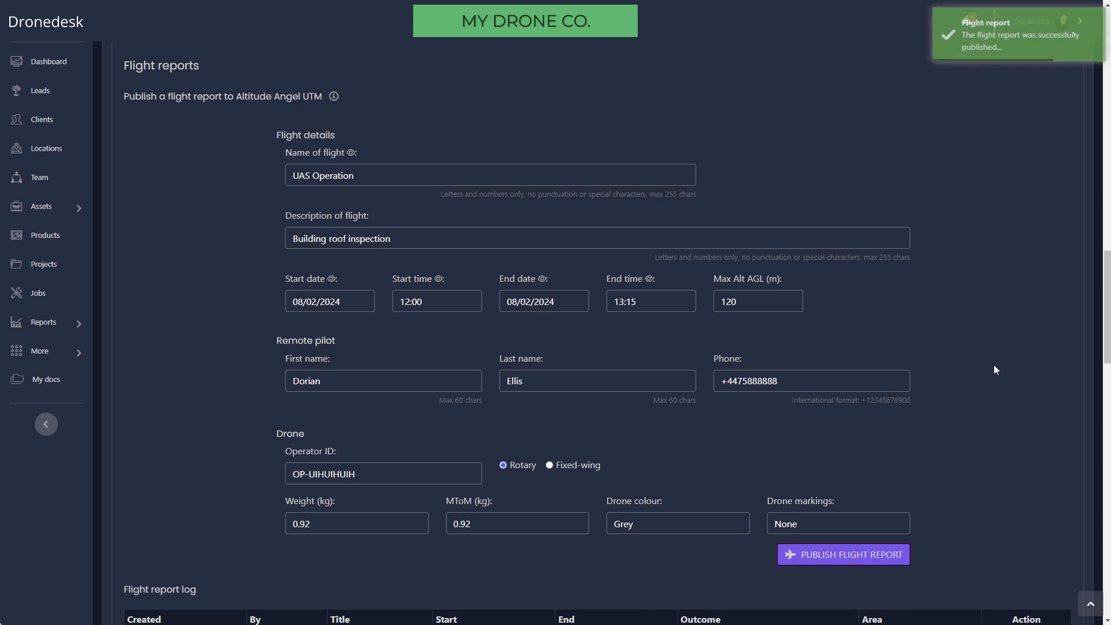
Step: Check the flight area on Altitude Angel's map and view the UAS Operation report details
scroll(down, 3)
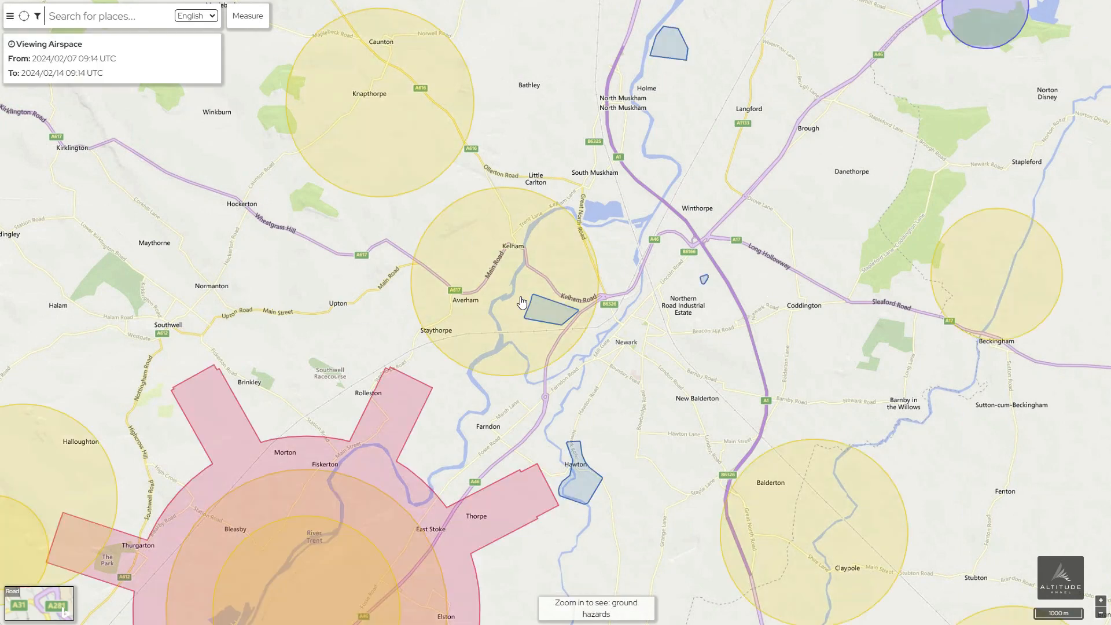
click(523, 301)
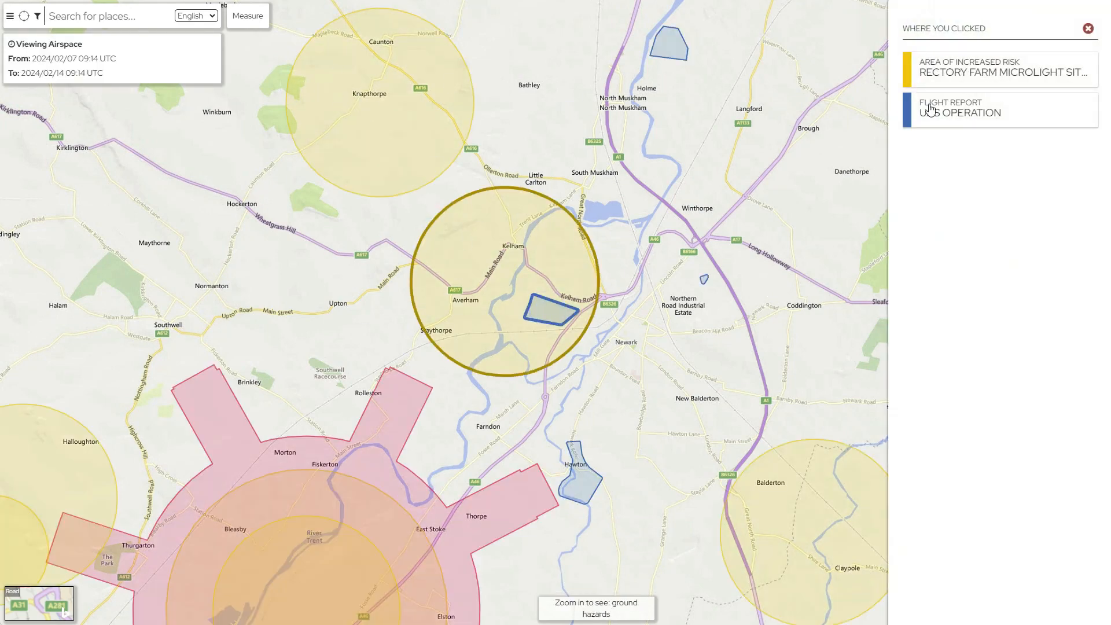
click(1000, 111)
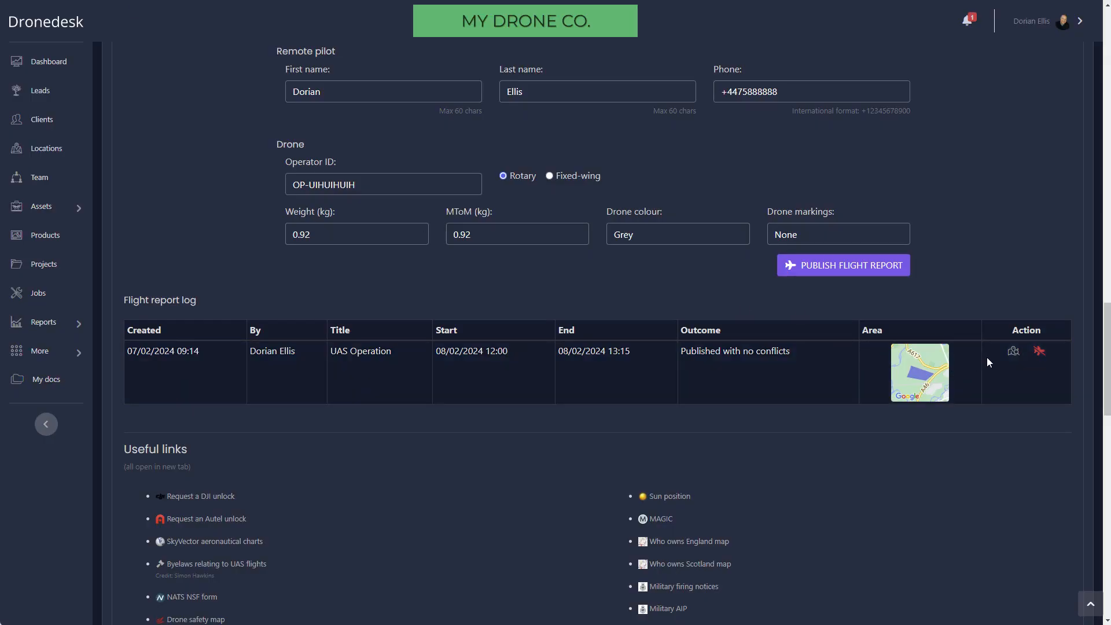
Step: Cancel the published flight report from the Flight report log and confirm
click(1039, 351)
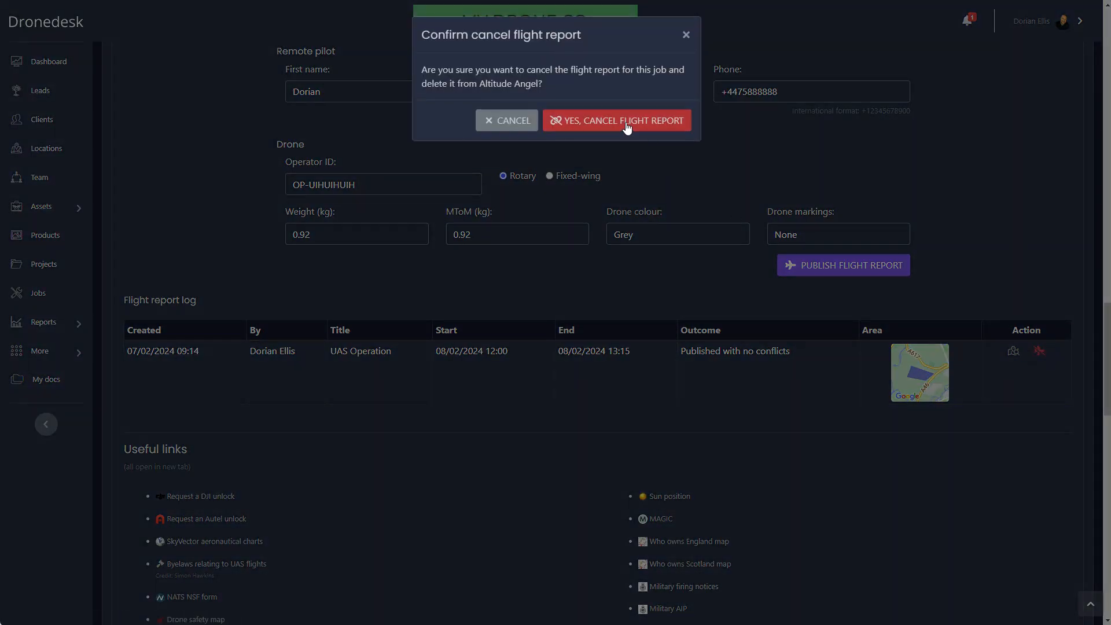
click(616, 119)
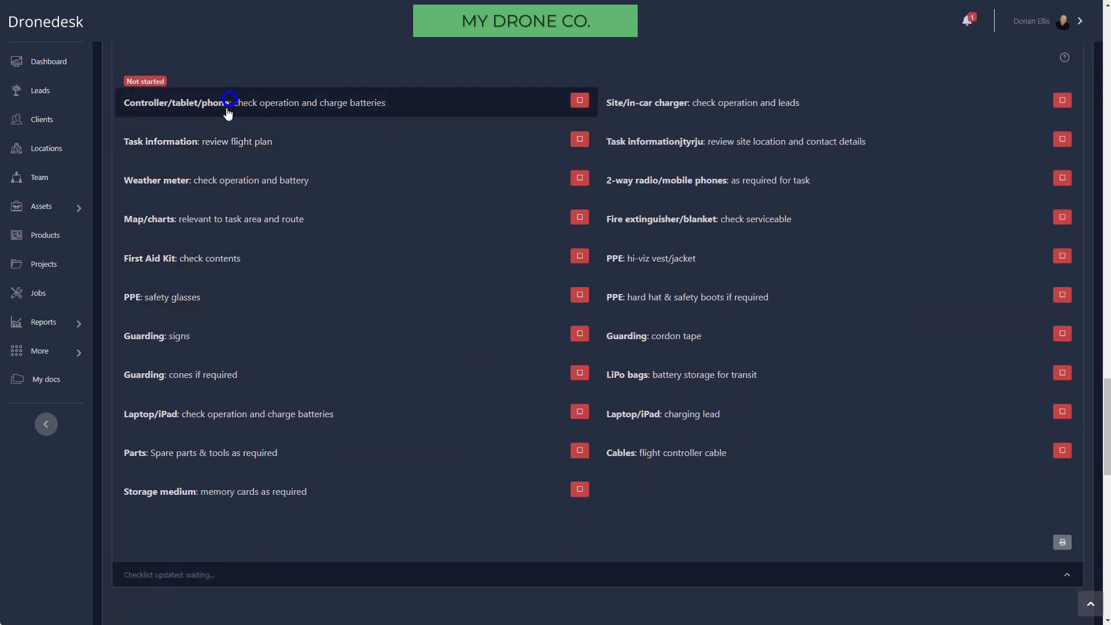
Step: Mark controller and weather meter checks complete and map/charts not applicable
click(579, 100)
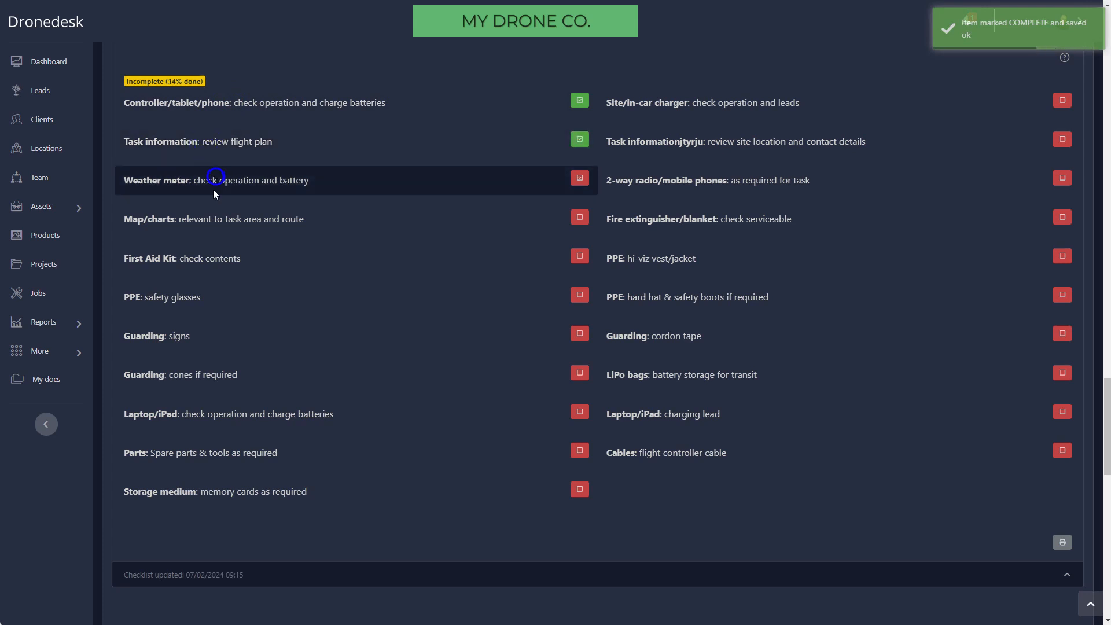
click(579, 178)
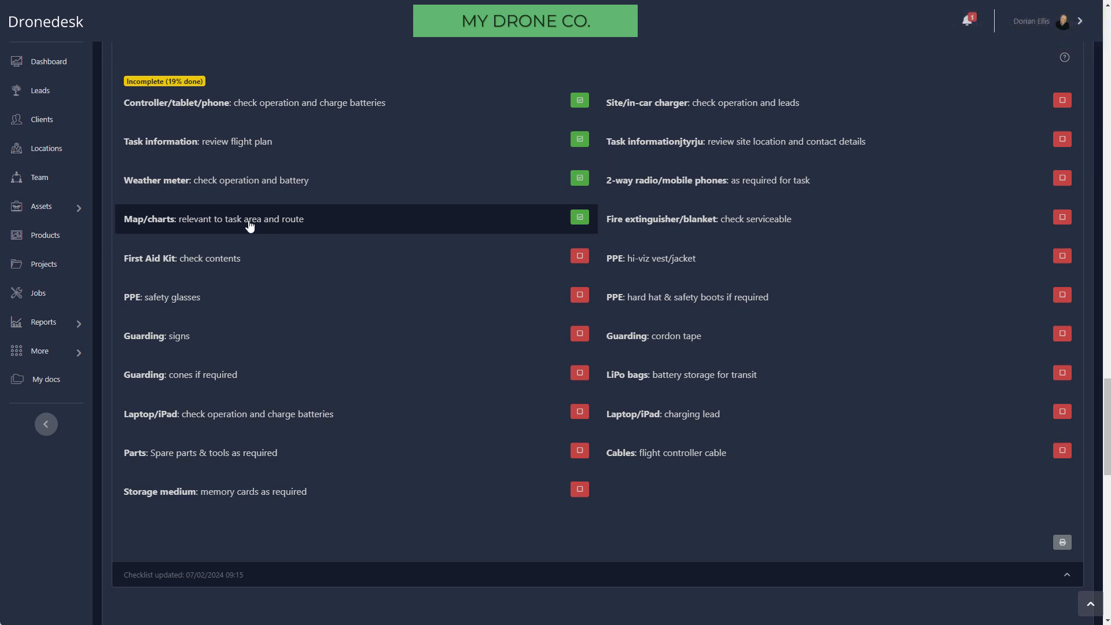
click(579, 217)
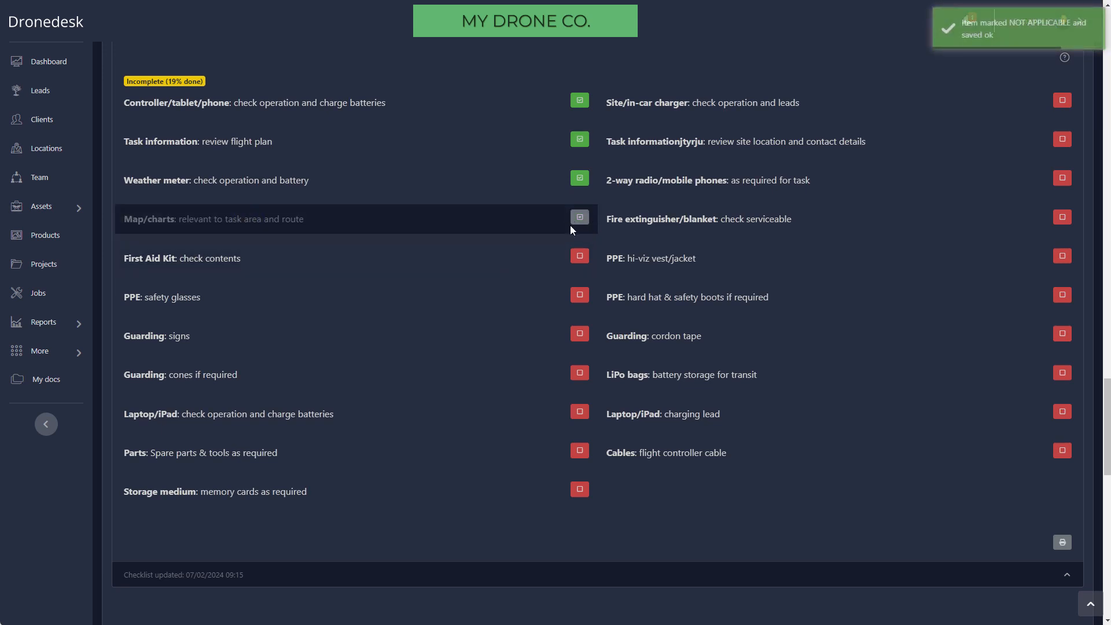
scroll(up, 3)
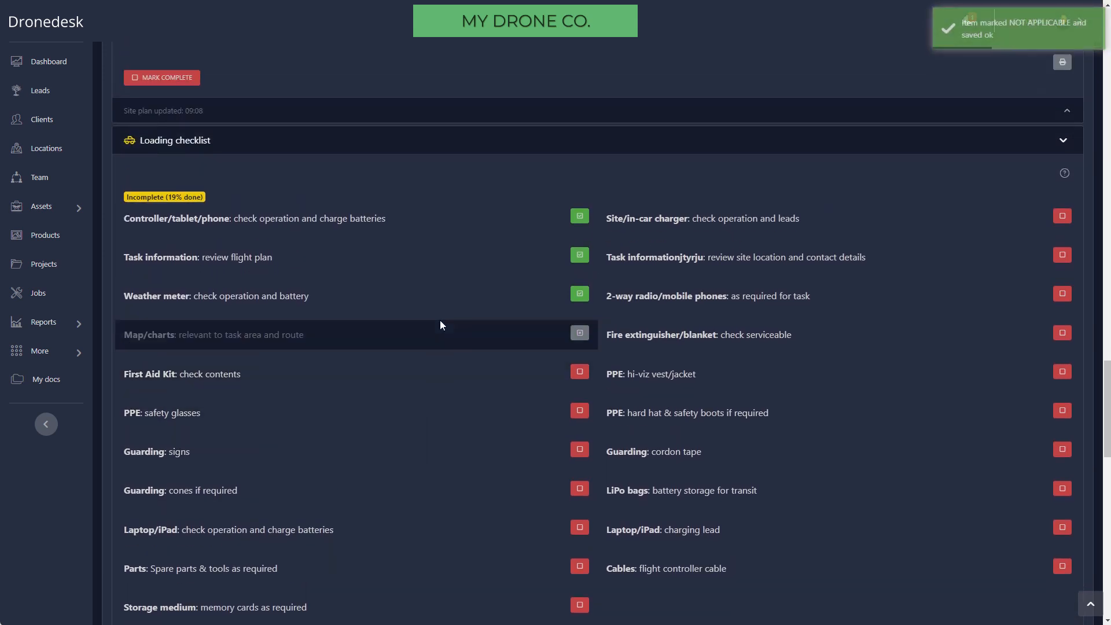
mouse_move(267, 146)
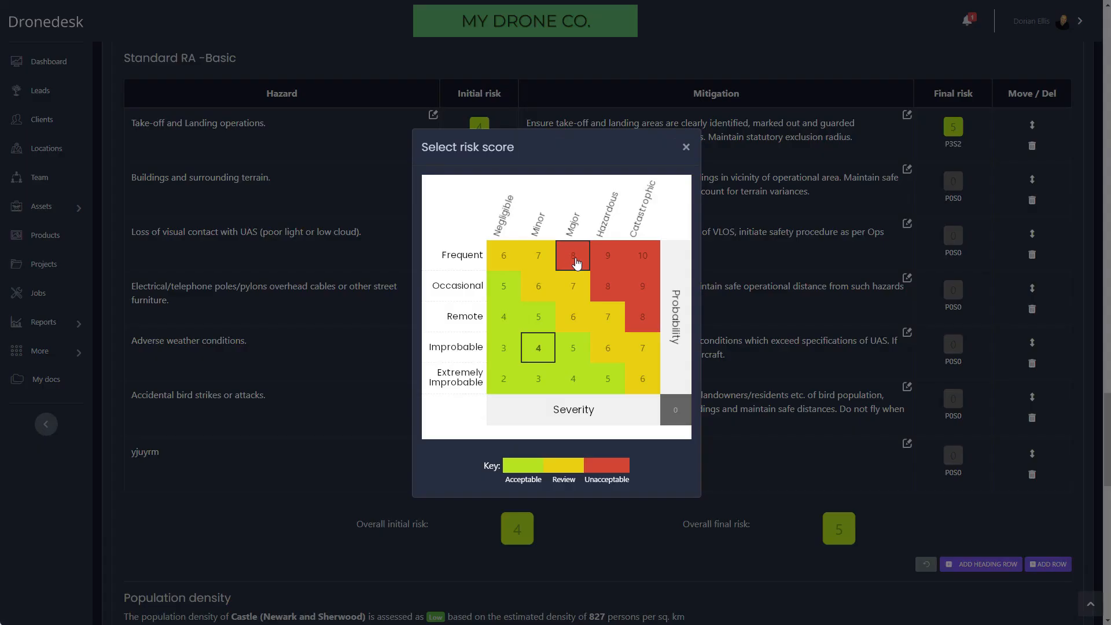
Step: Give take-off and landing an initial risk score of 8 in the Standard RA - Basic matrix
click(573, 255)
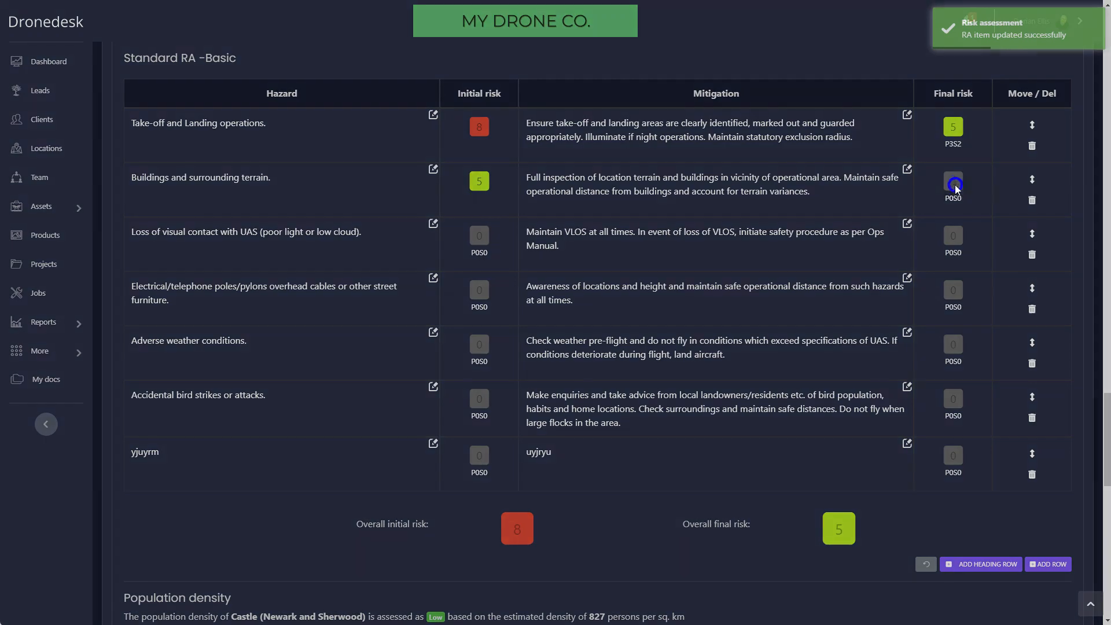
scroll(down, 3)
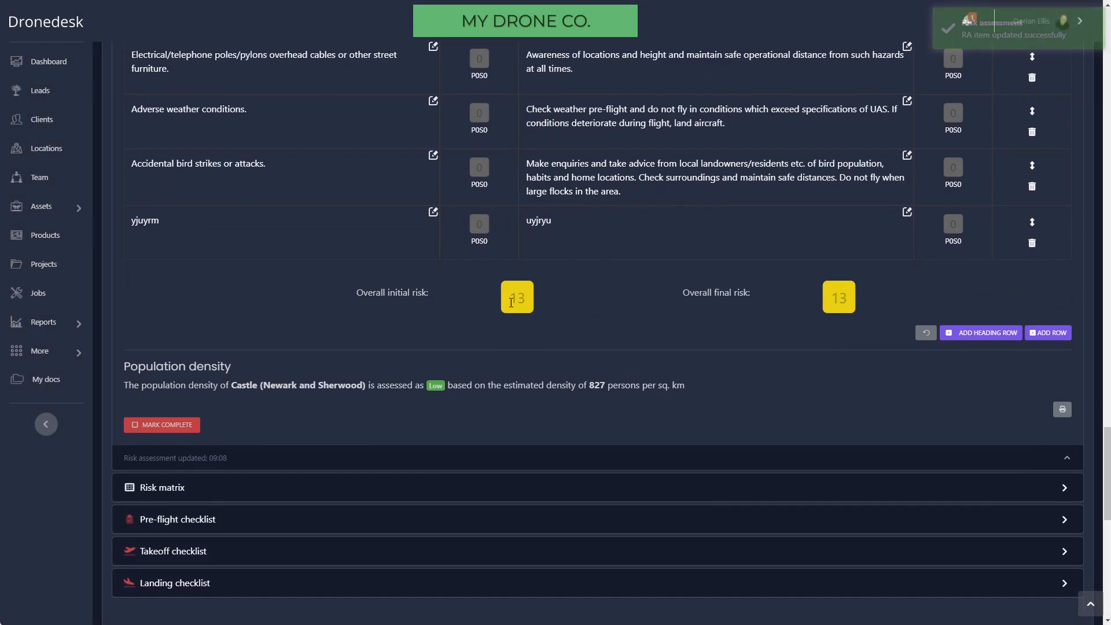
scroll(up, 3)
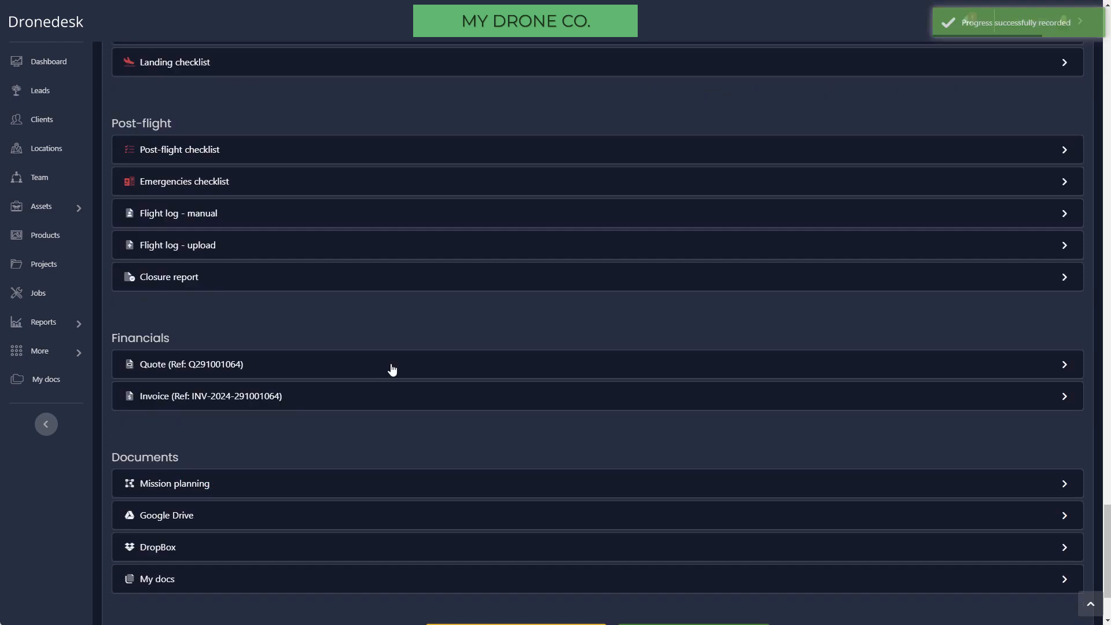
mouse_move(227, 218)
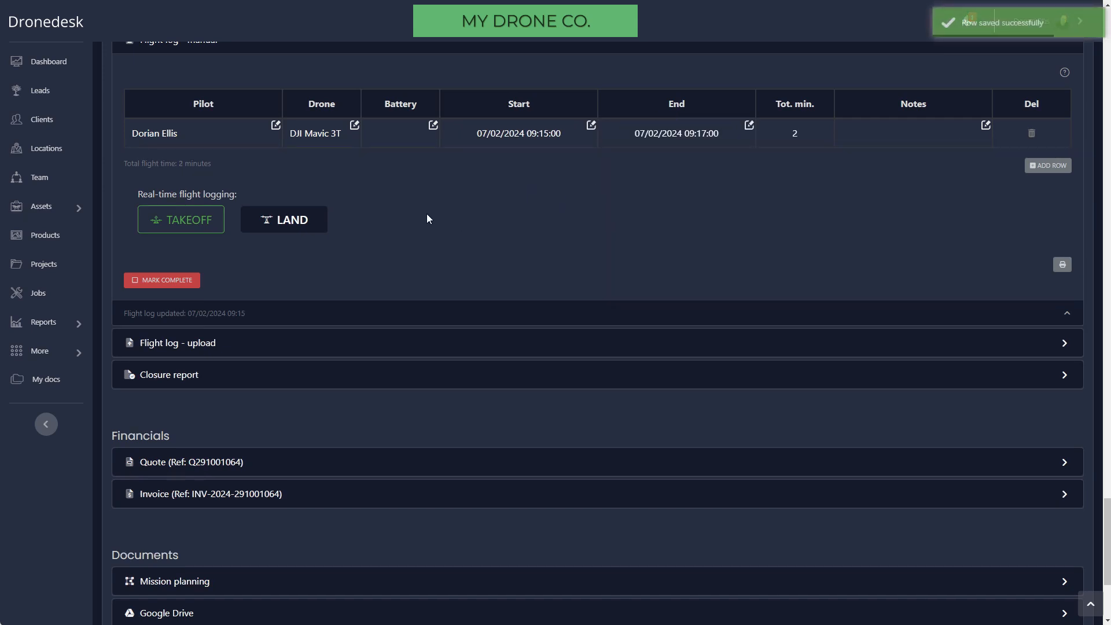
Step: Log a real-time takeoff and landing for the DJI Mavic 3T in the manual flight log
click(181, 218)
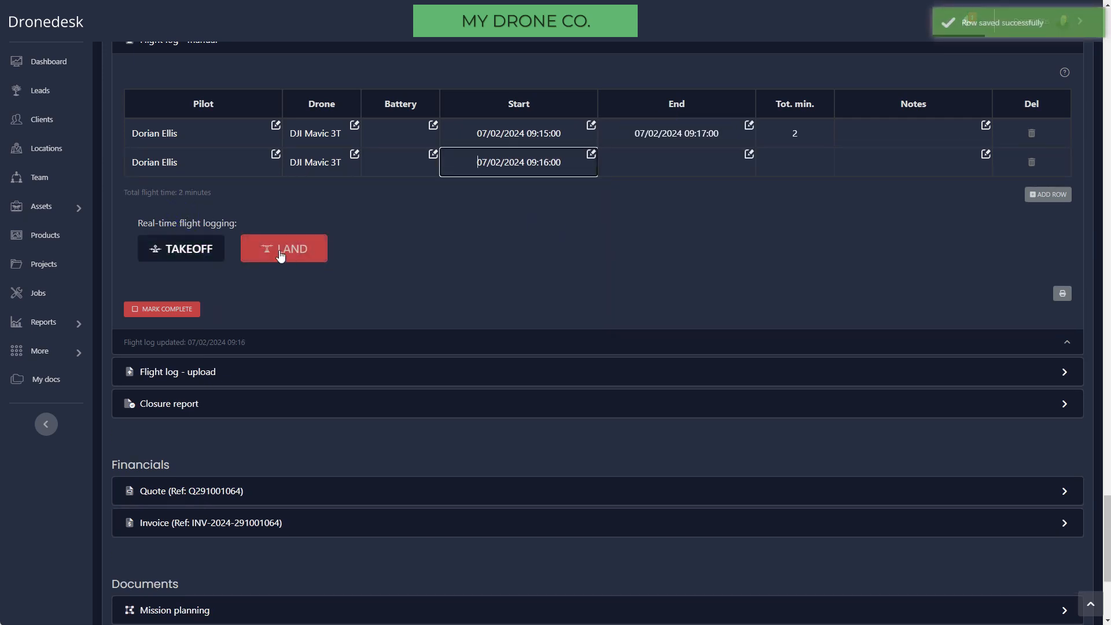
click(283, 249)
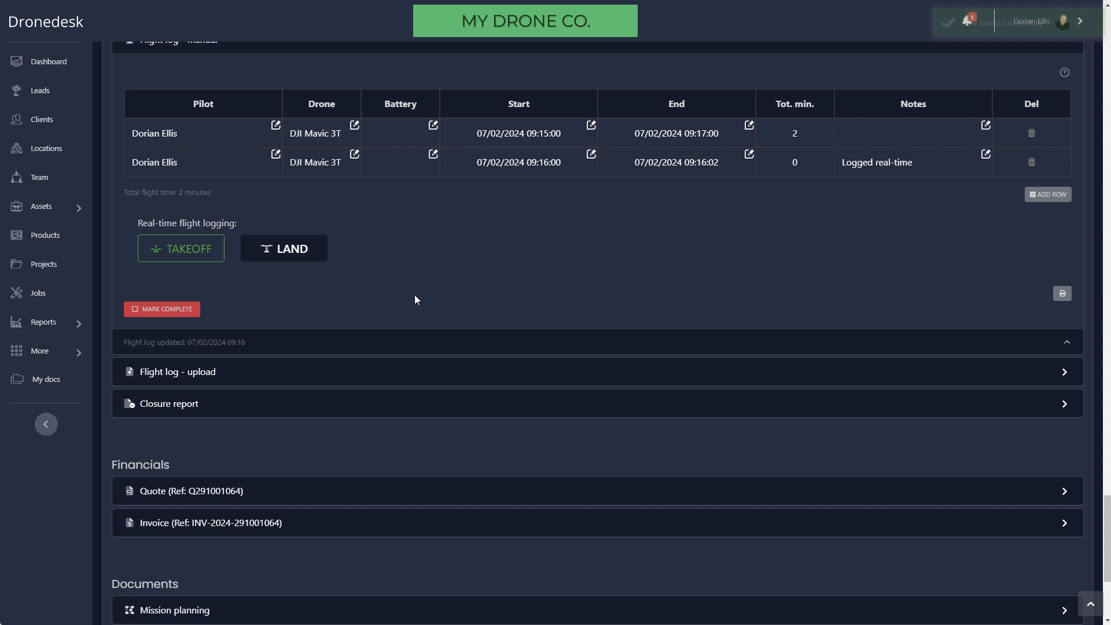
scroll(down, 3)
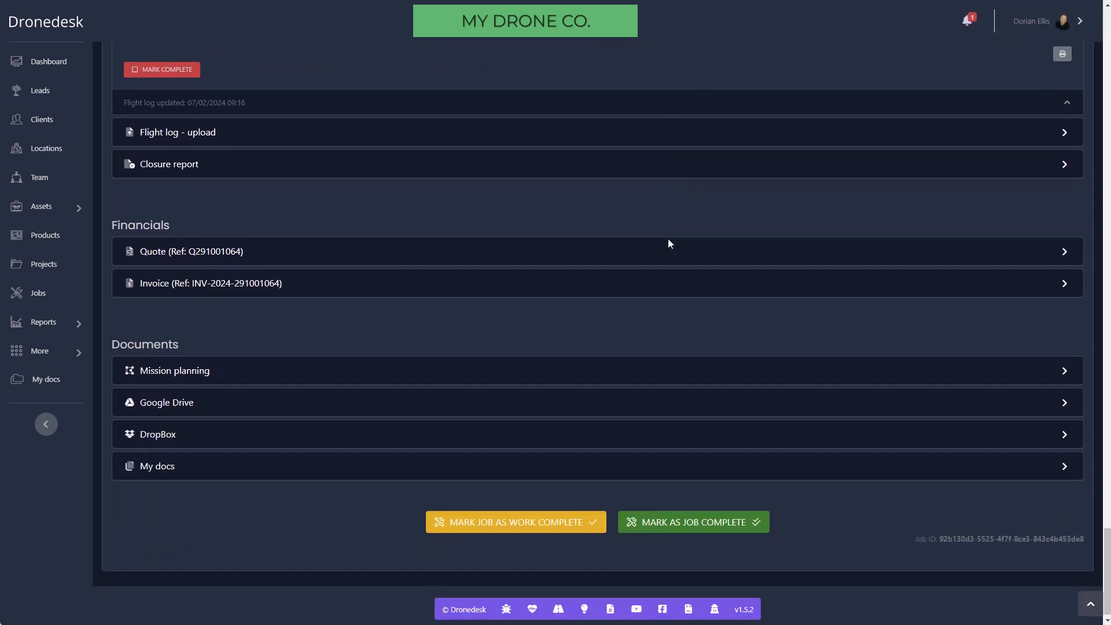
Step: Expand the Flight log - upload panel and scroll through its sources to the Closure report
click(179, 132)
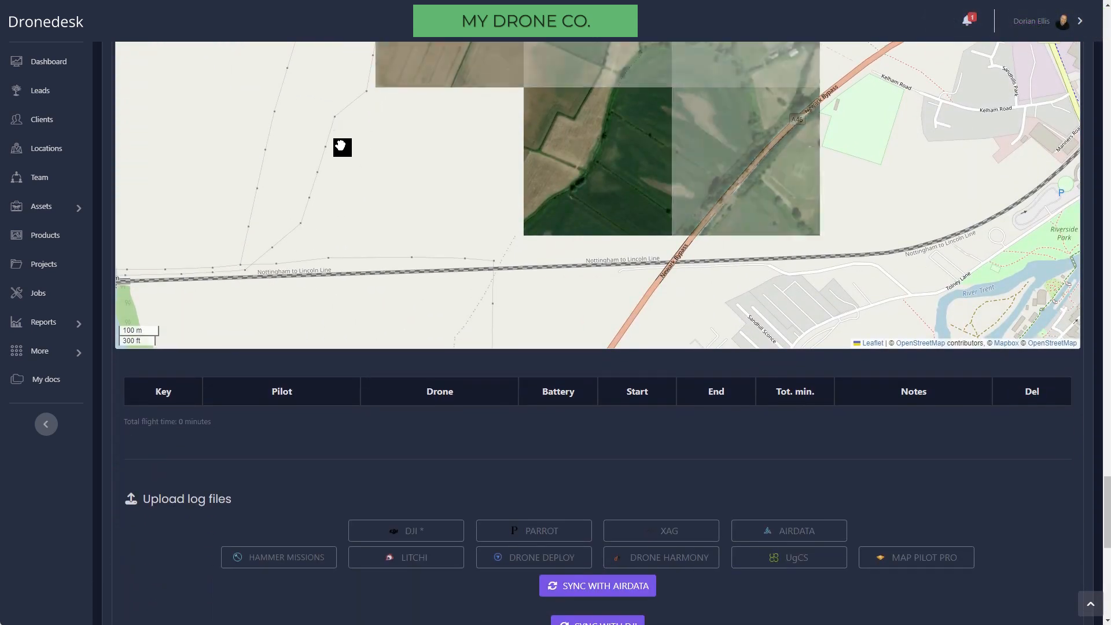
scroll(down, 3)
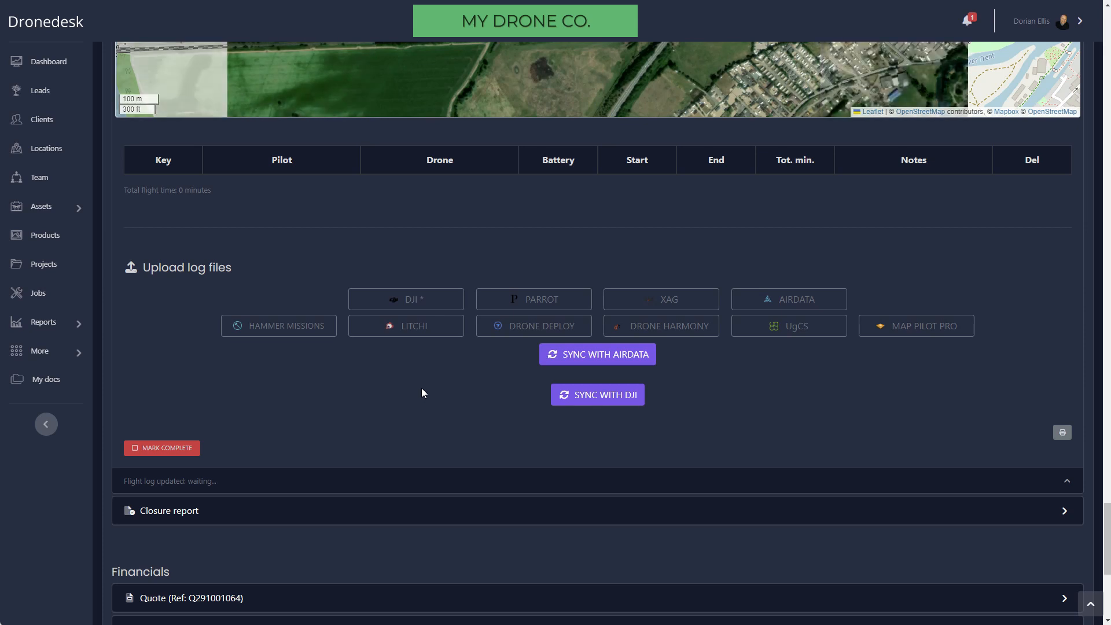
mouse_move(433, 466)
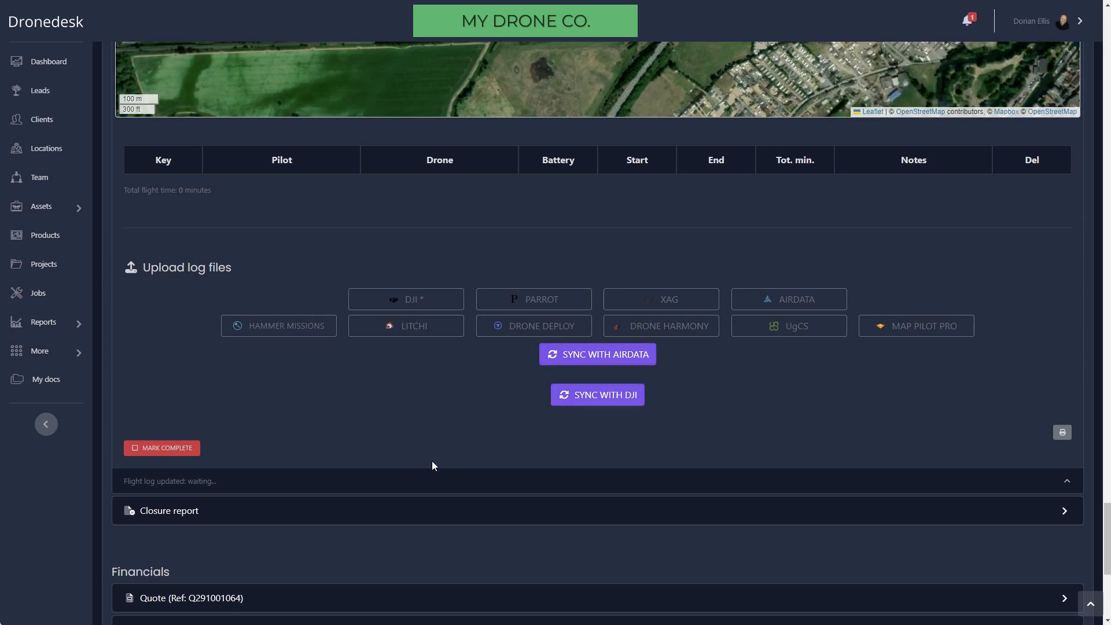
mouse_move(597, 395)
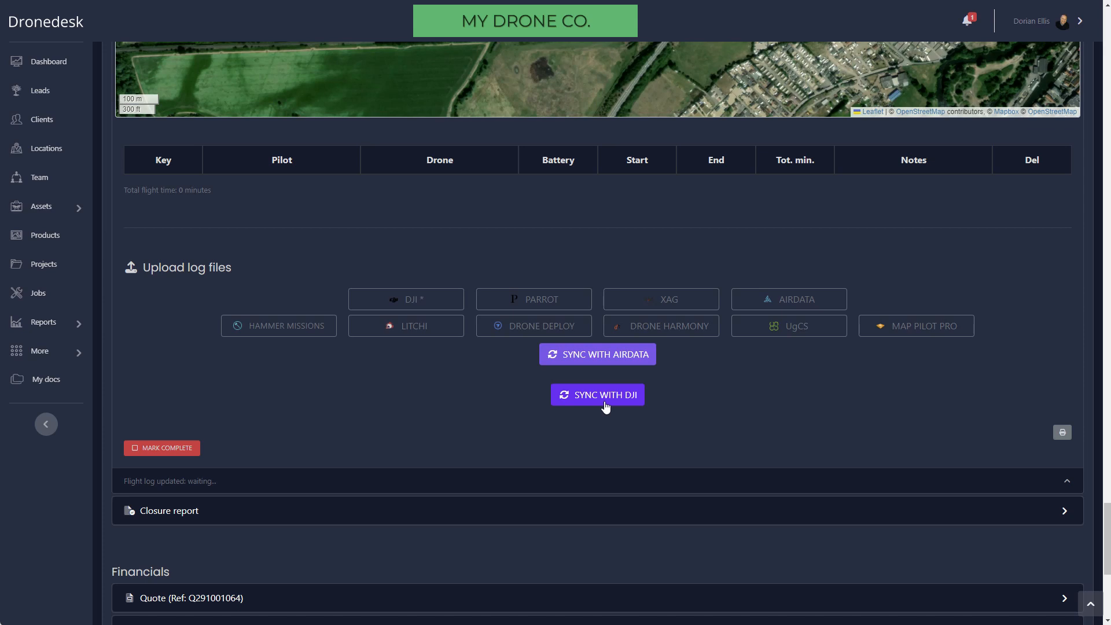
mouse_move(405, 299)
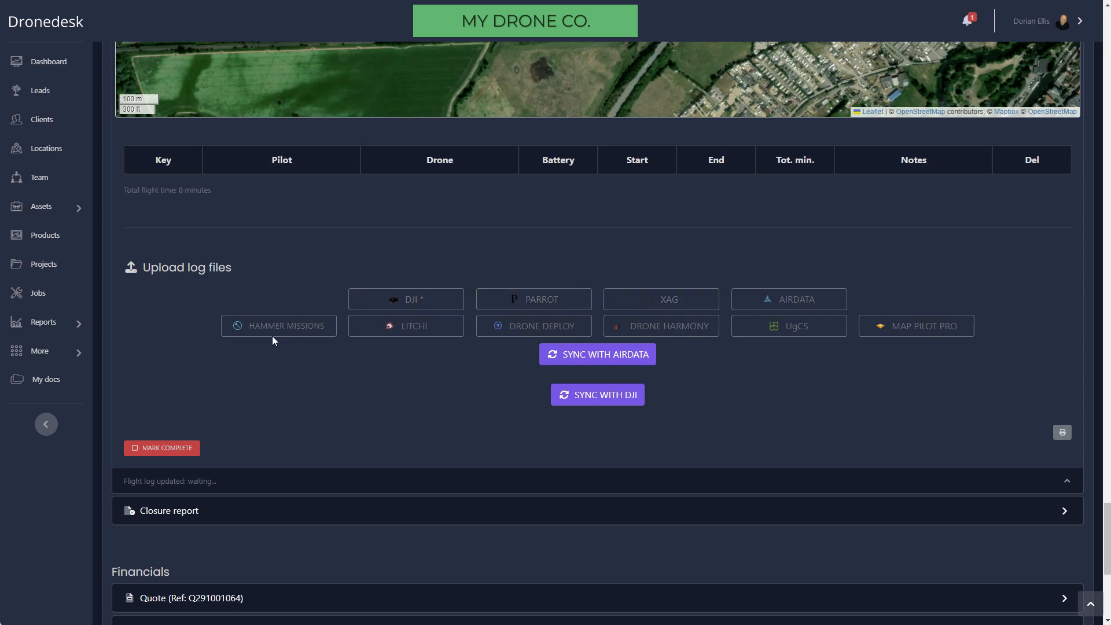
scroll(down, 3)
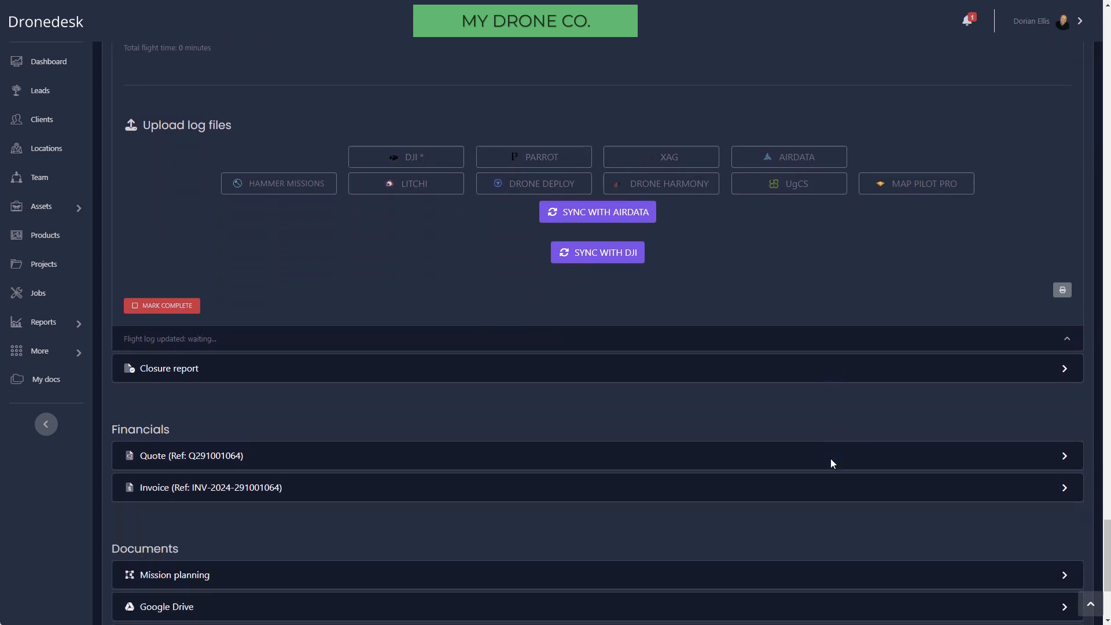
scroll(down, 3)
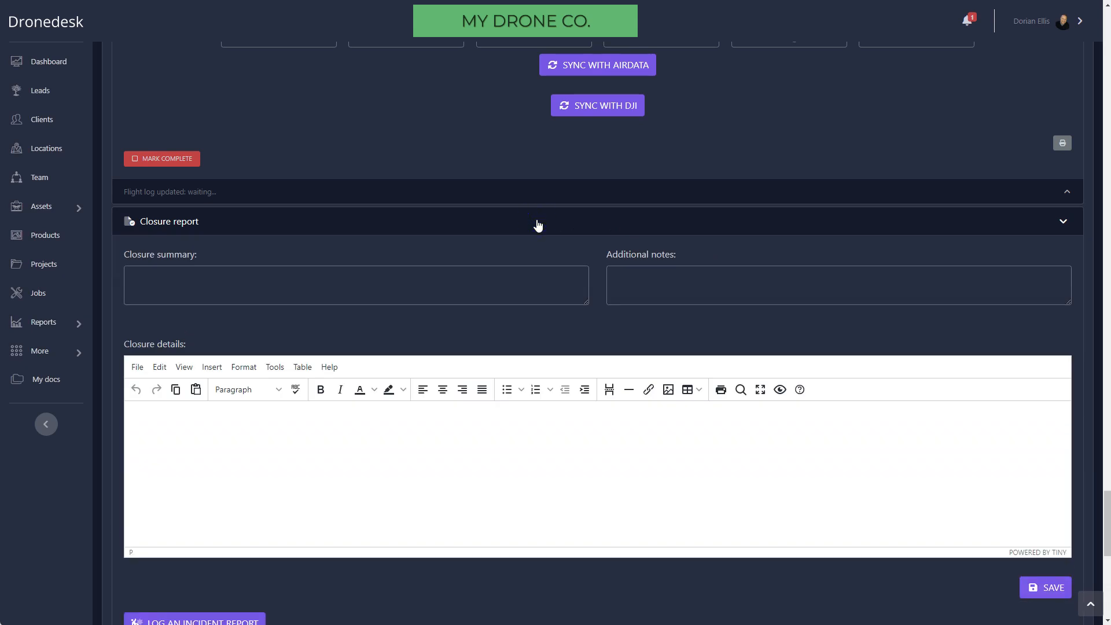
Step: Start a new incident record, enter the reference field, then cancel without saving
scroll(down, 3)
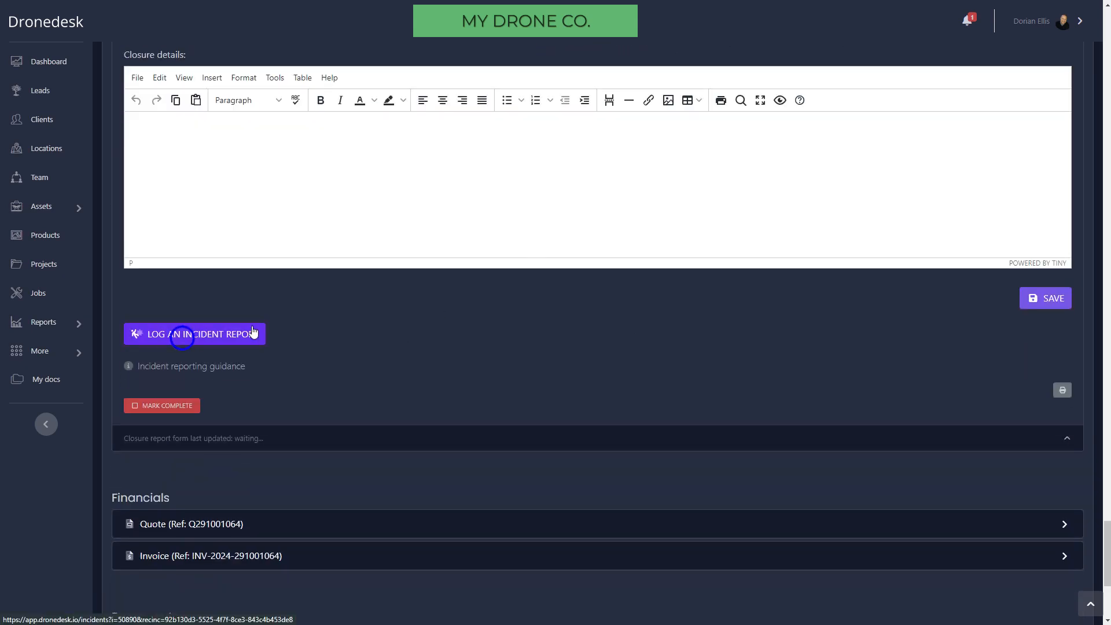
click(195, 333)
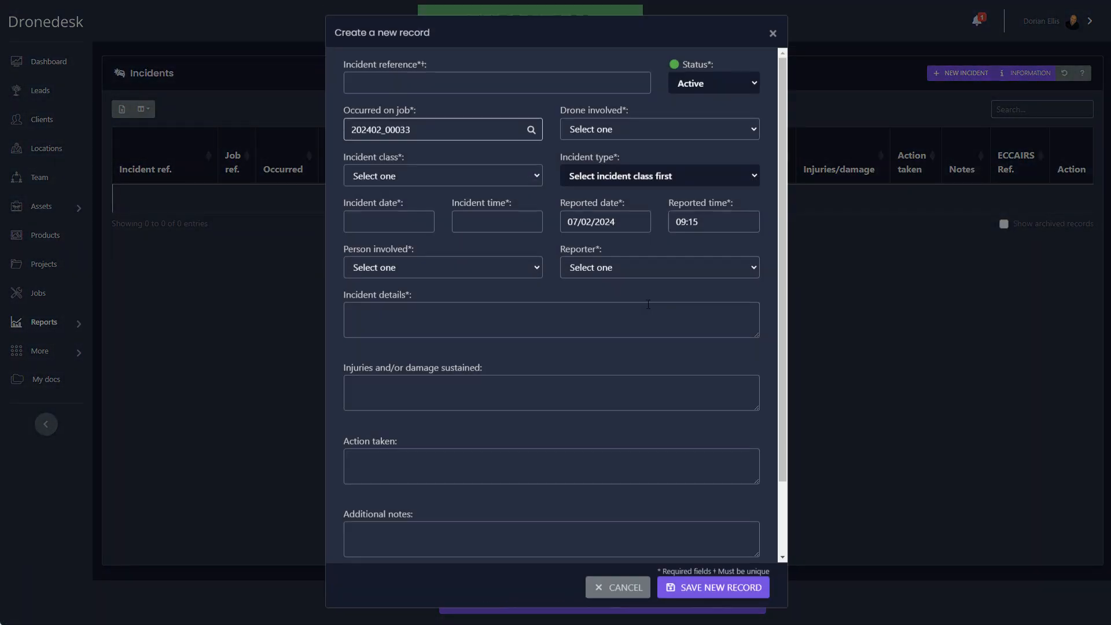
click(497, 82)
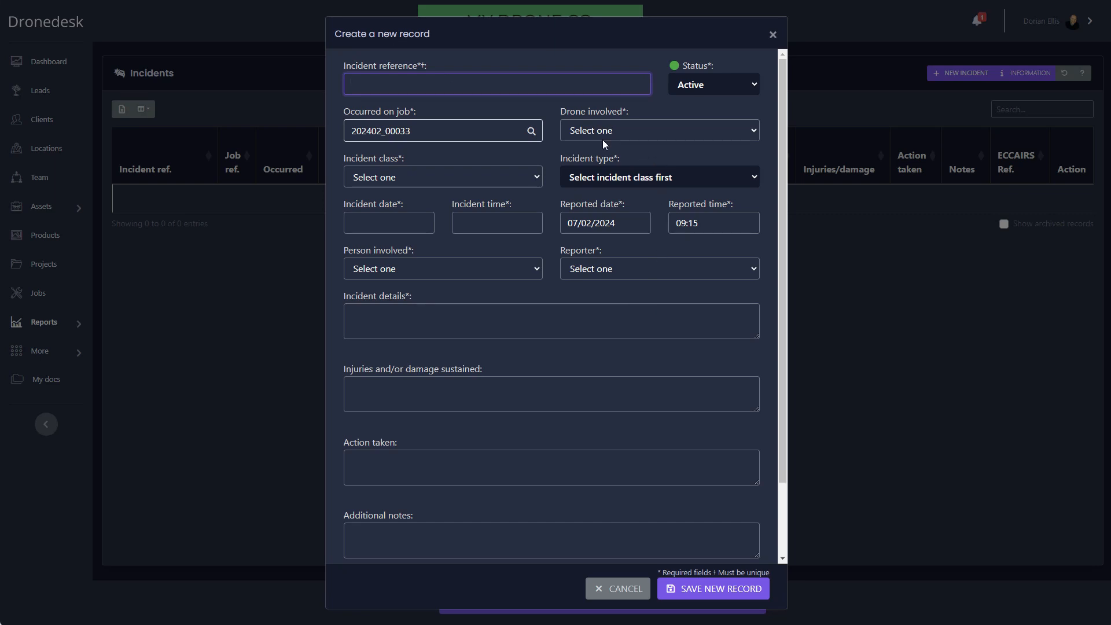
mouse_move(617, 588)
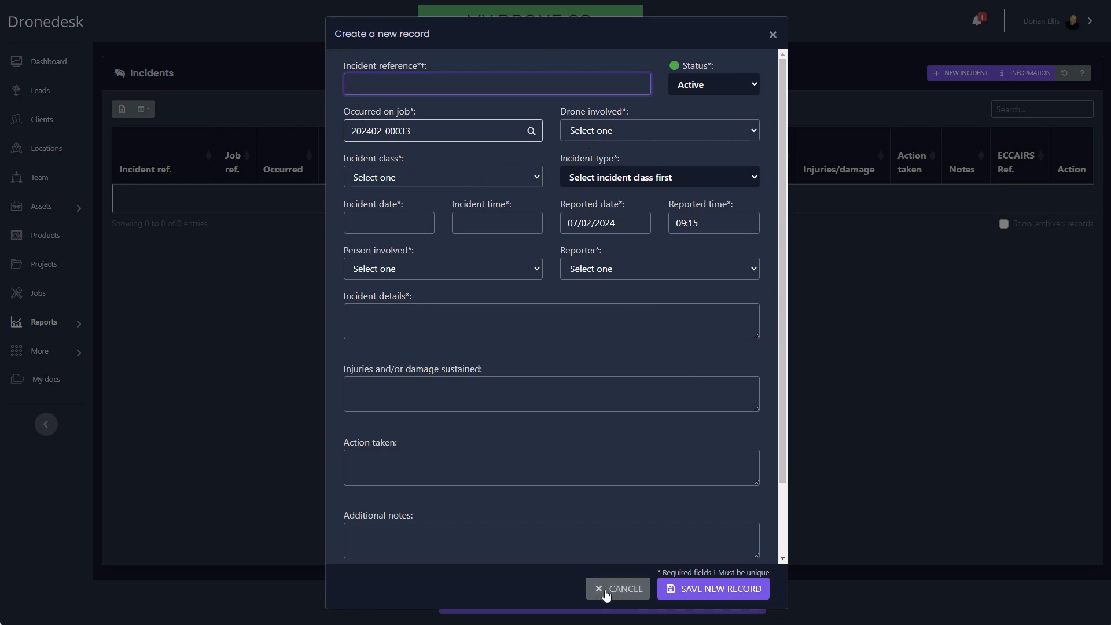
click(616, 588)
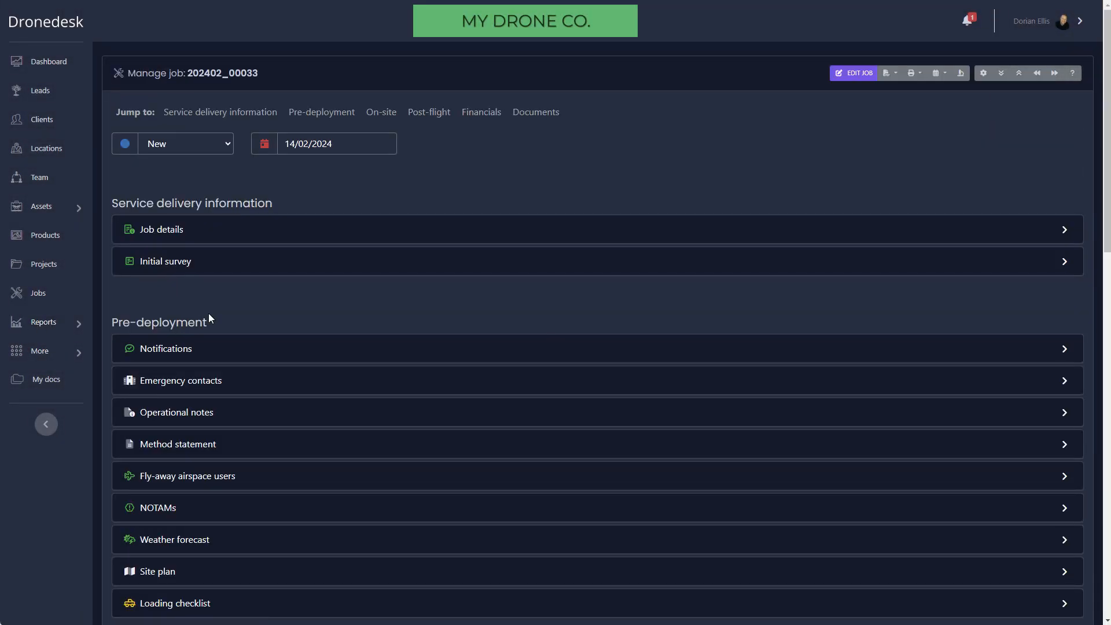
Step: View the JOB PACK, RAMS and CUSTOM document options, then expand Reports in the sidebar
click(887, 72)
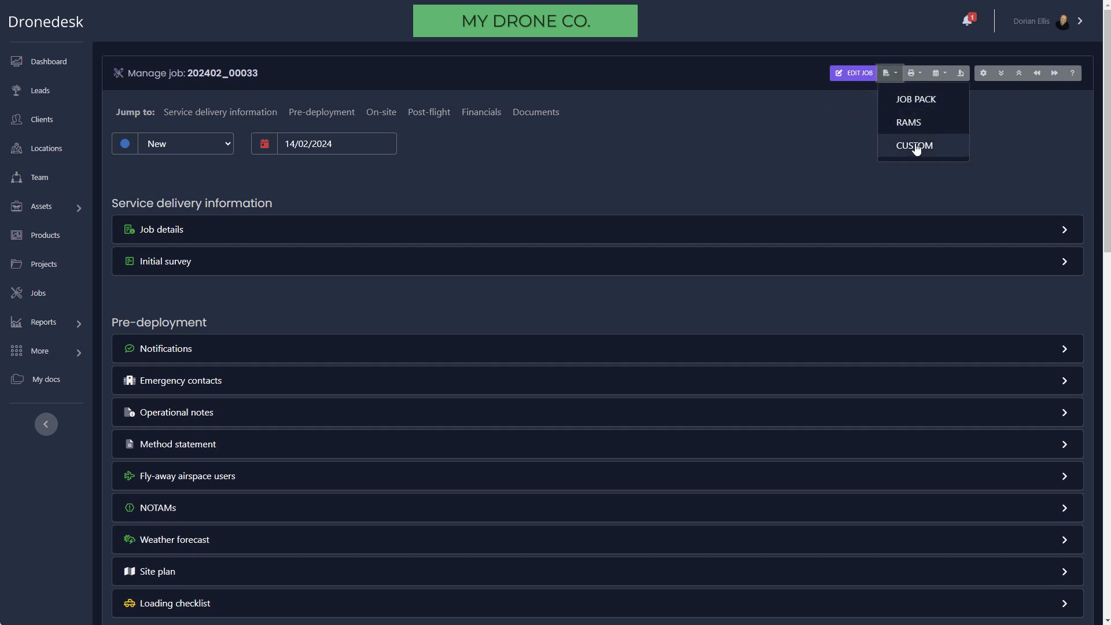
mouse_move(553, 186)
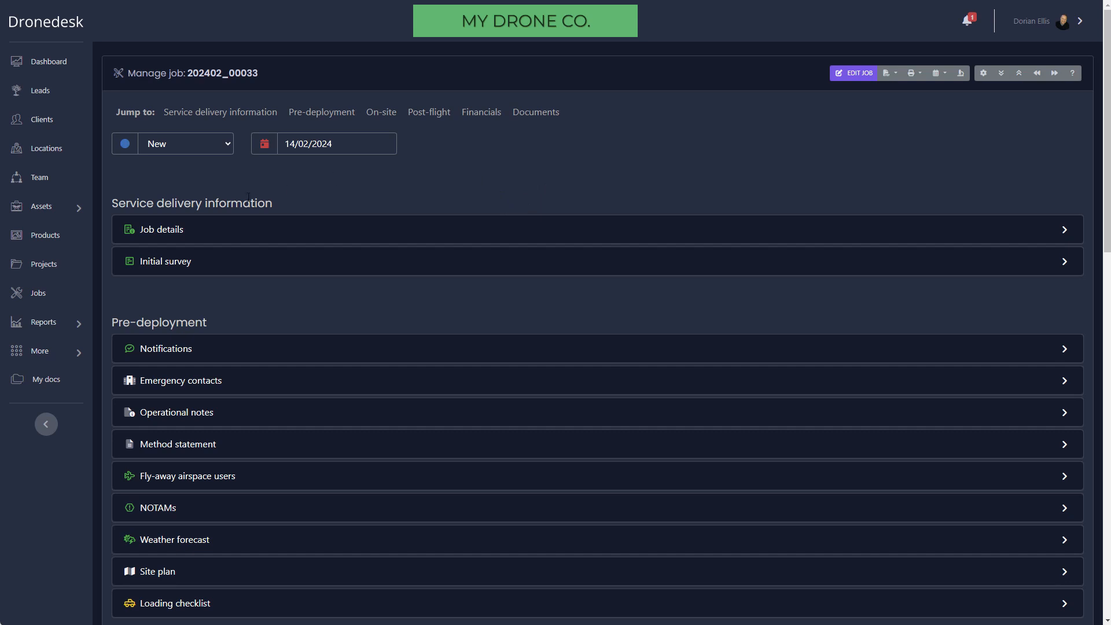
click(42, 322)
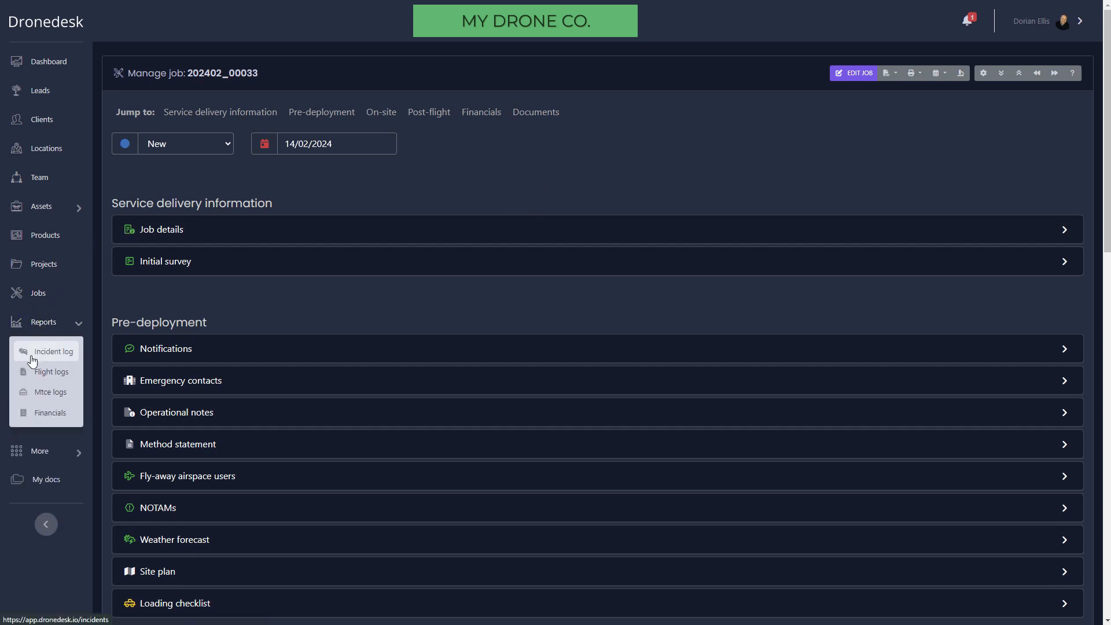
mouse_move(51, 371)
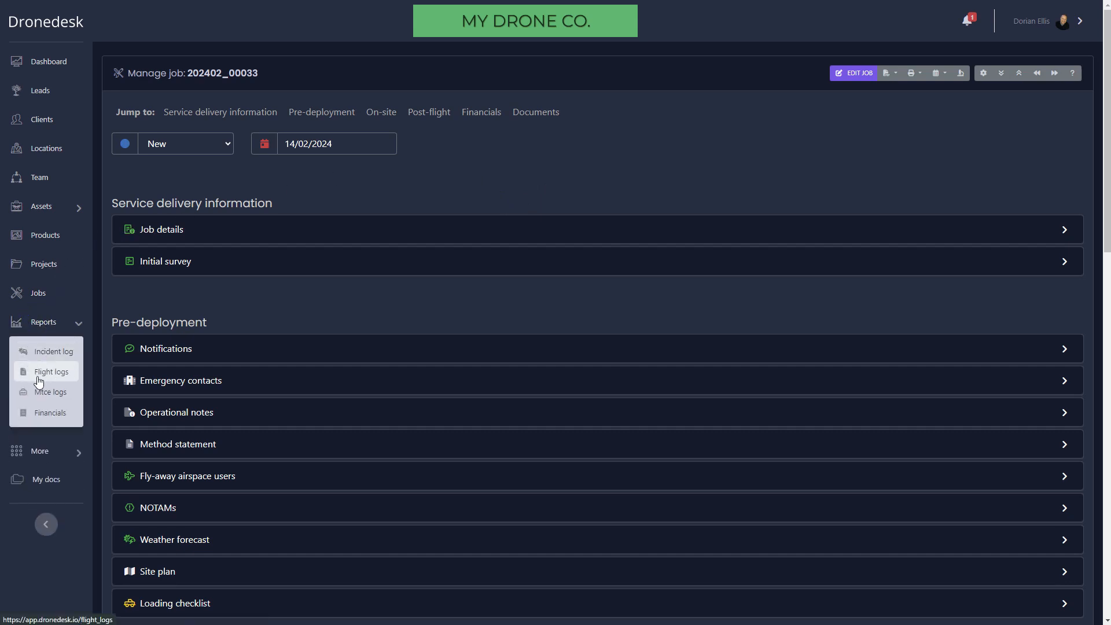
click(50, 372)
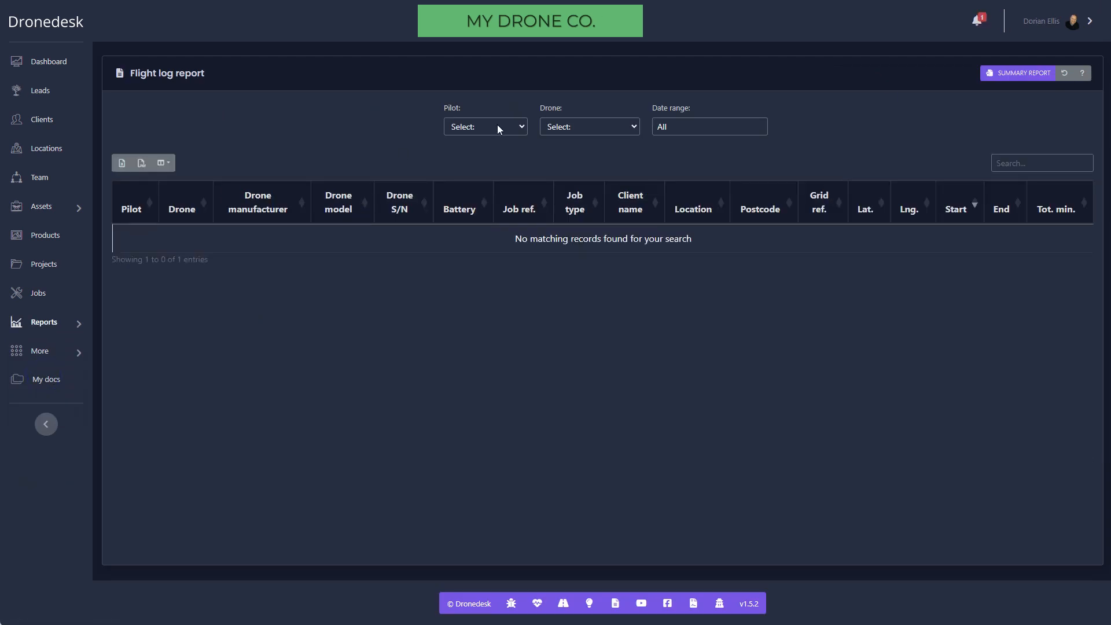
click(485, 127)
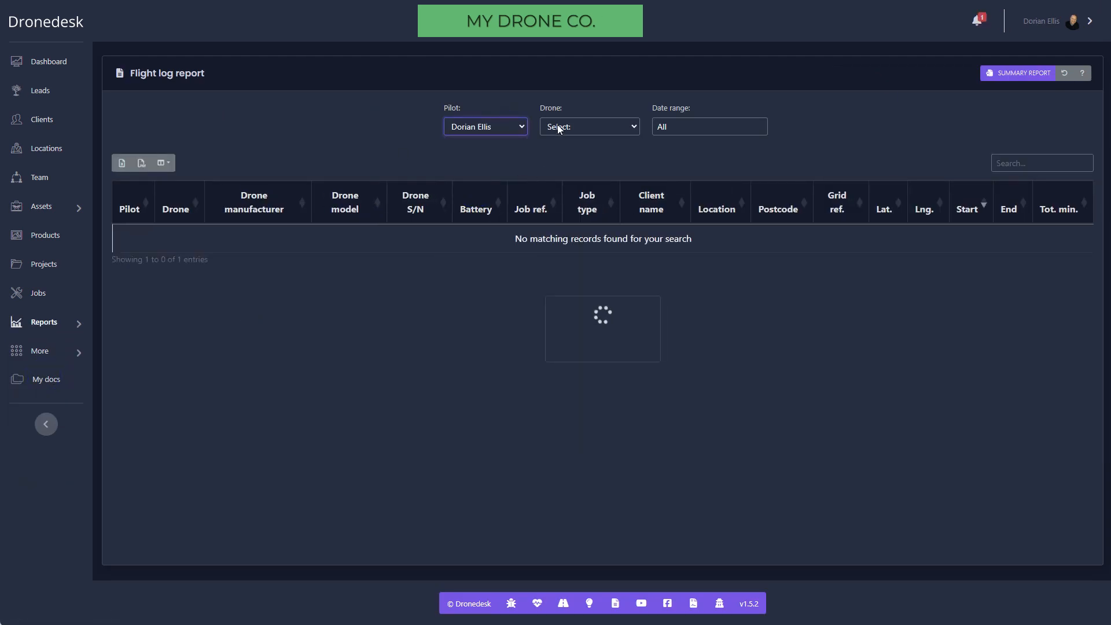
click(588, 126)
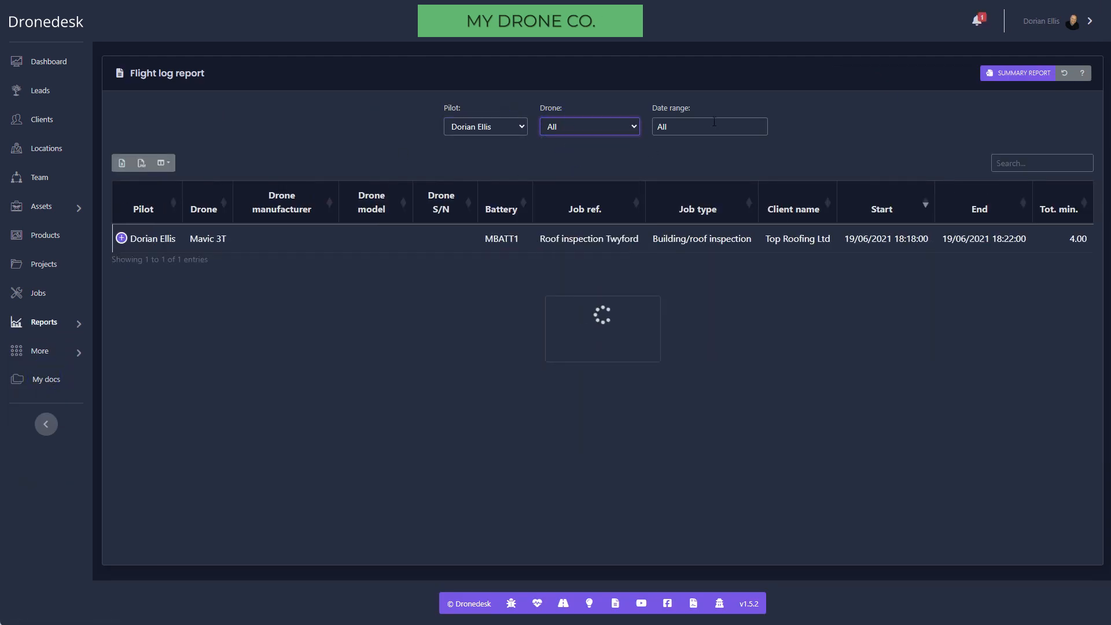
click(708, 126)
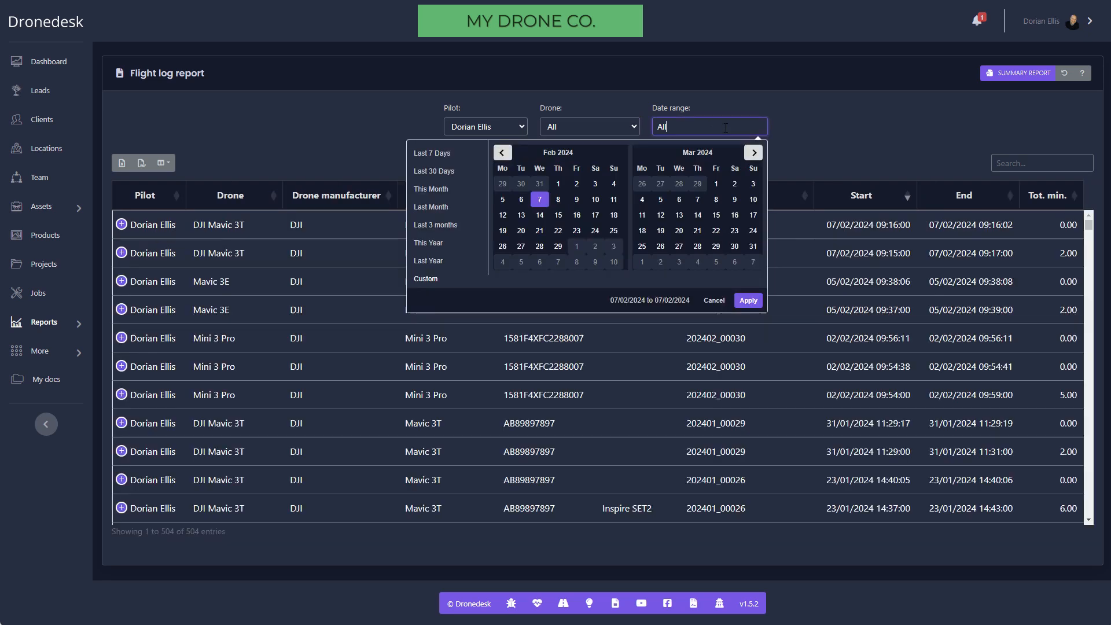
click(747, 300)
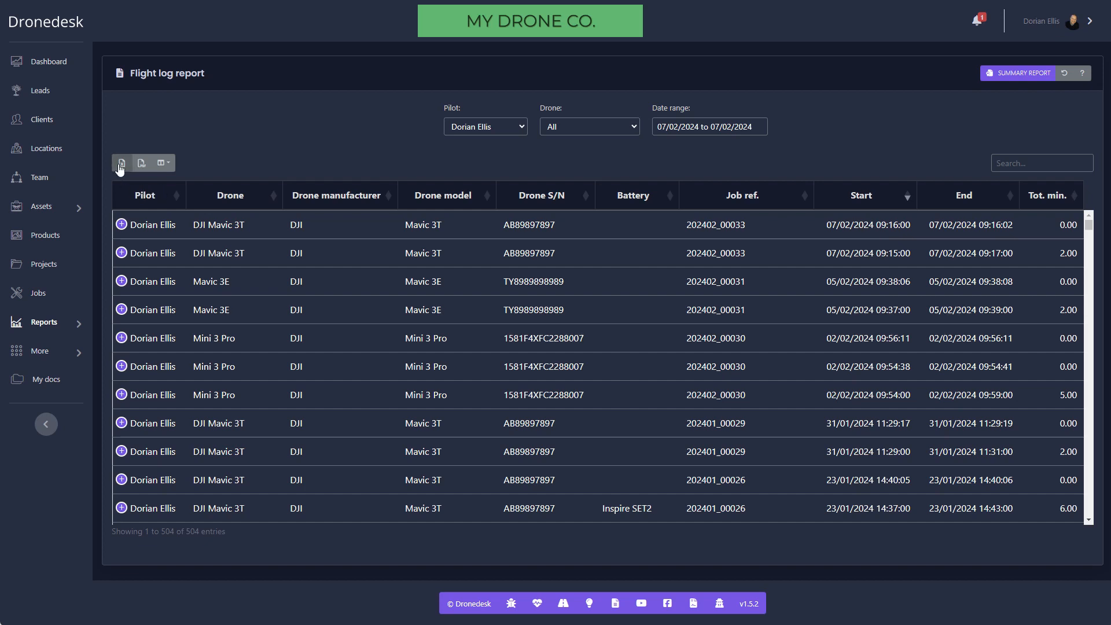
click(44, 323)
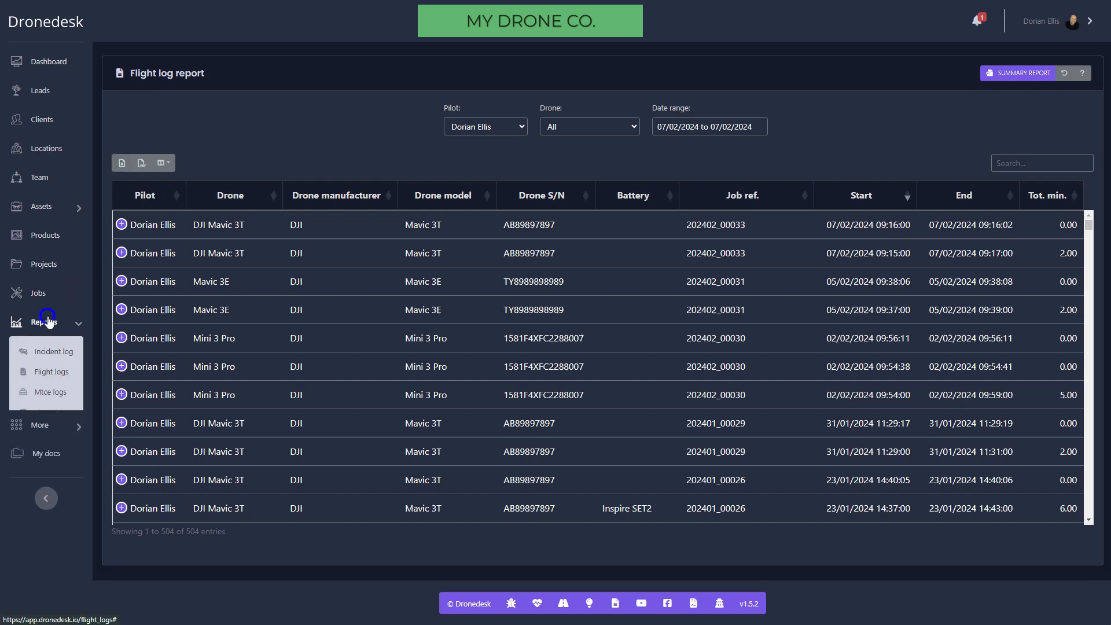
Step: View the maintenance log report for the DJI Mavic 3T (four entries), then return to the dashboard
click(50, 392)
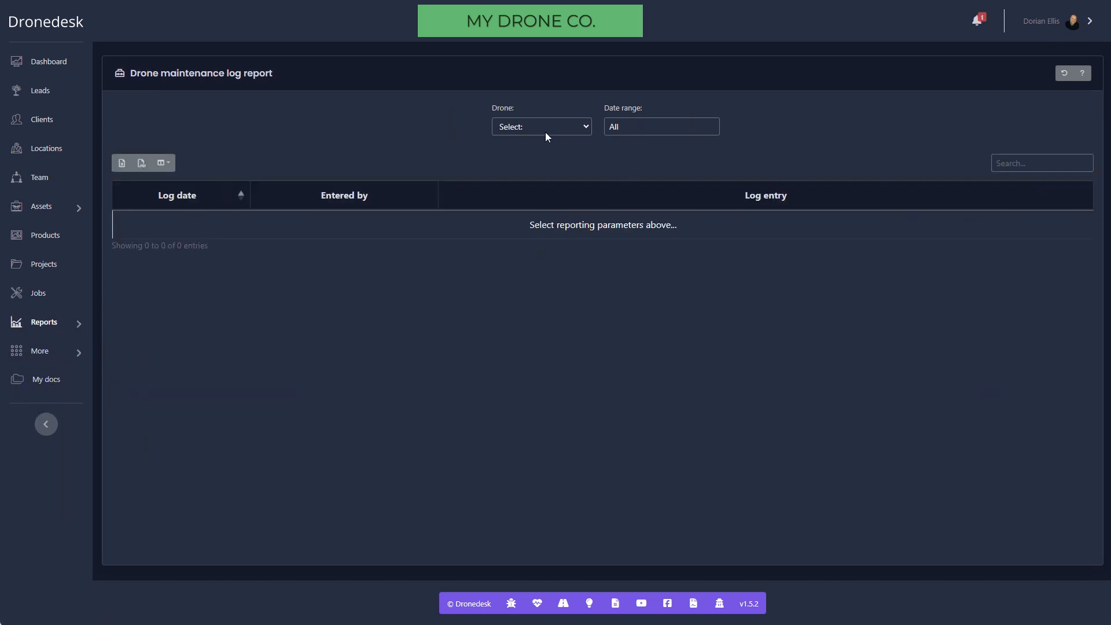
click(541, 126)
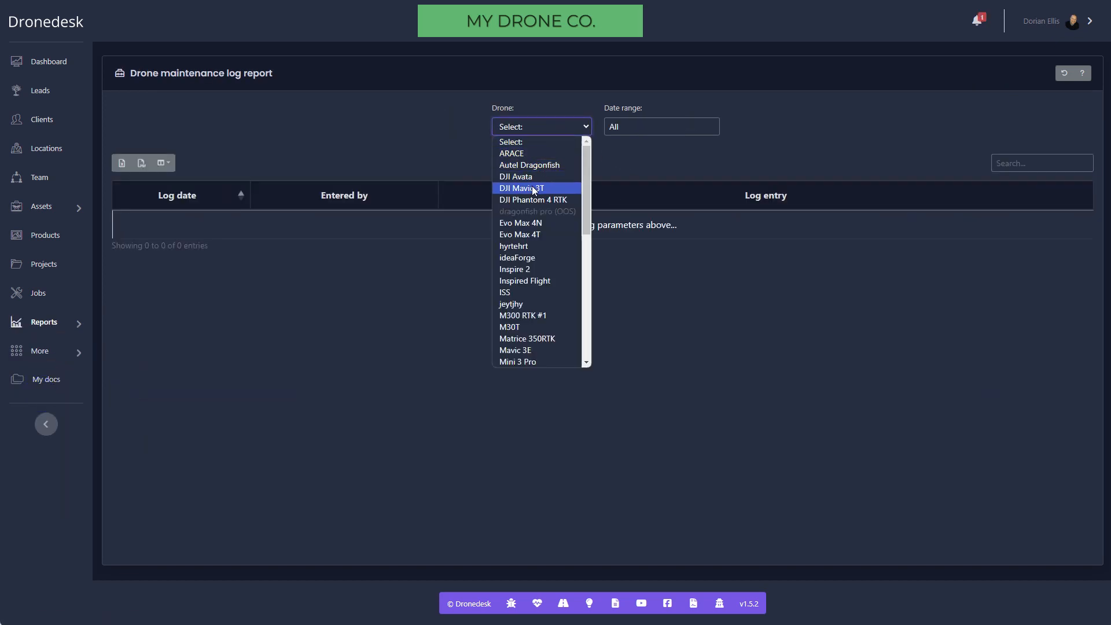
click(521, 188)
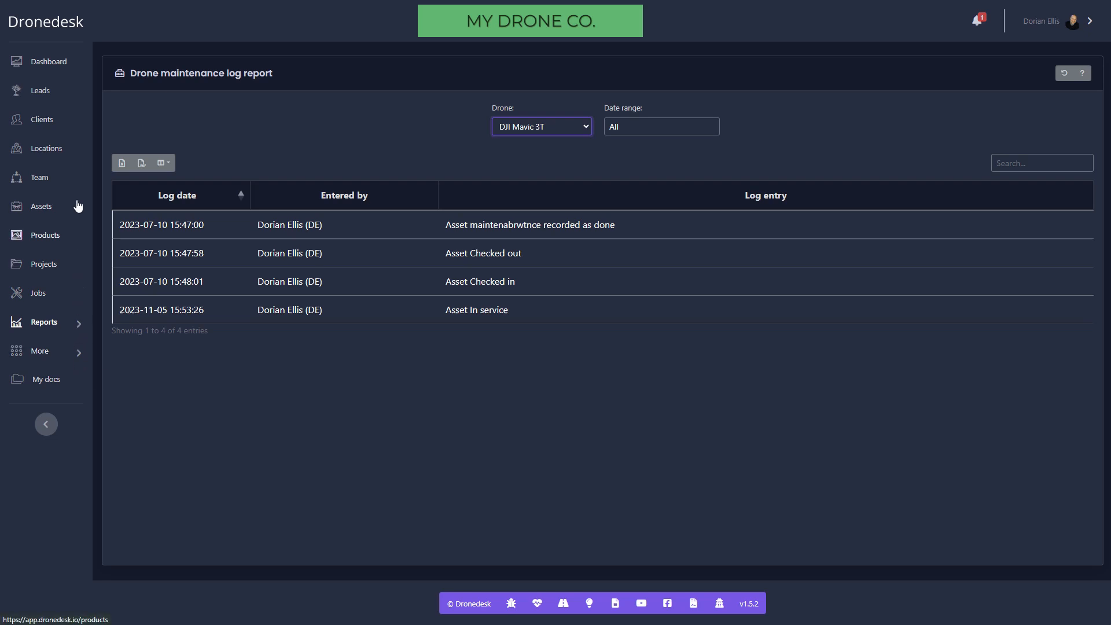
click(43, 61)
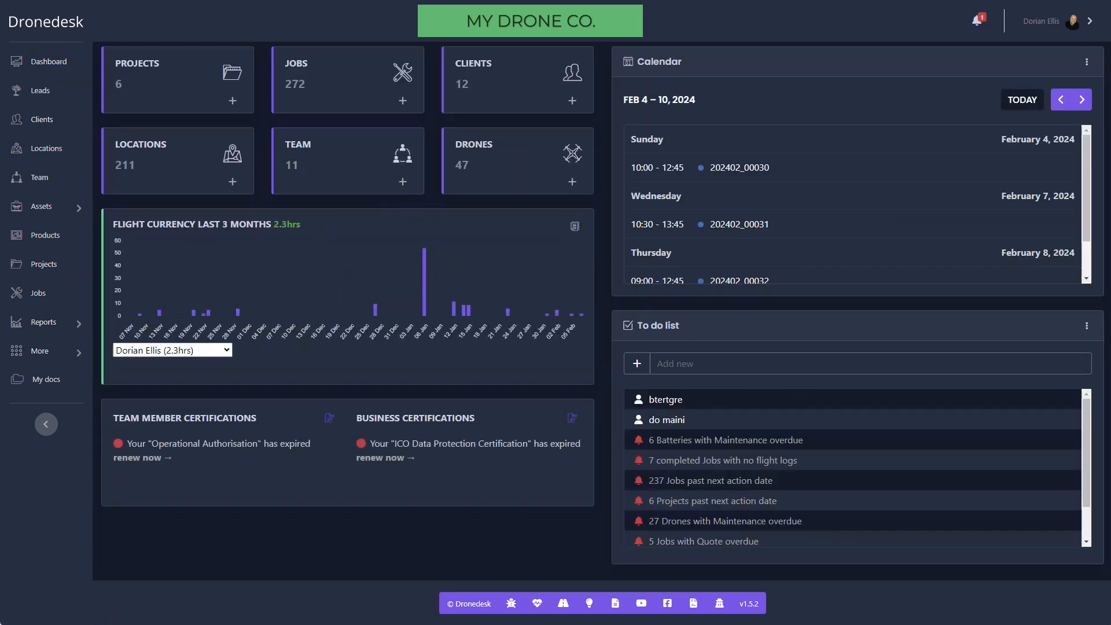